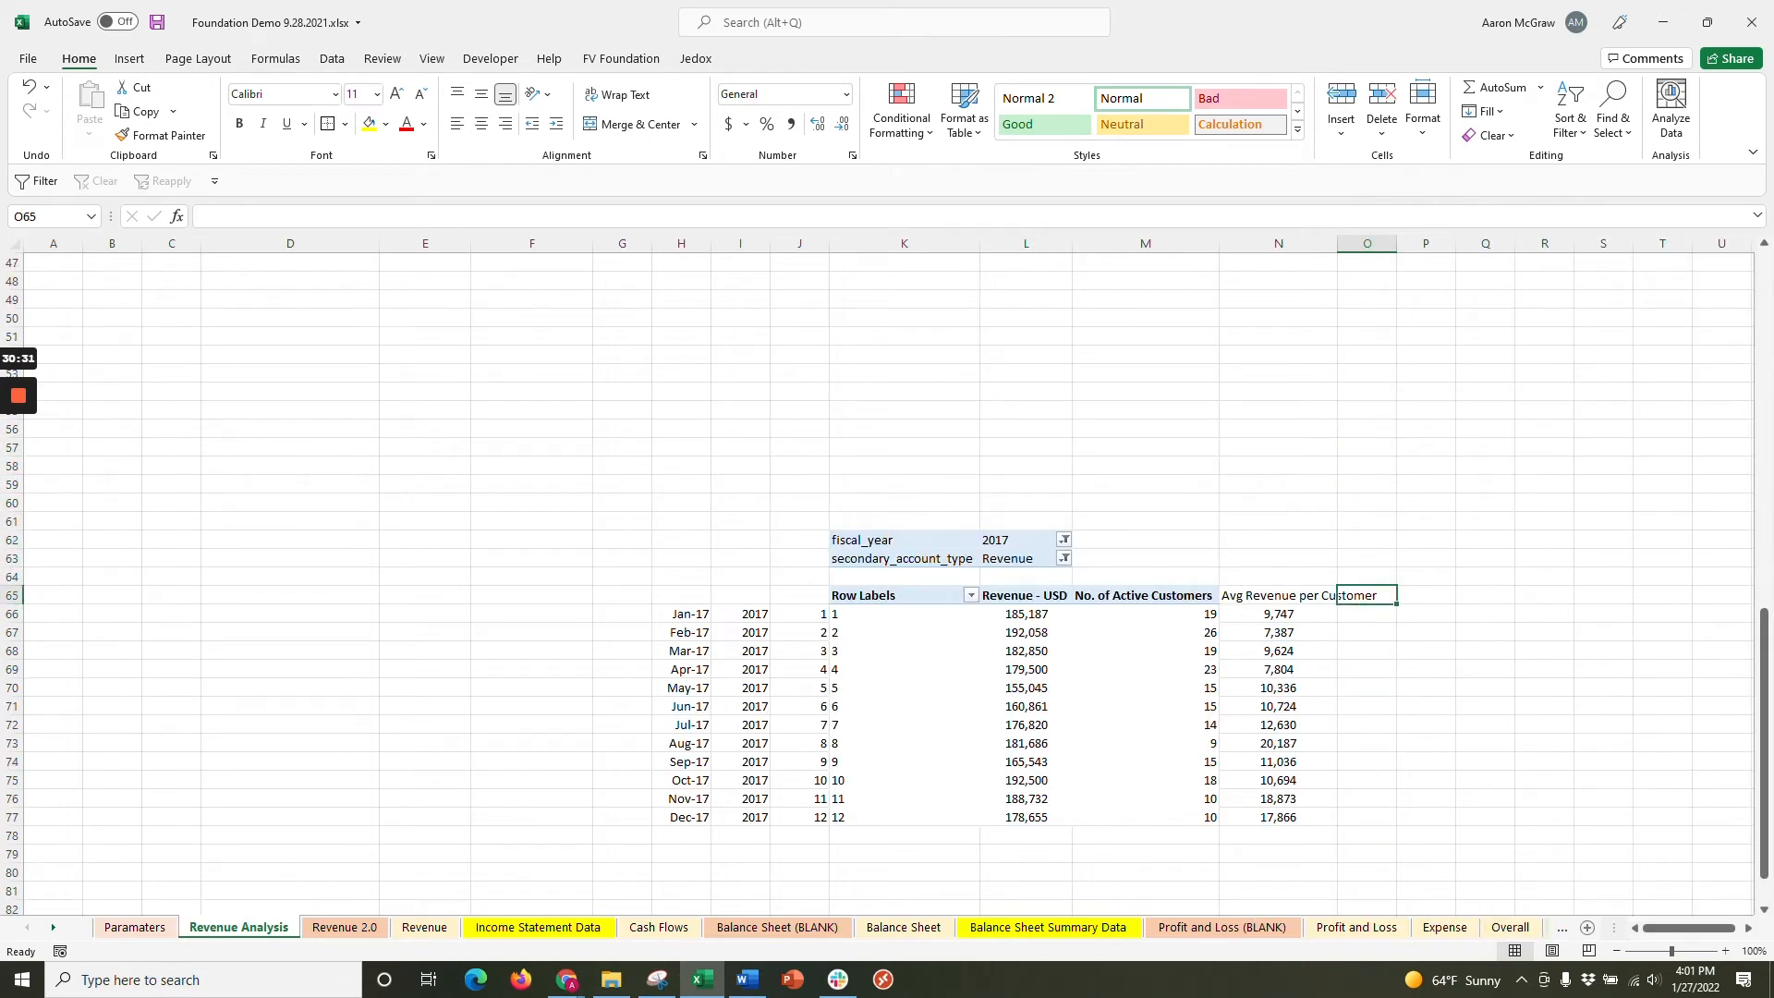
Add a 'MoM Growth' header in O65 and the growth formula =L67/L66-1 in O67.
type("MoM Growth")
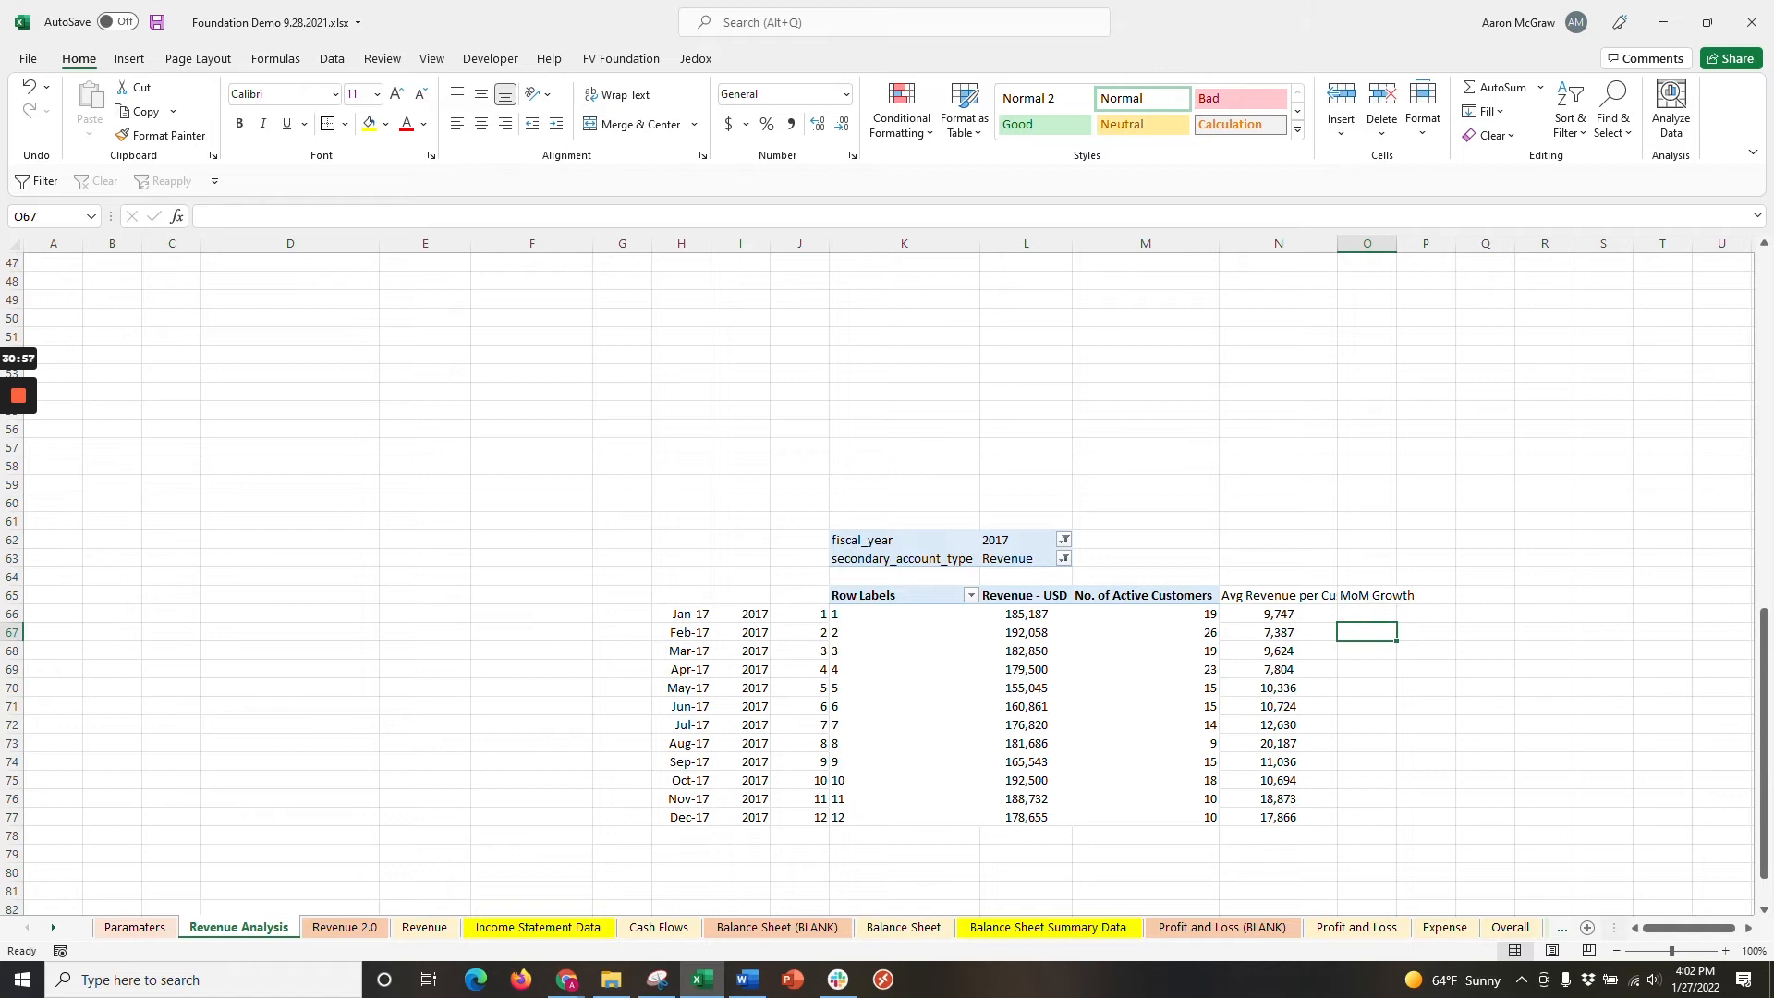
type("=")
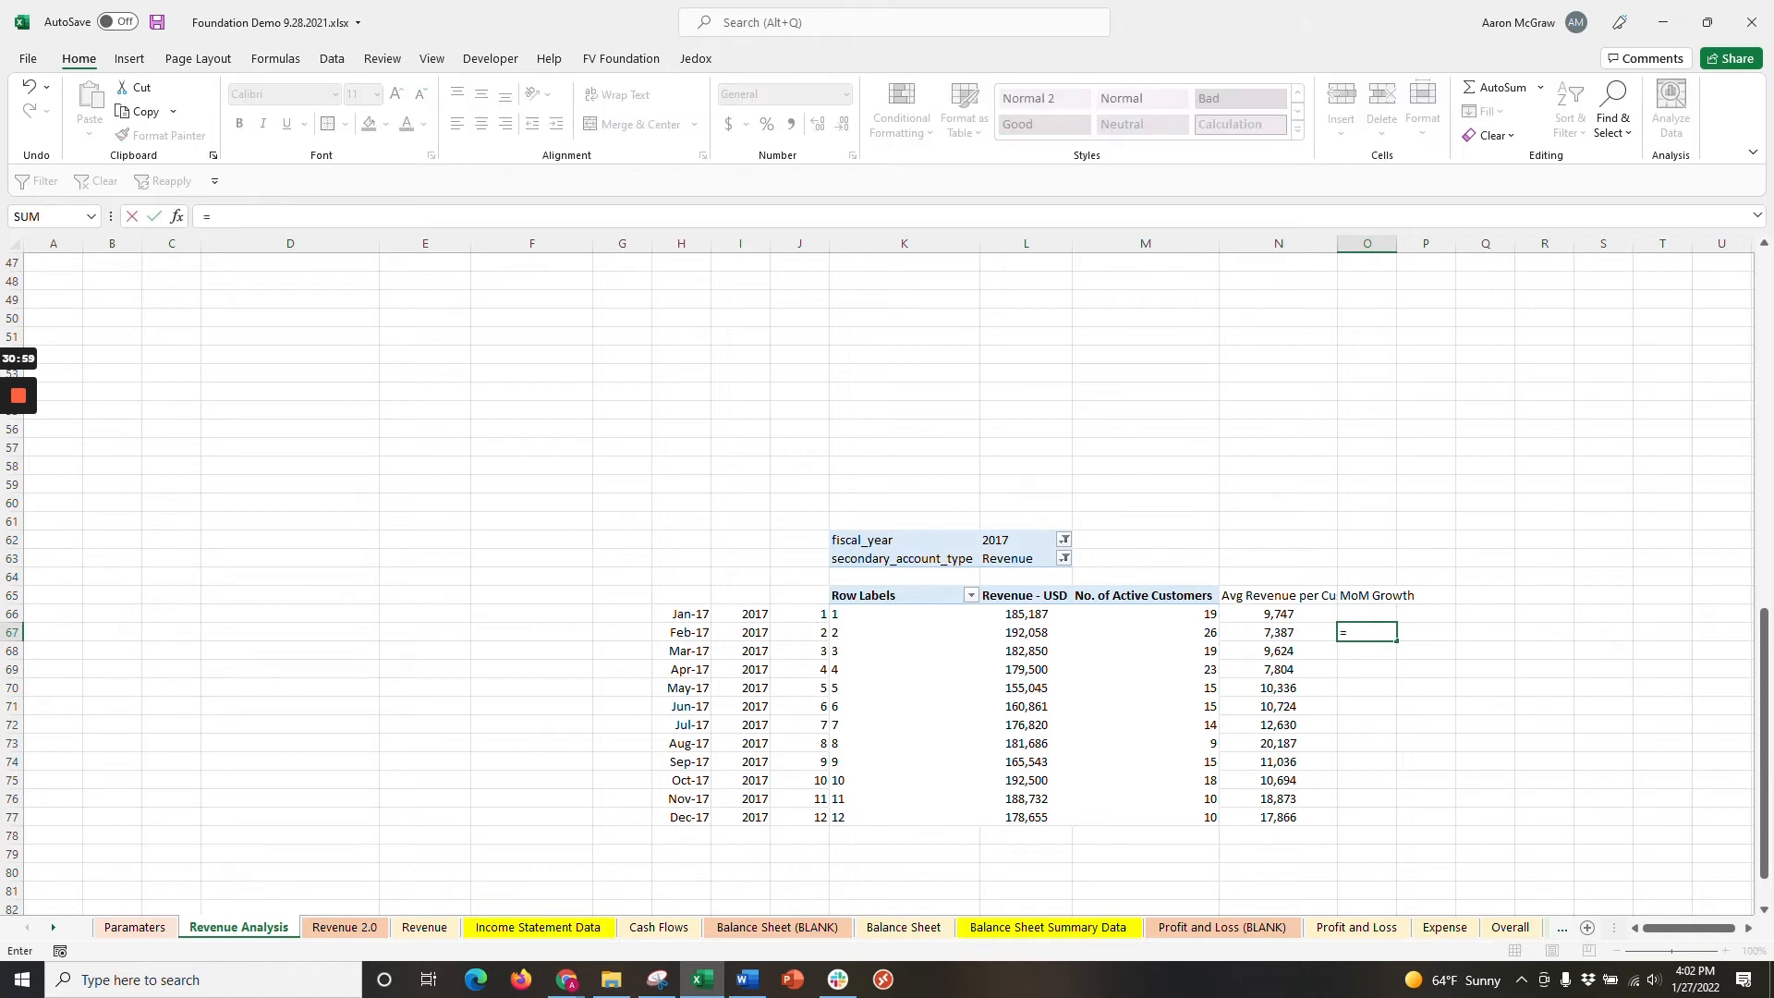
type("L")
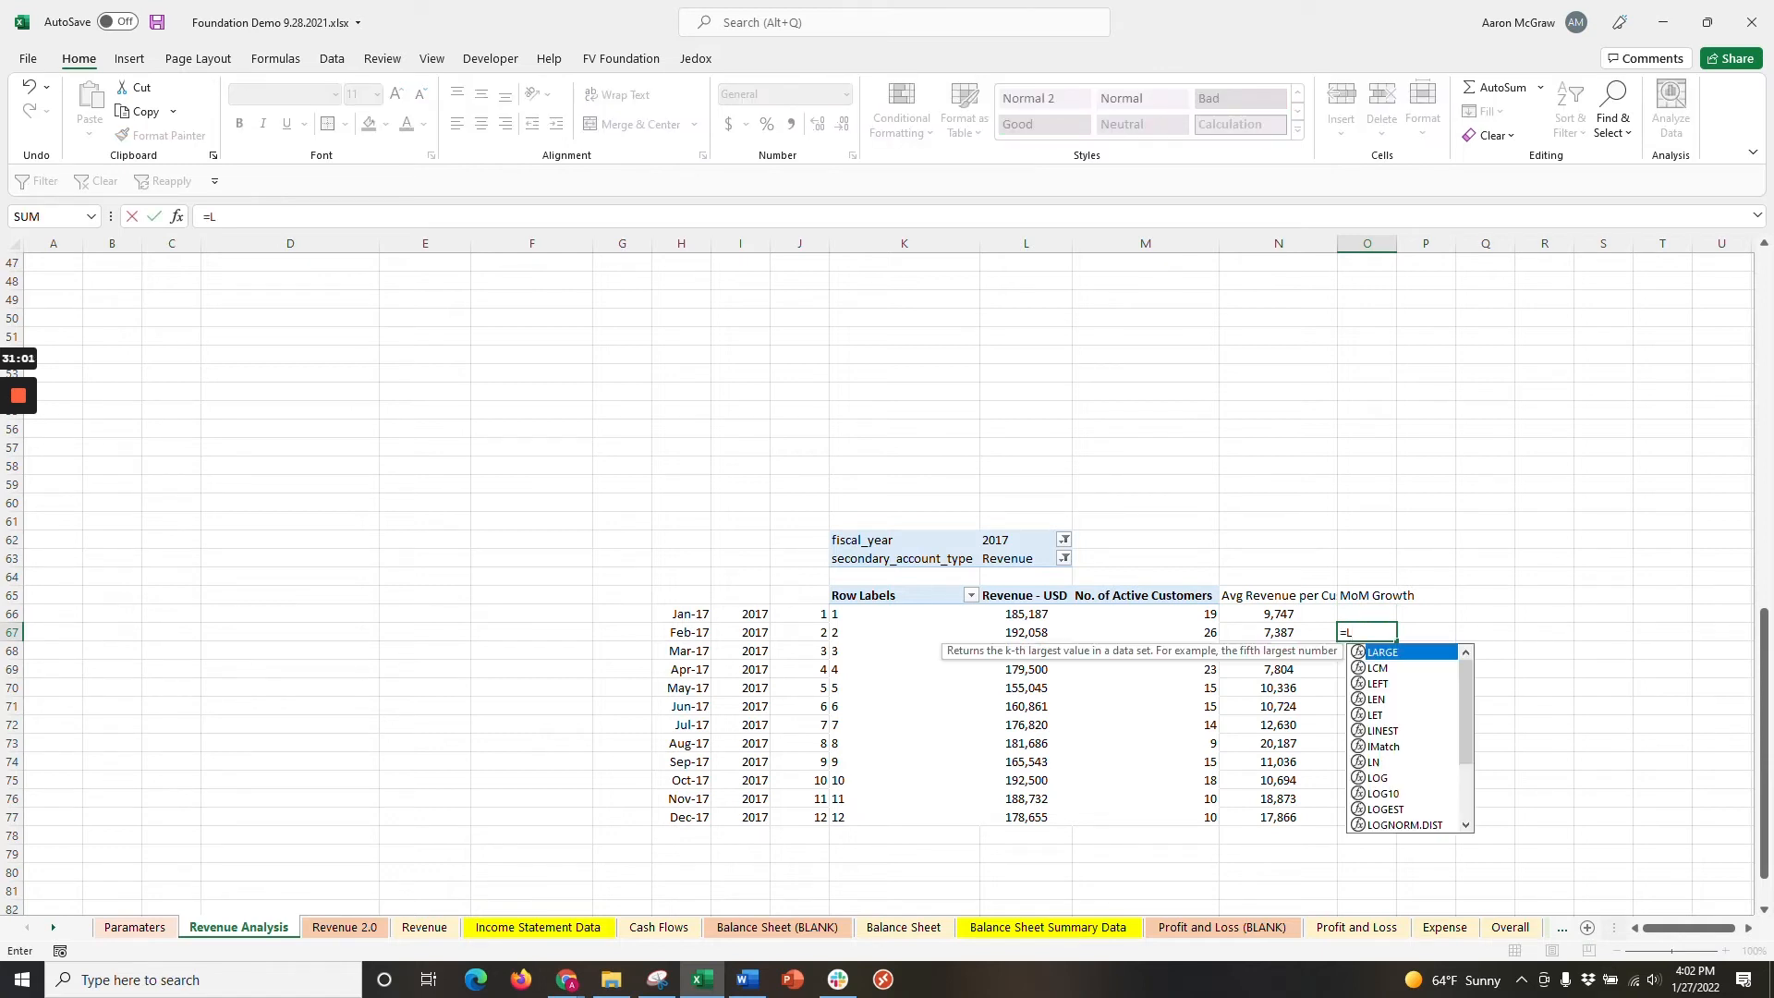
left_click(1023, 631)
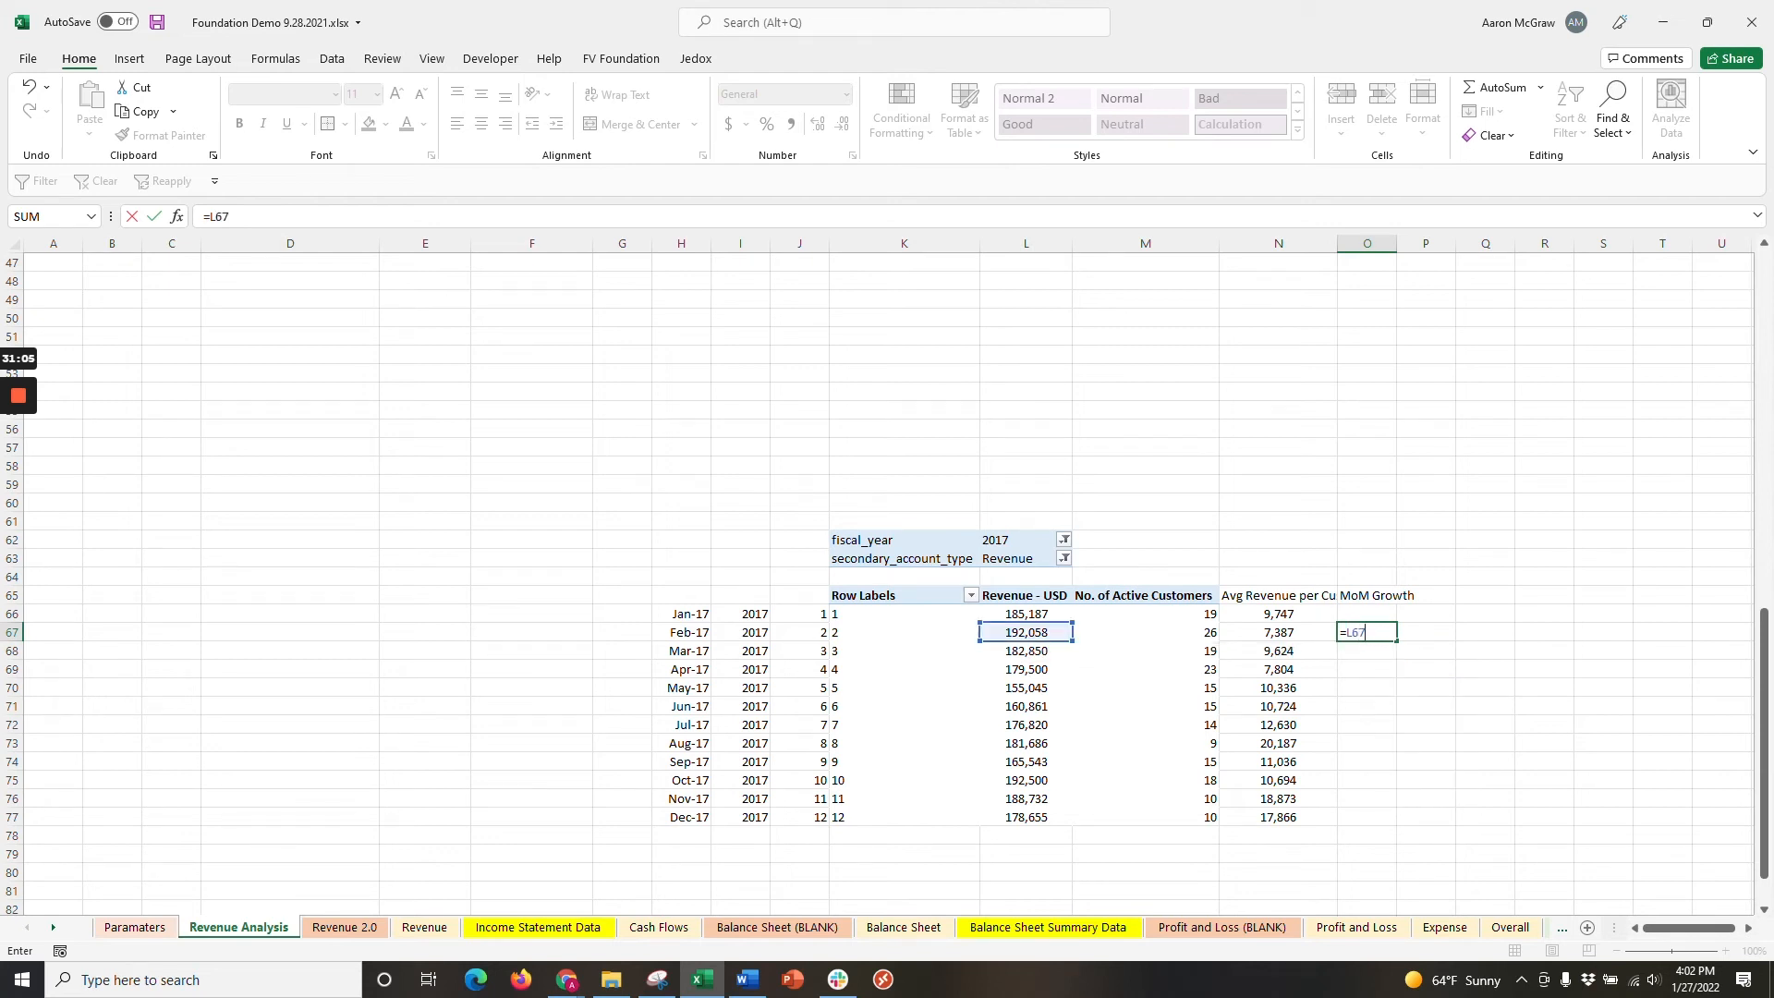
type("/L66")
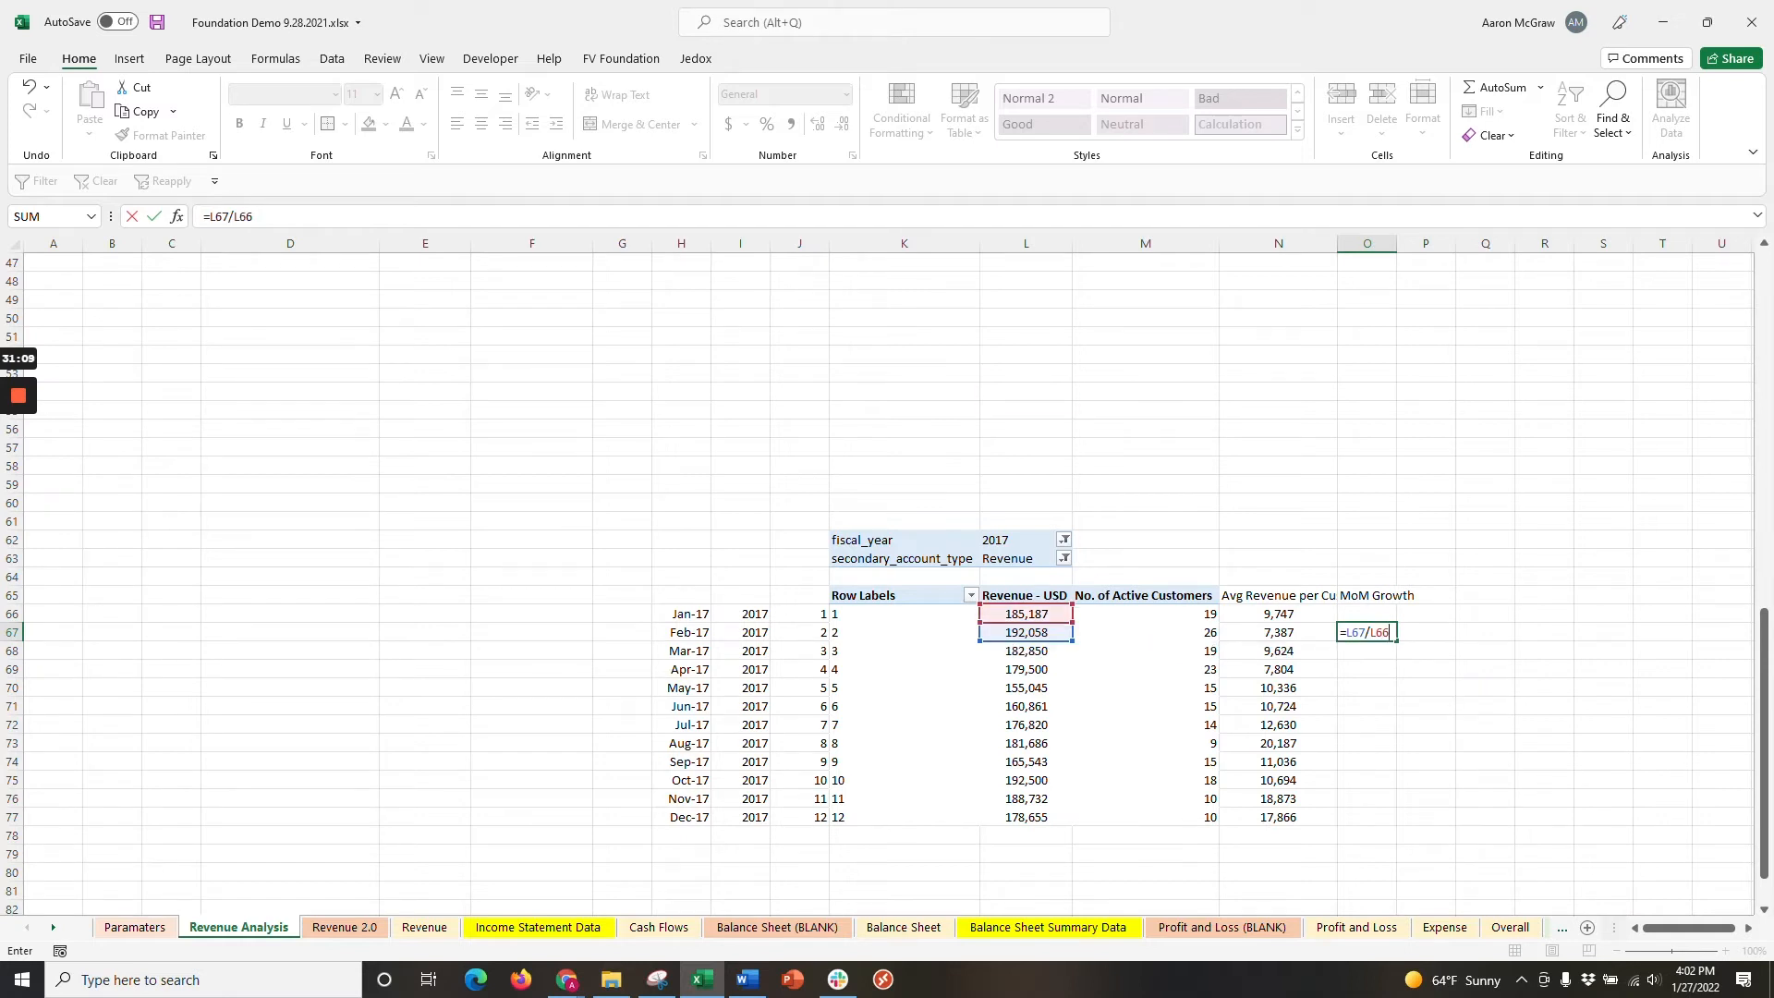
type("-1")
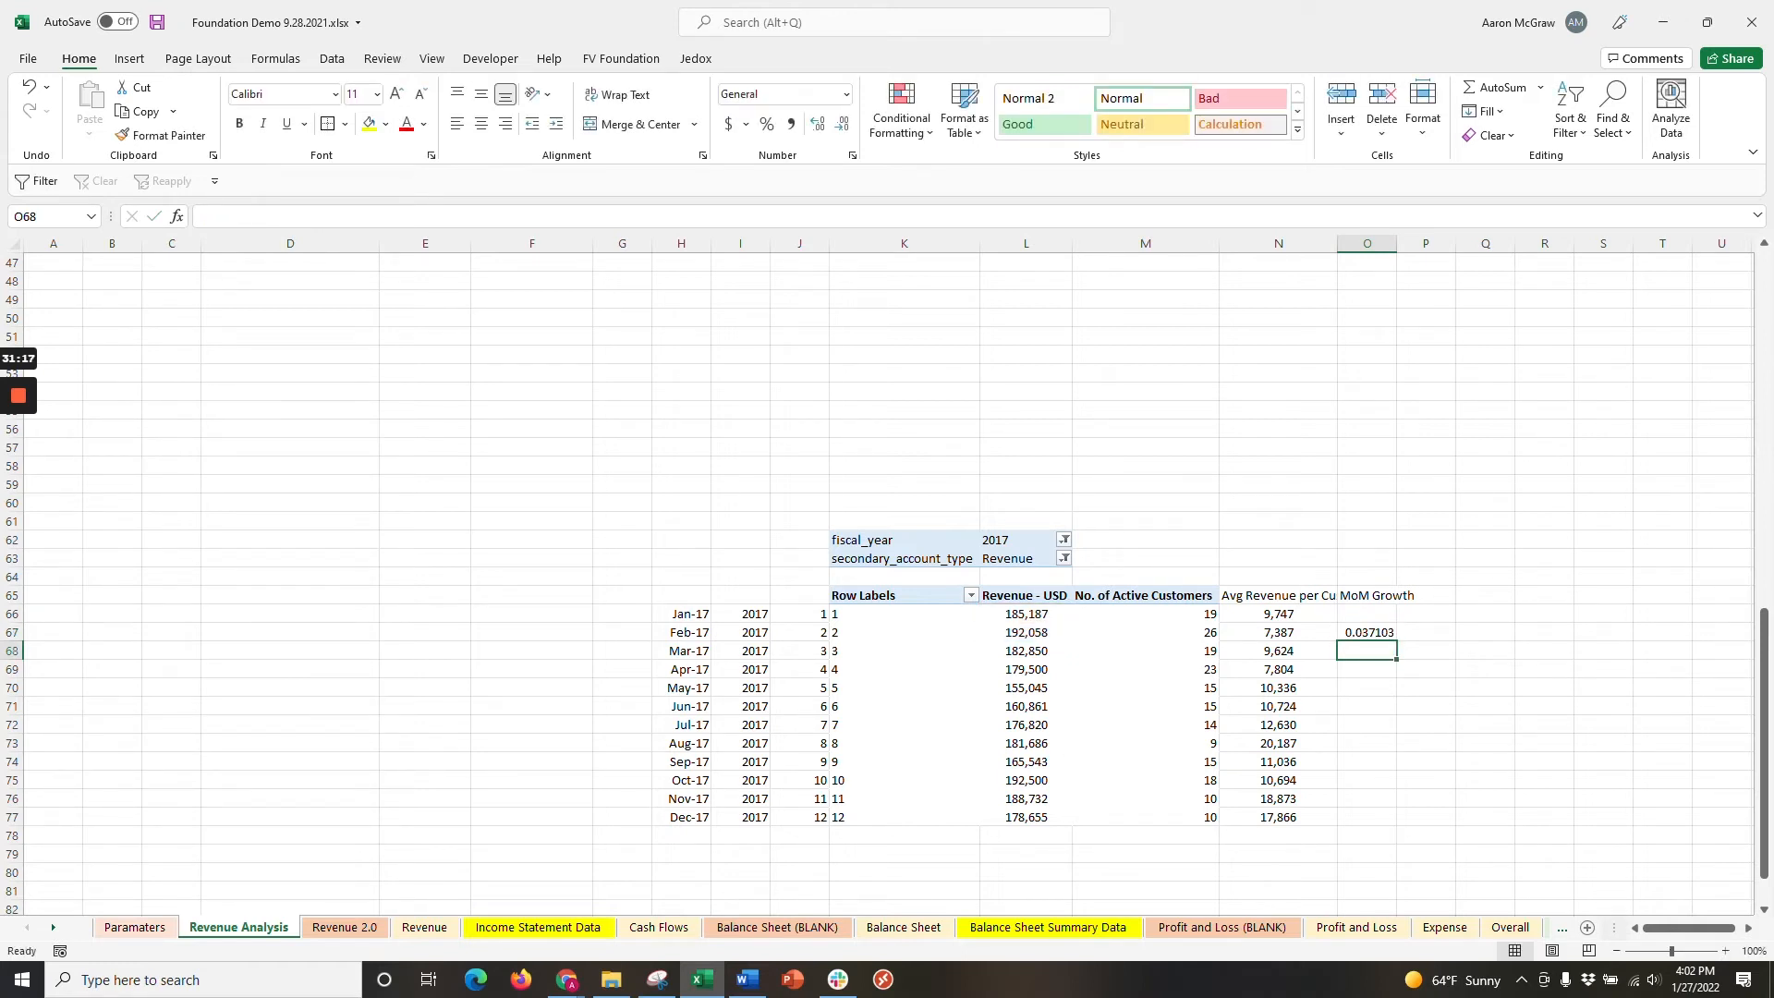
Format the growth value as a percentage, fill it down to December, and select the column.
left_click(1366, 631)
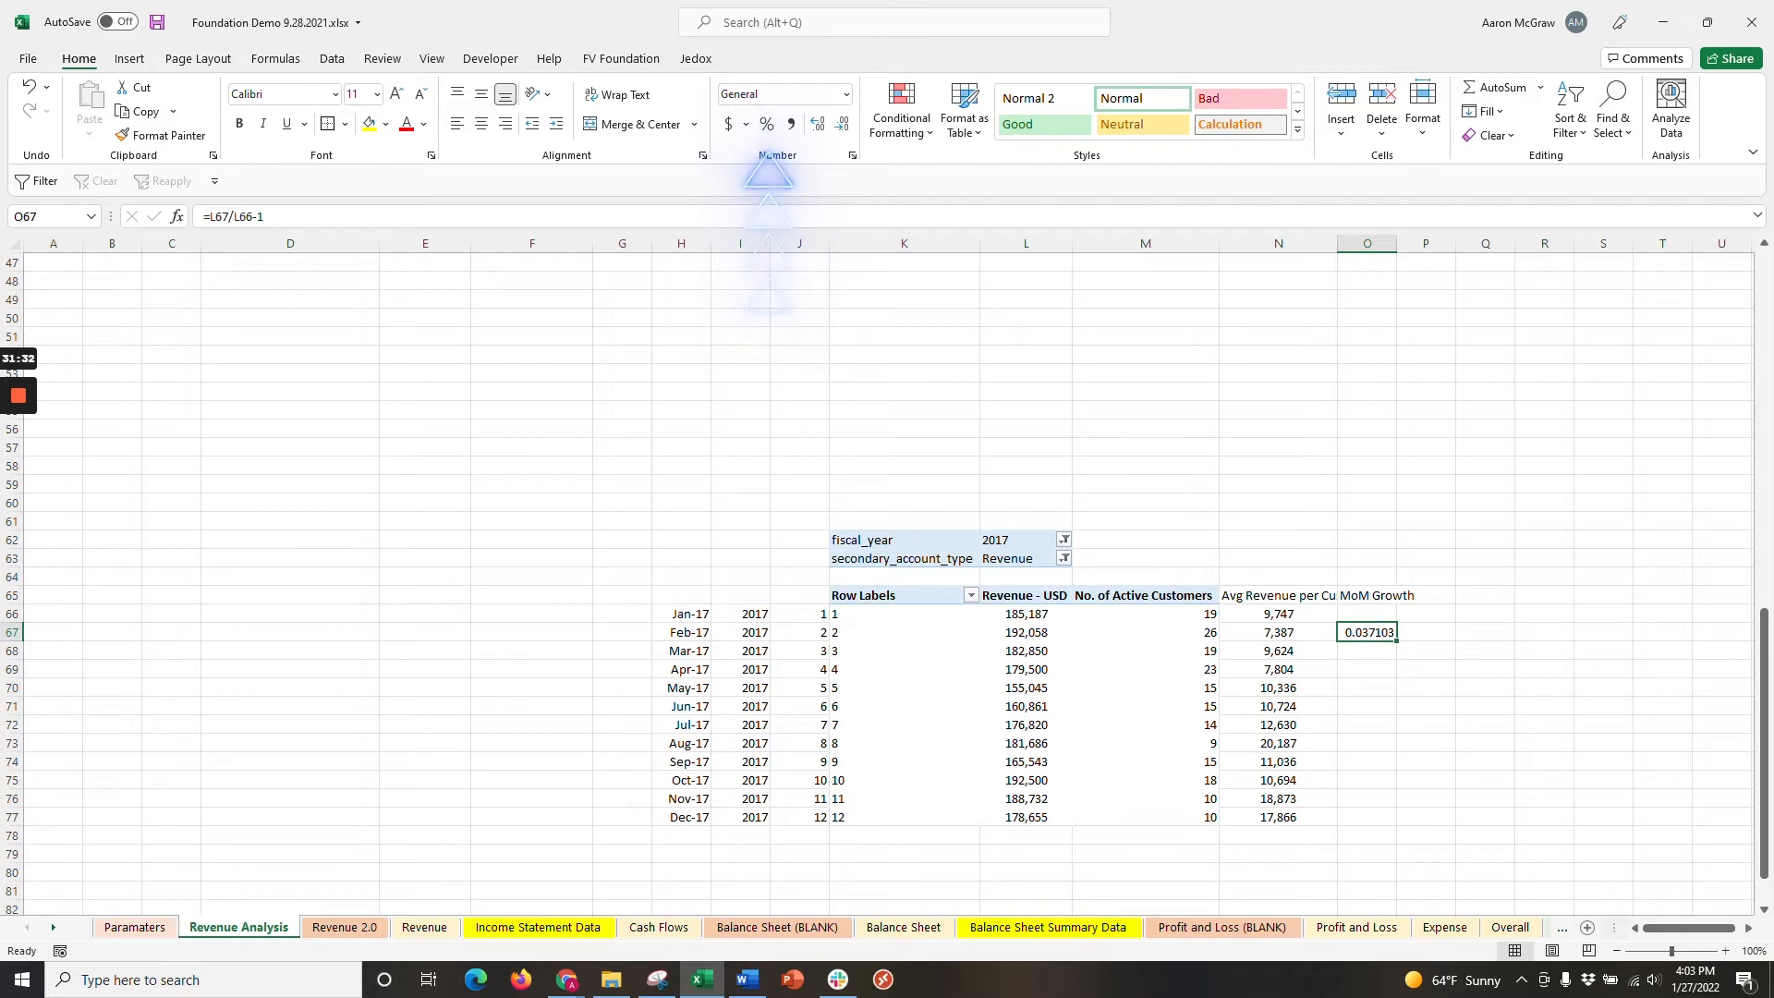
left_click(766, 125)
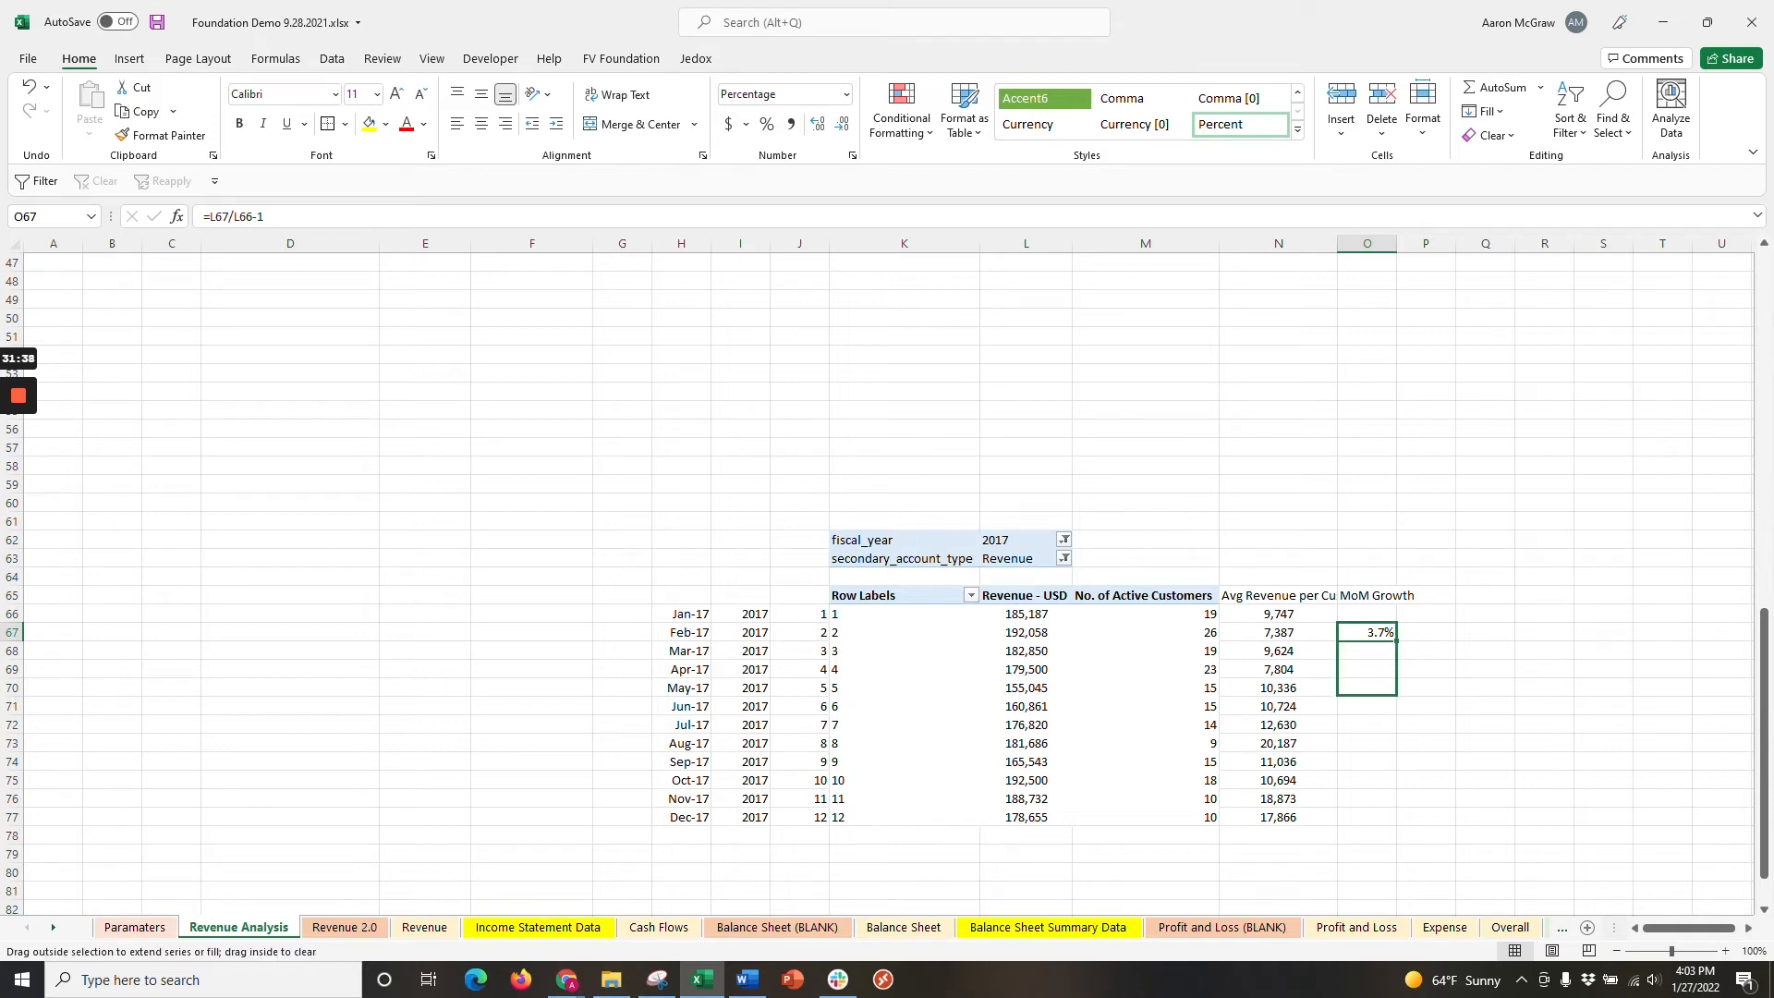
left_click_drag(1366, 631, 1367, 816)
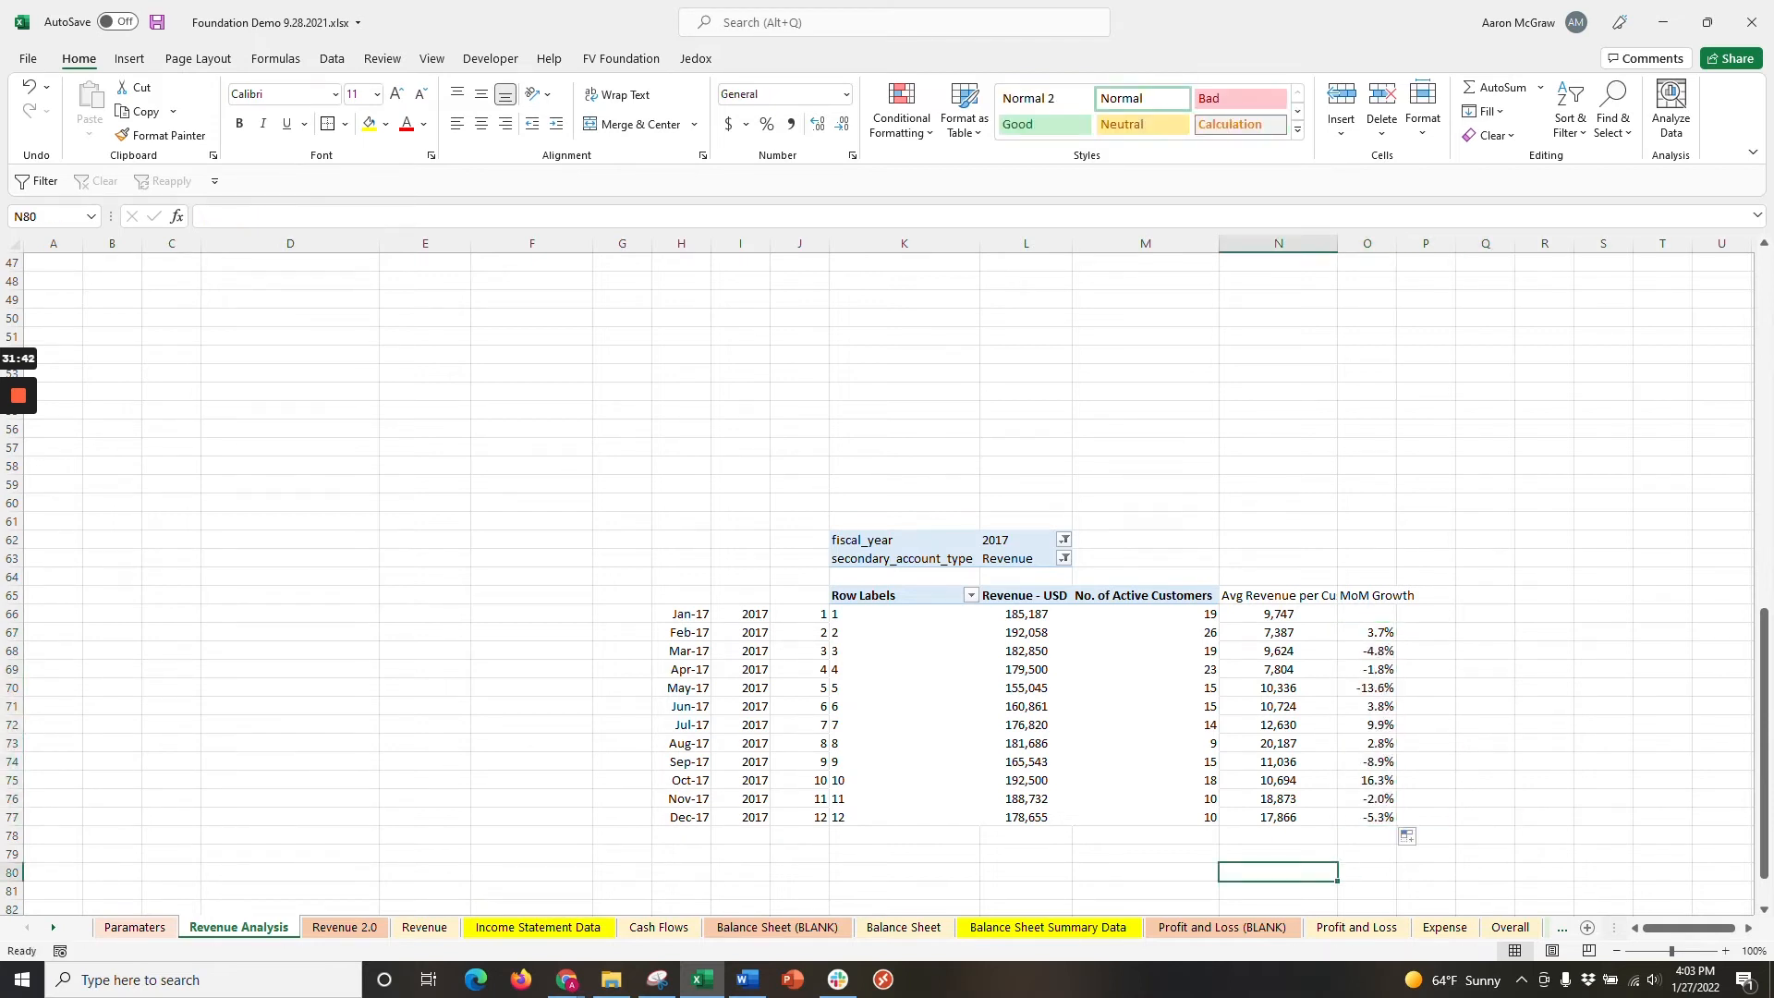
left_click_drag(1276, 613, 1365, 669)
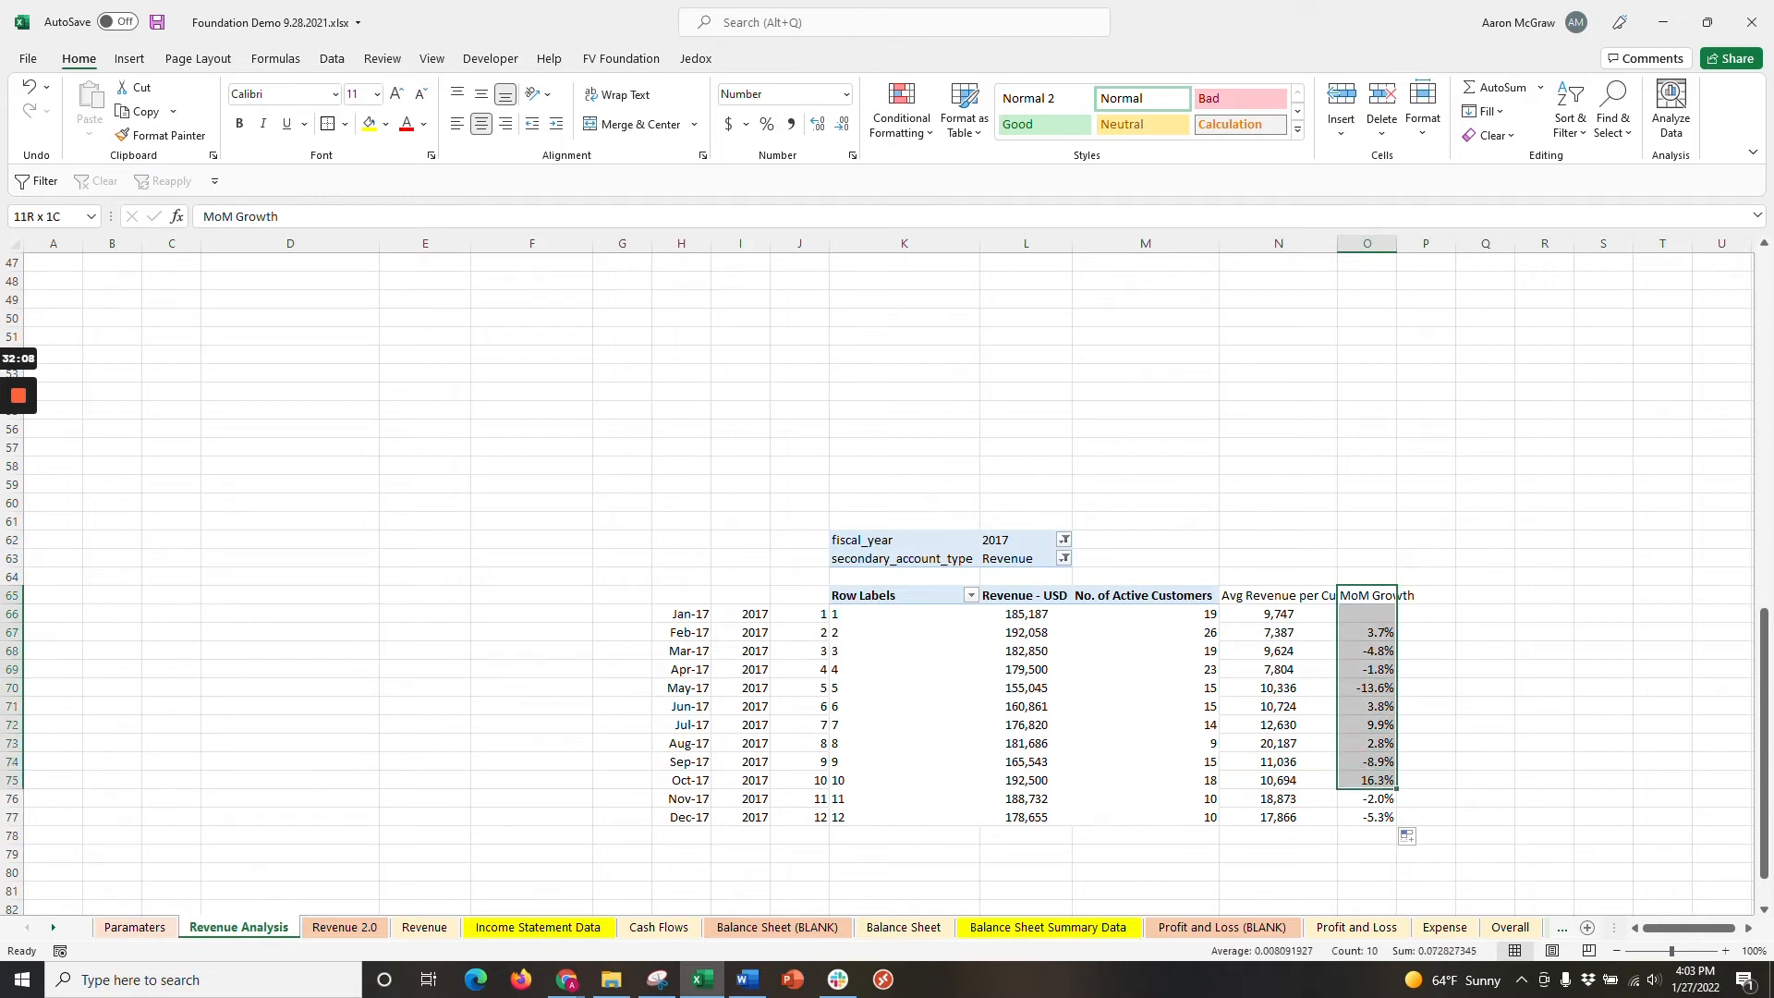
Insert a column chart of the MoM Growth data.
left_click(130, 57)
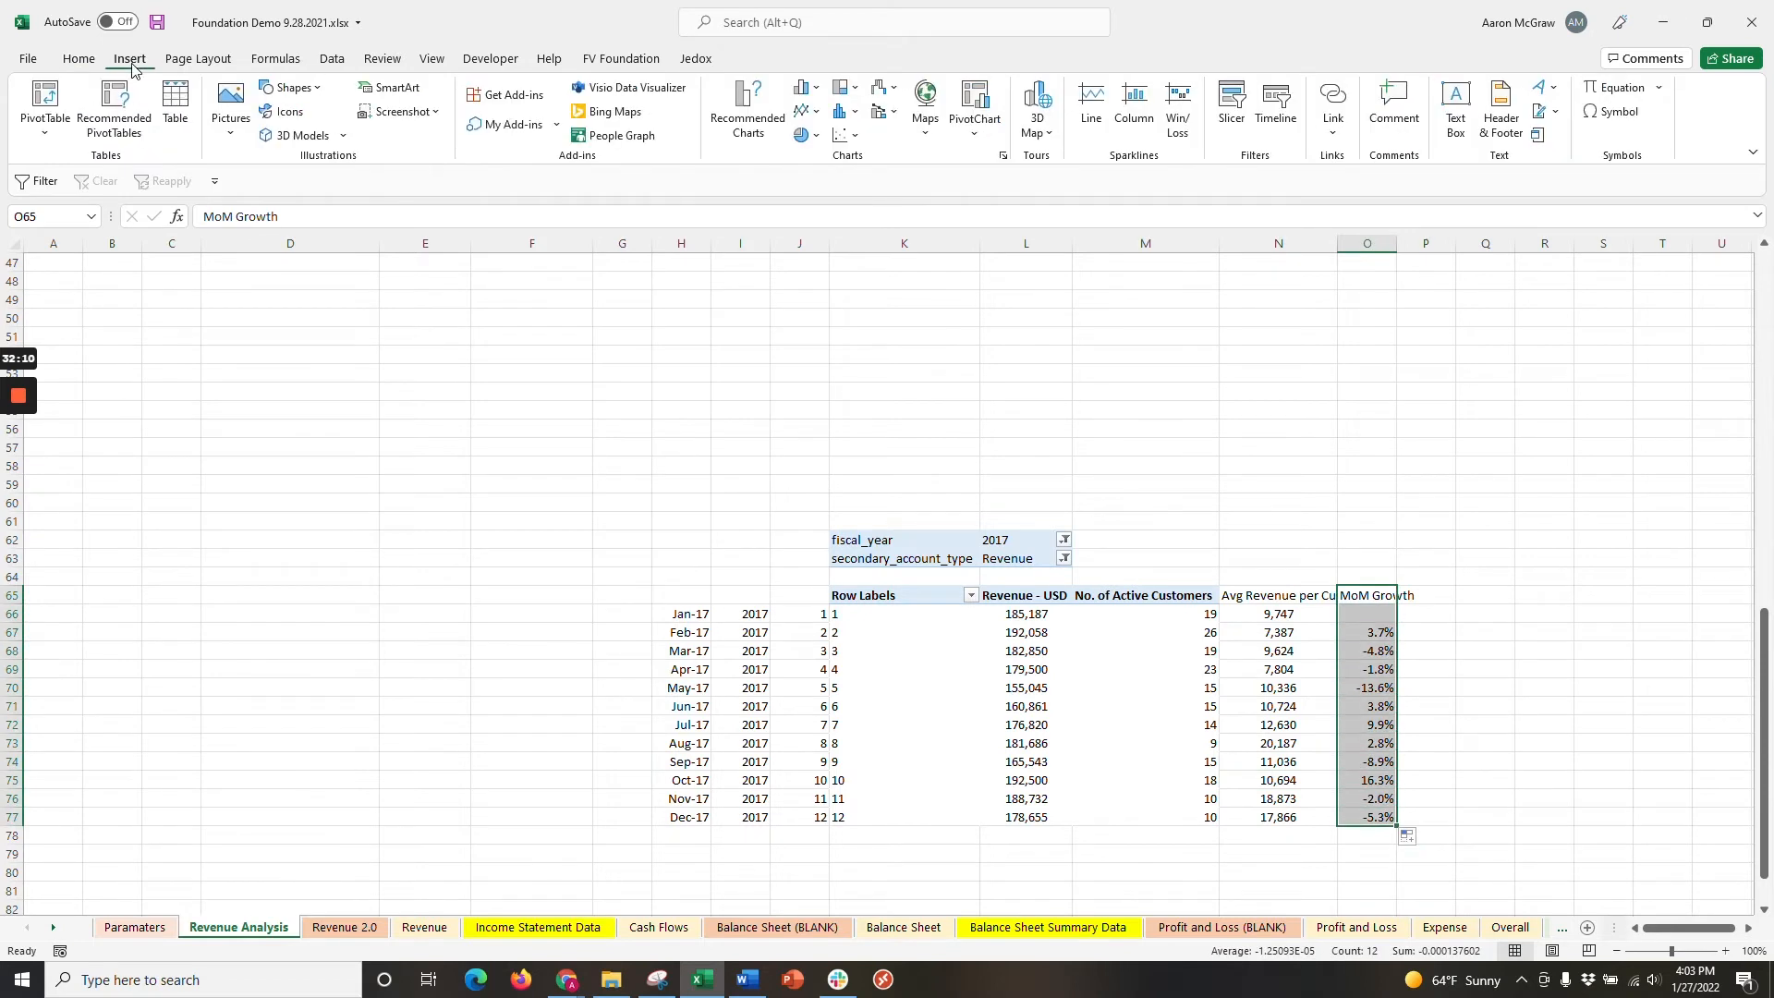
left_click(805, 94)
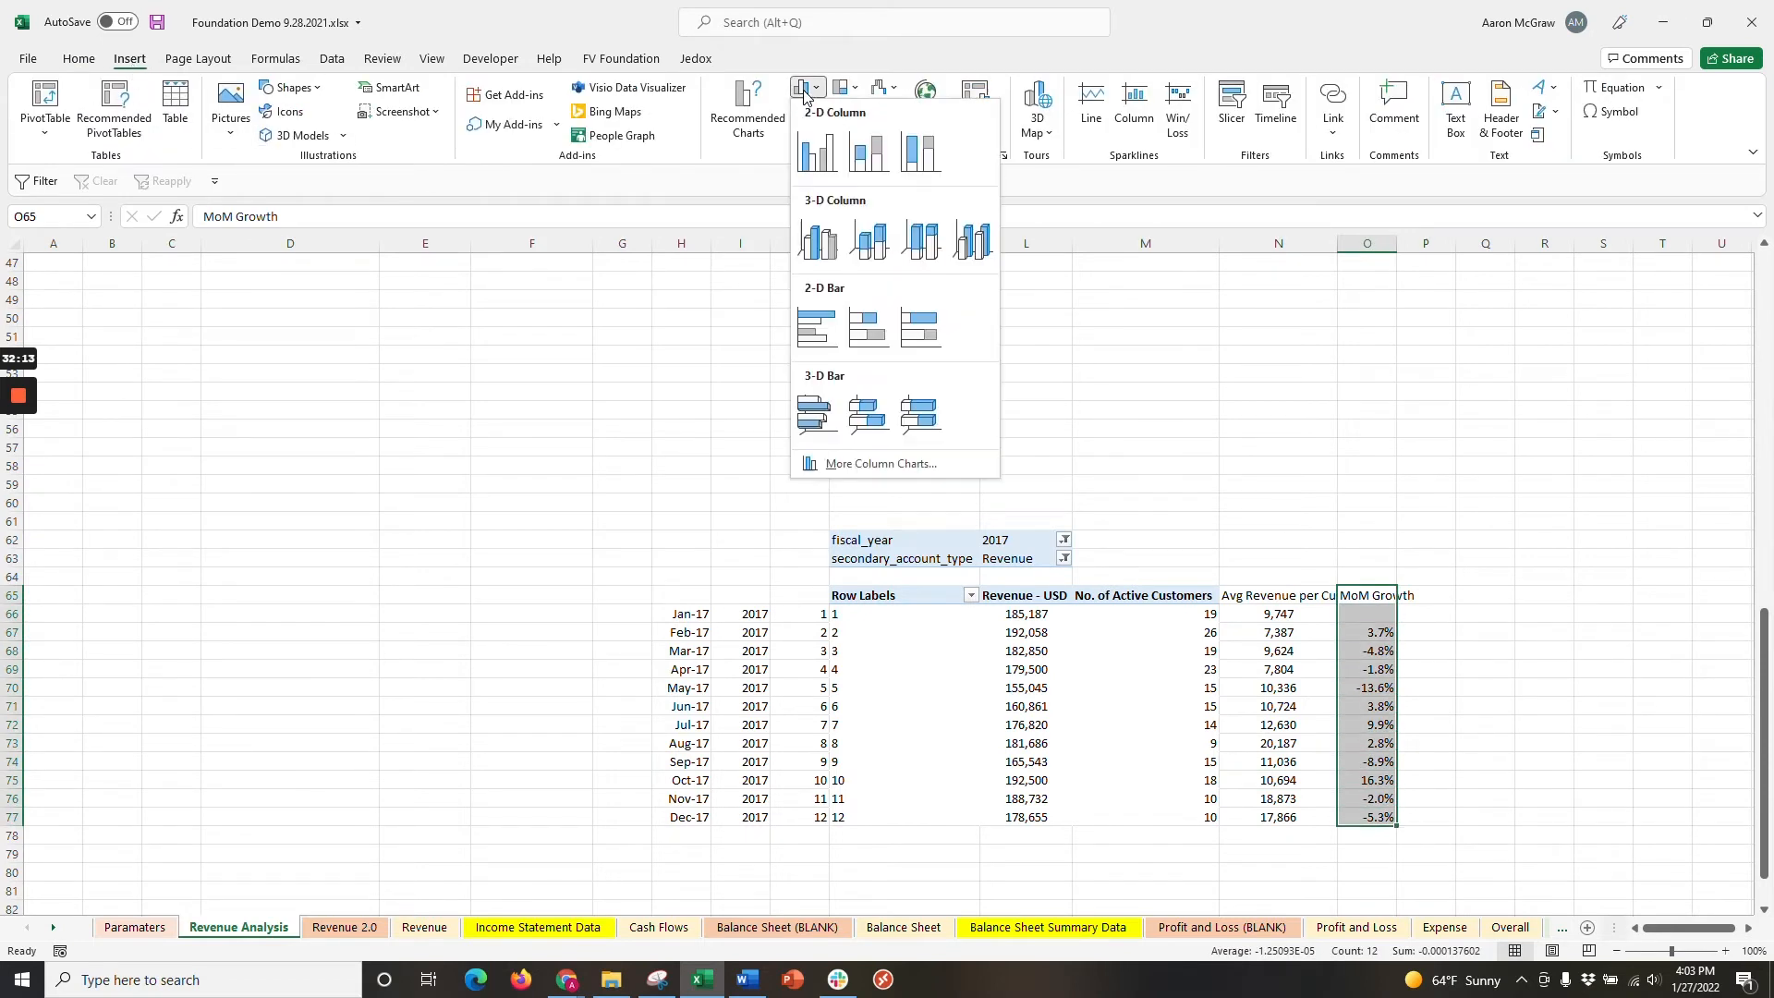
left_click(817, 153)
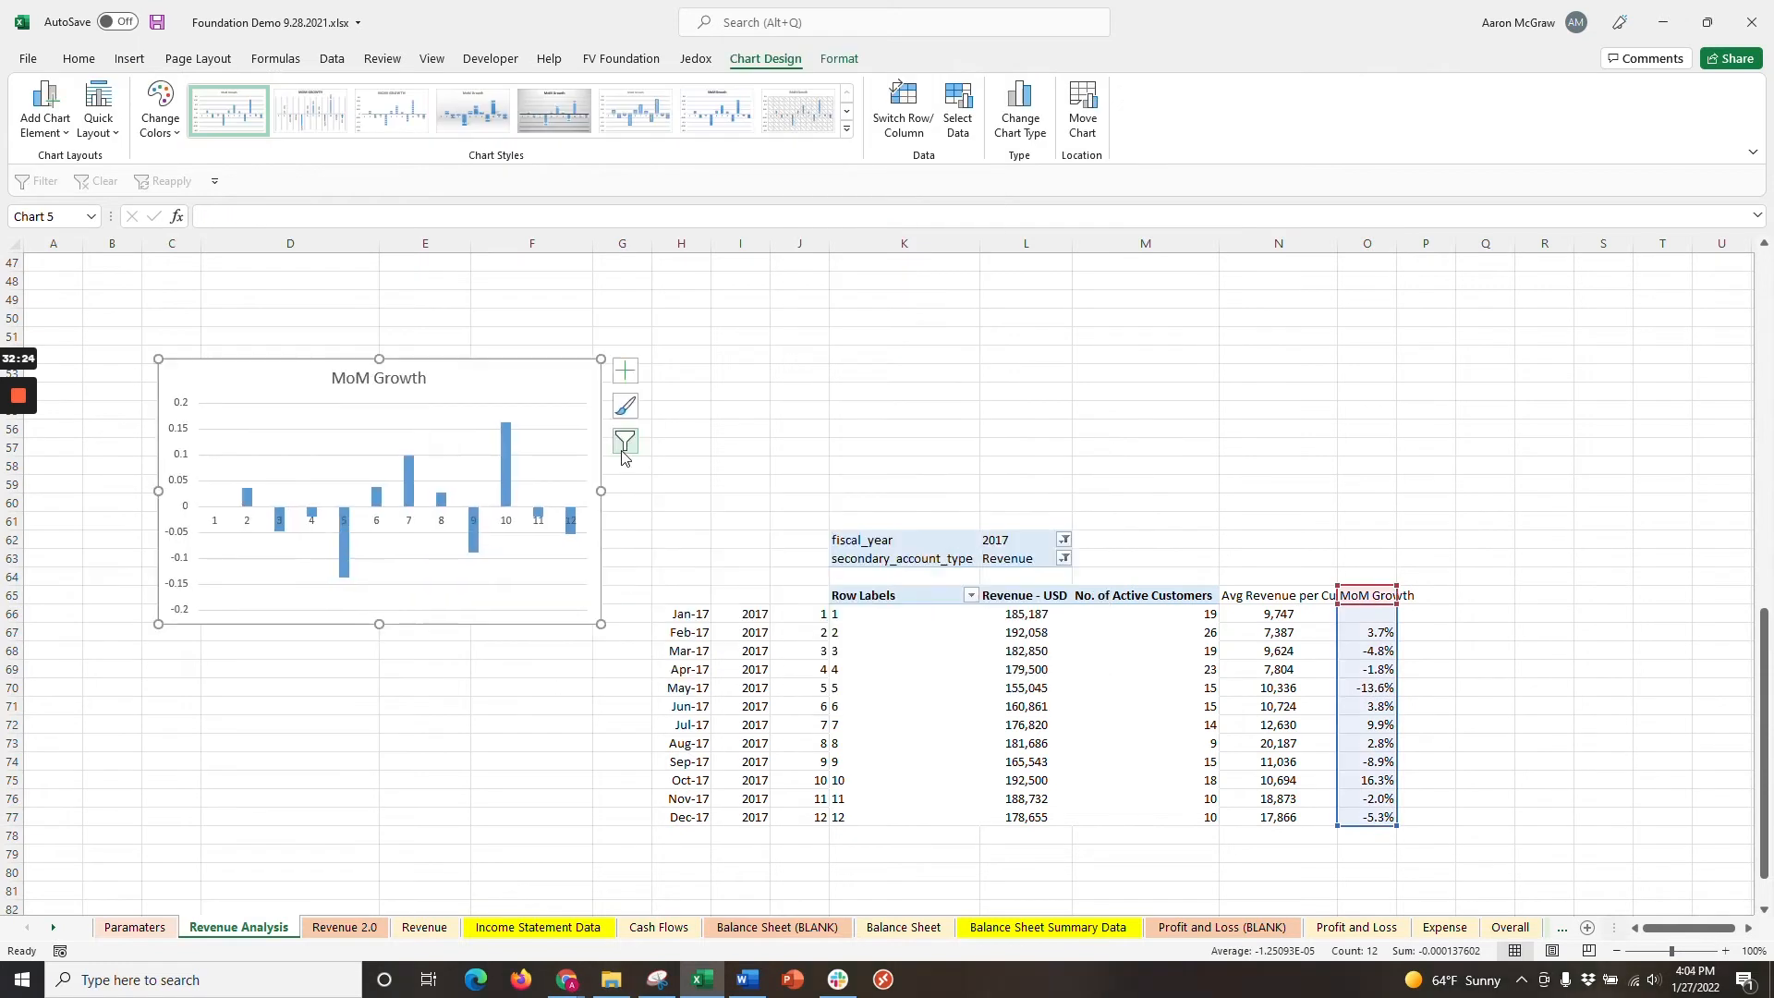
Add the Revenue - USD series from the monthly revenue figures to the chart.
left_click(624, 442)
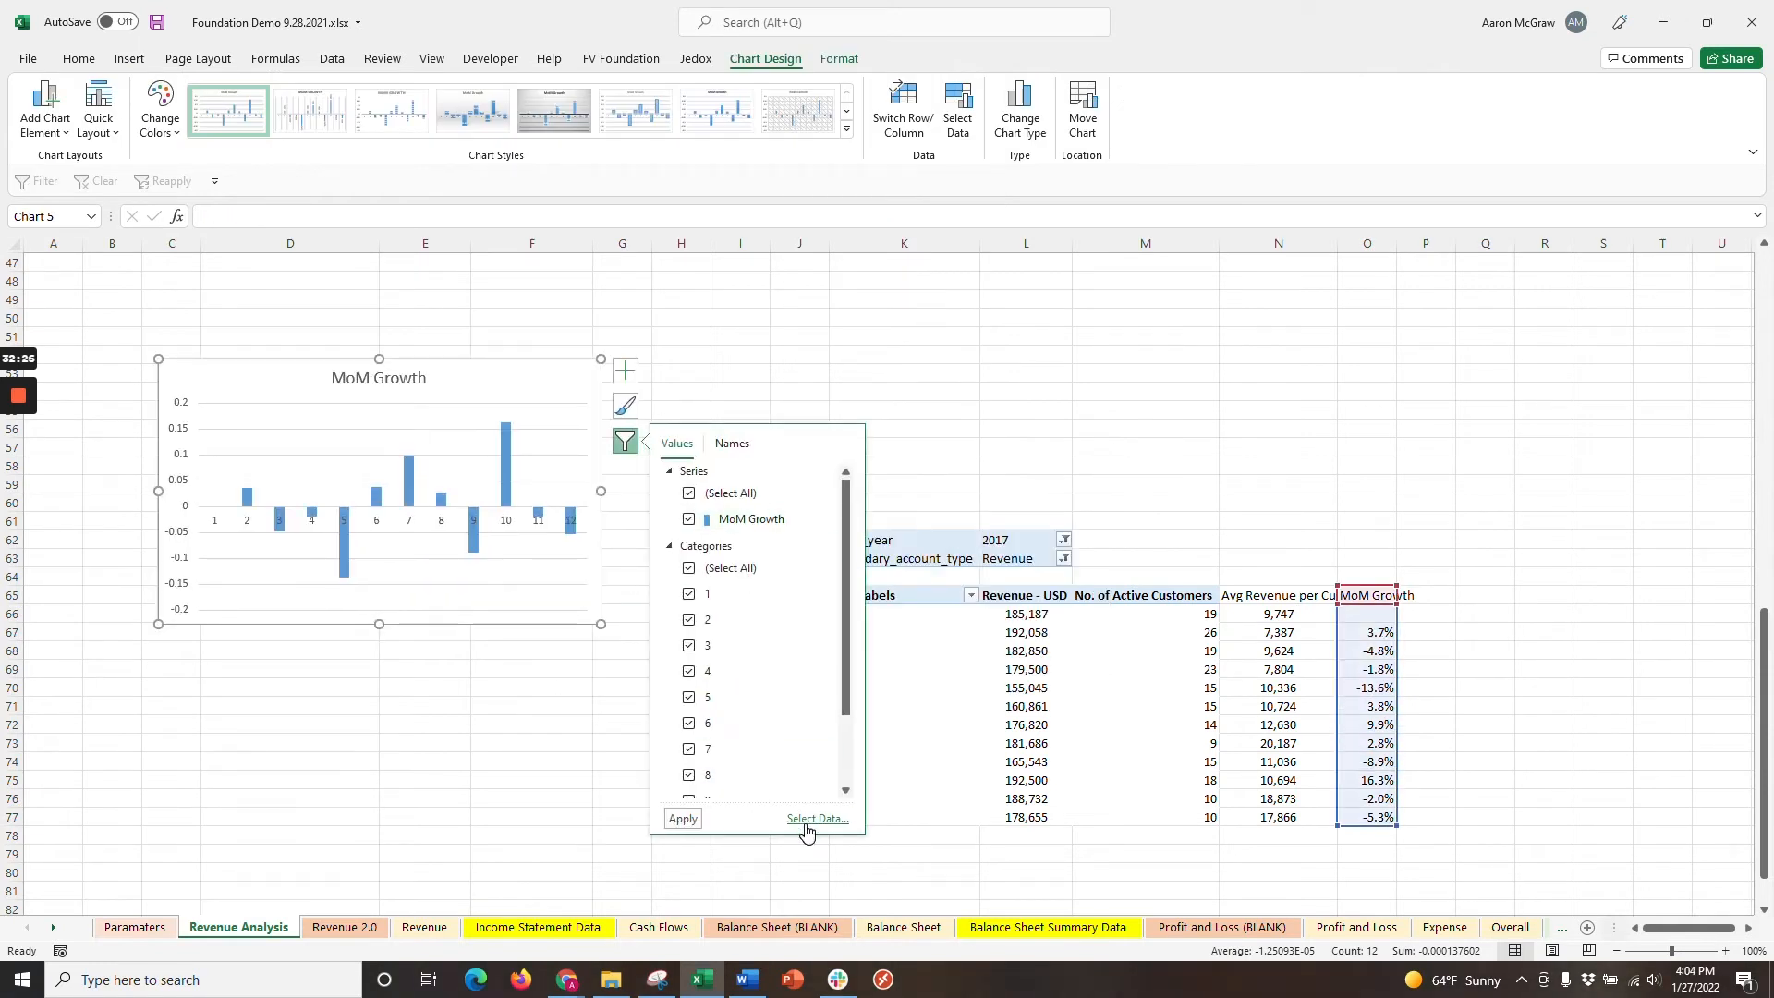
left_click(816, 818)
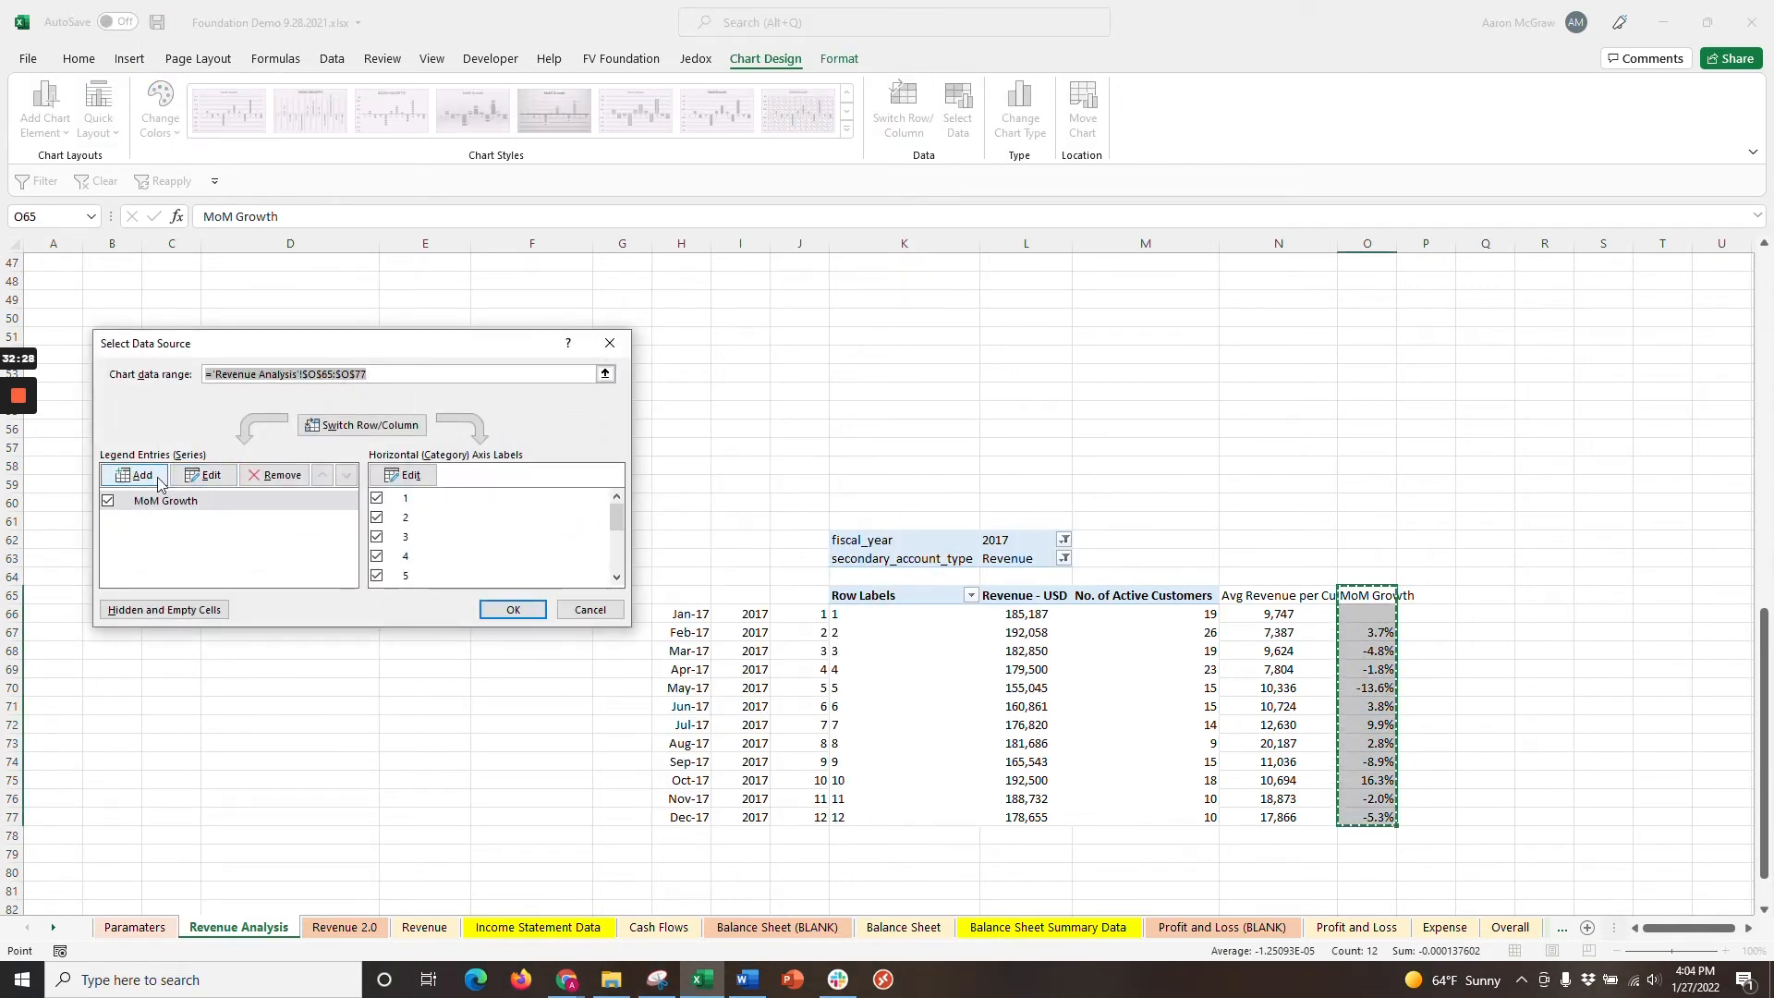
left_click(135, 473)
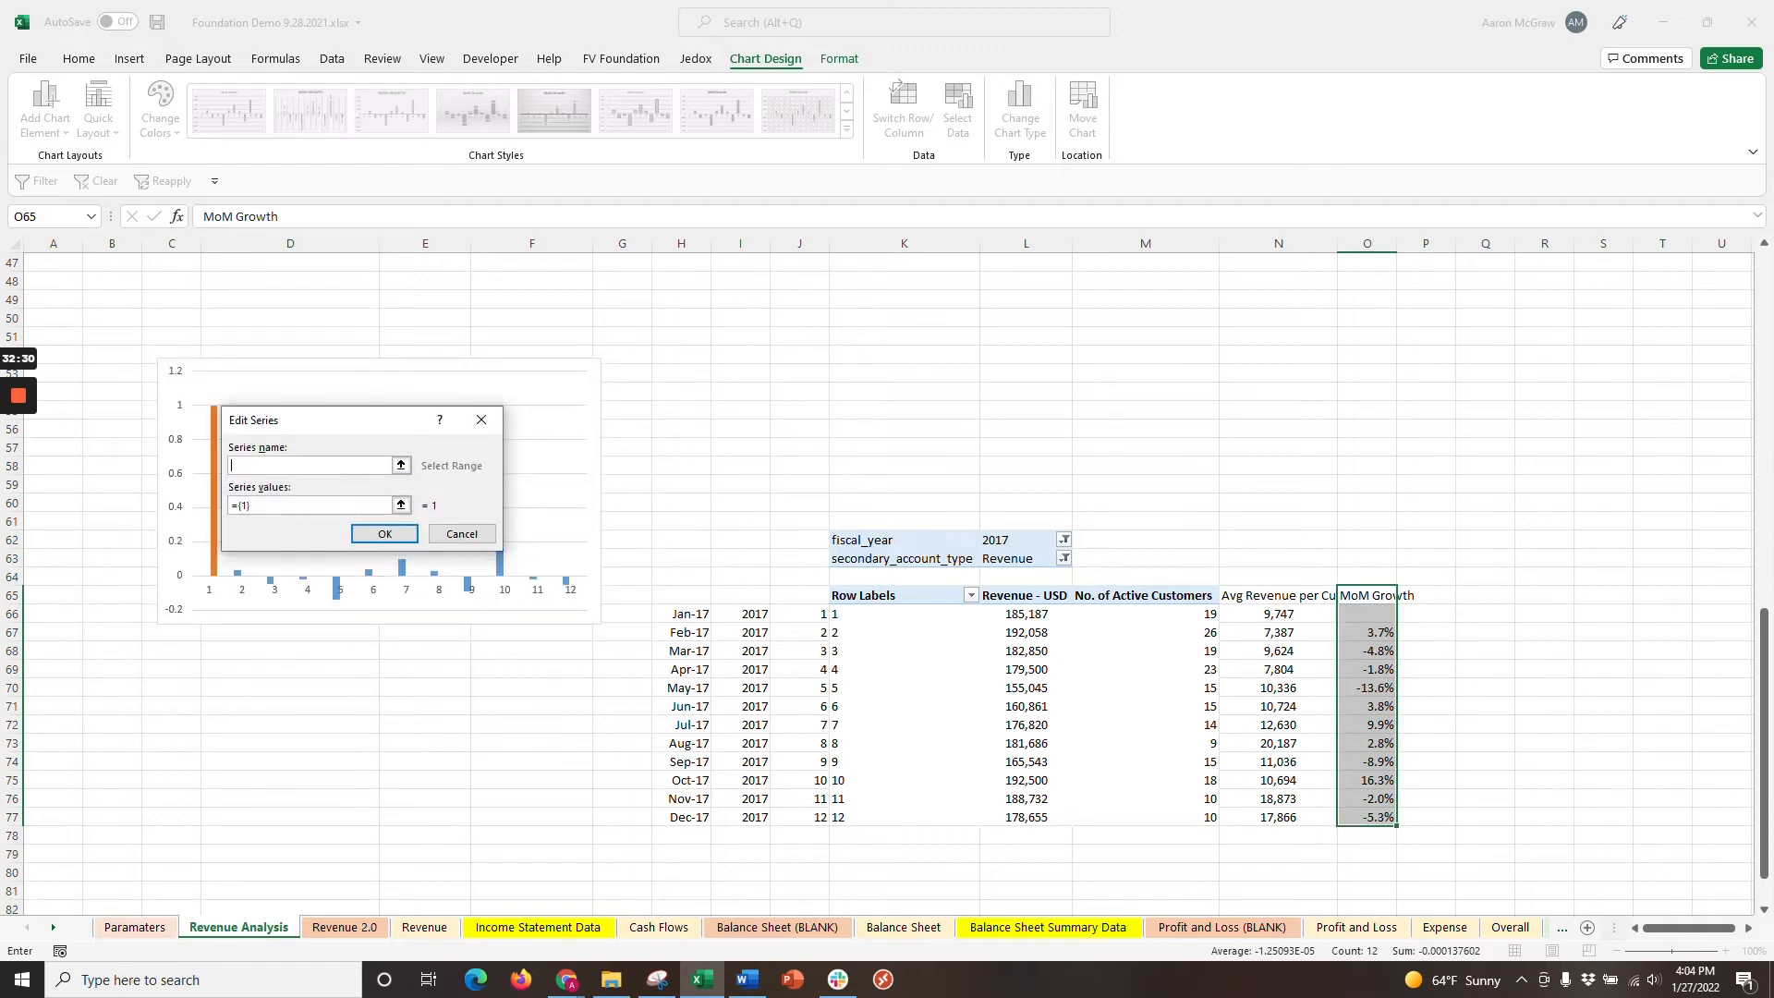
left_click_drag(1025, 614, 1025, 816)
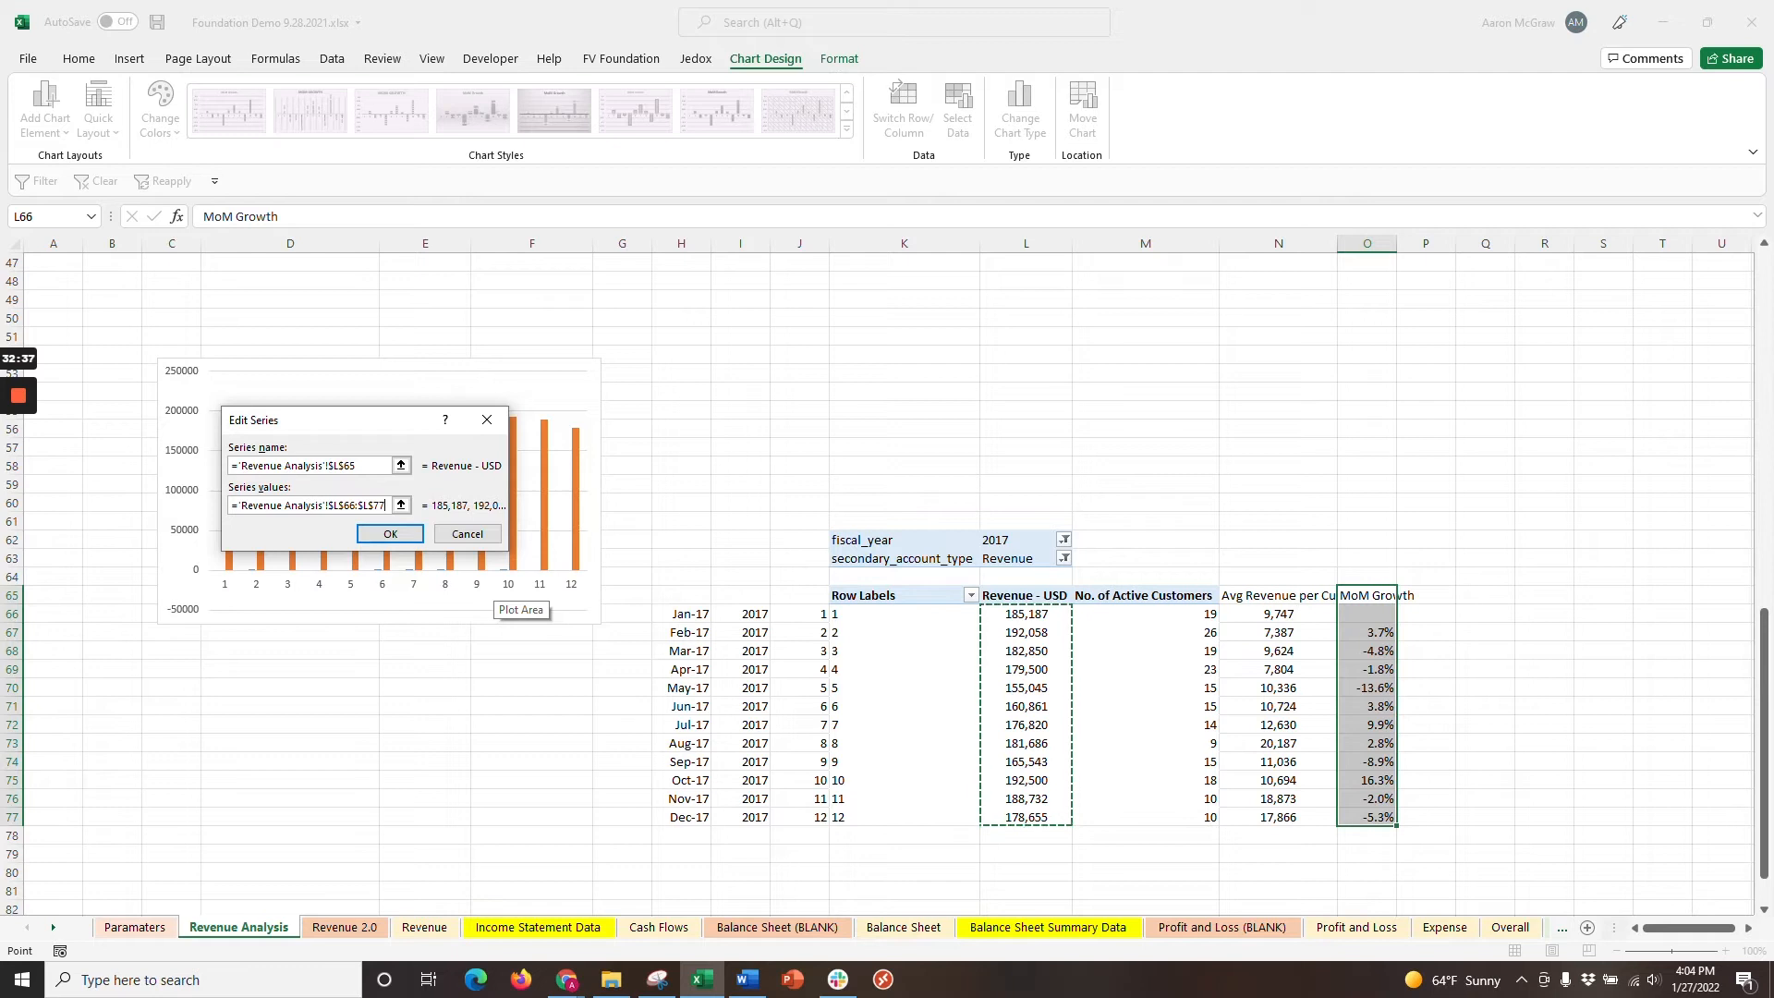
left_click(389, 533)
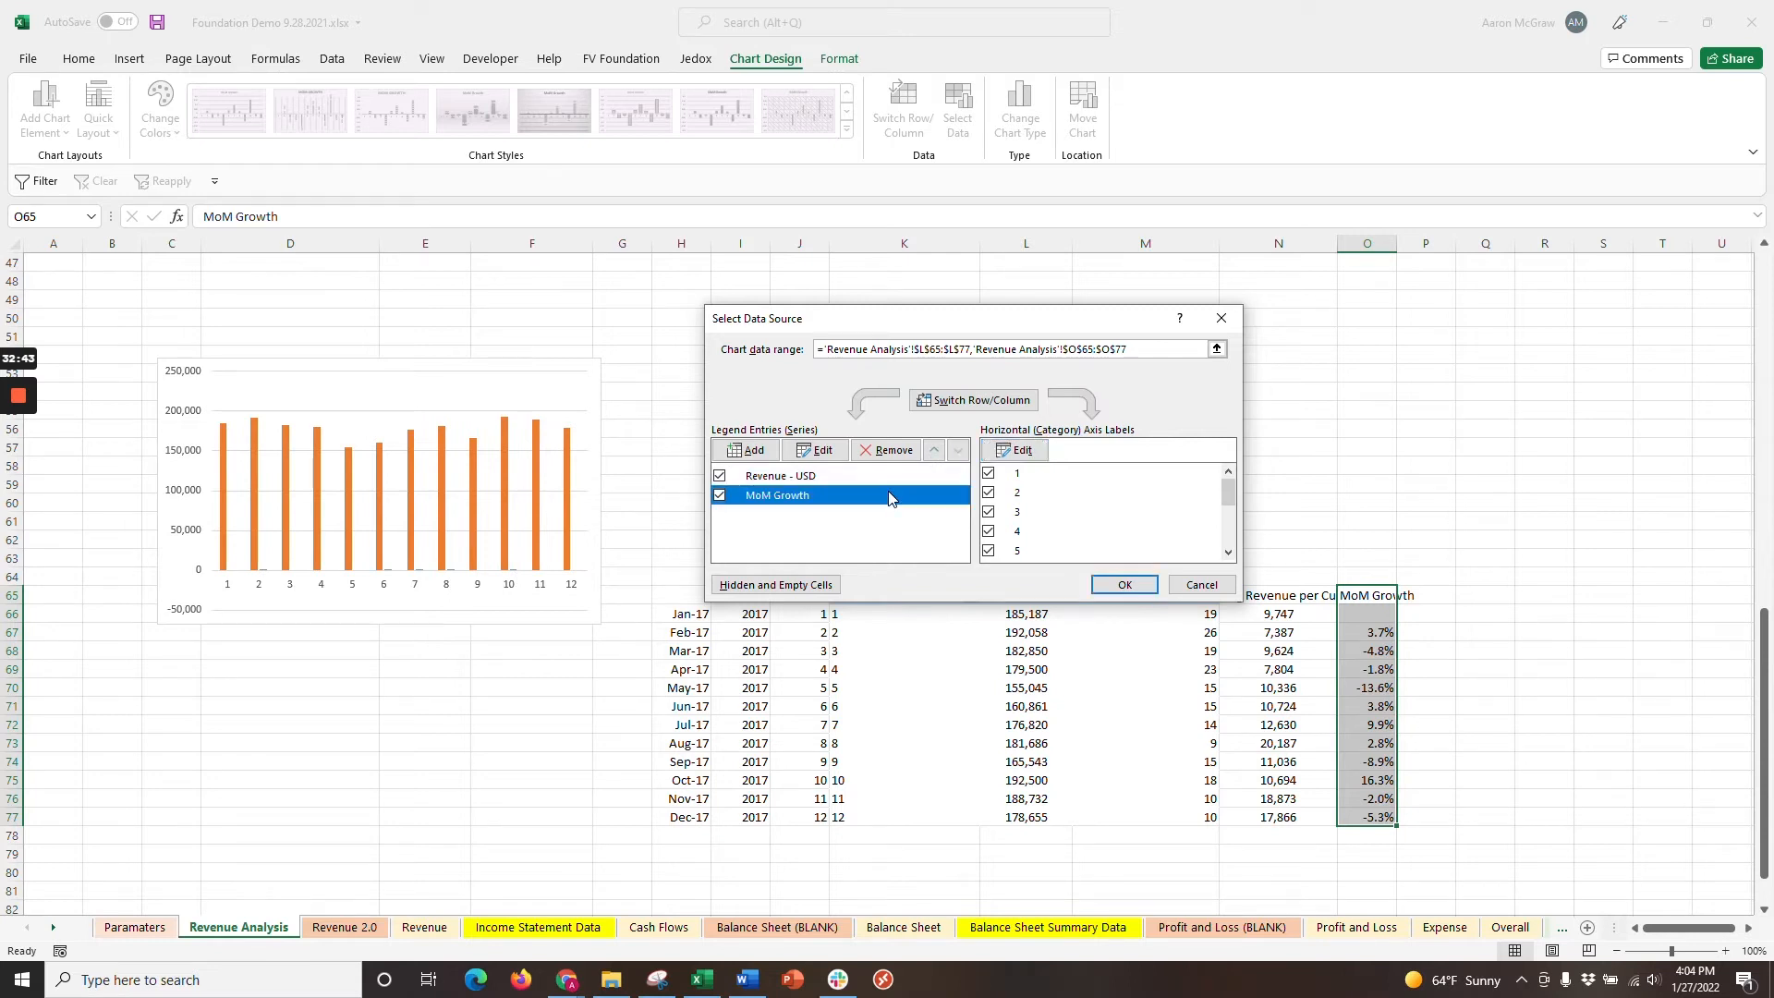
Set the horizontal axis labels to the months Jan-17 to Dec-17.
left_click(1013, 449)
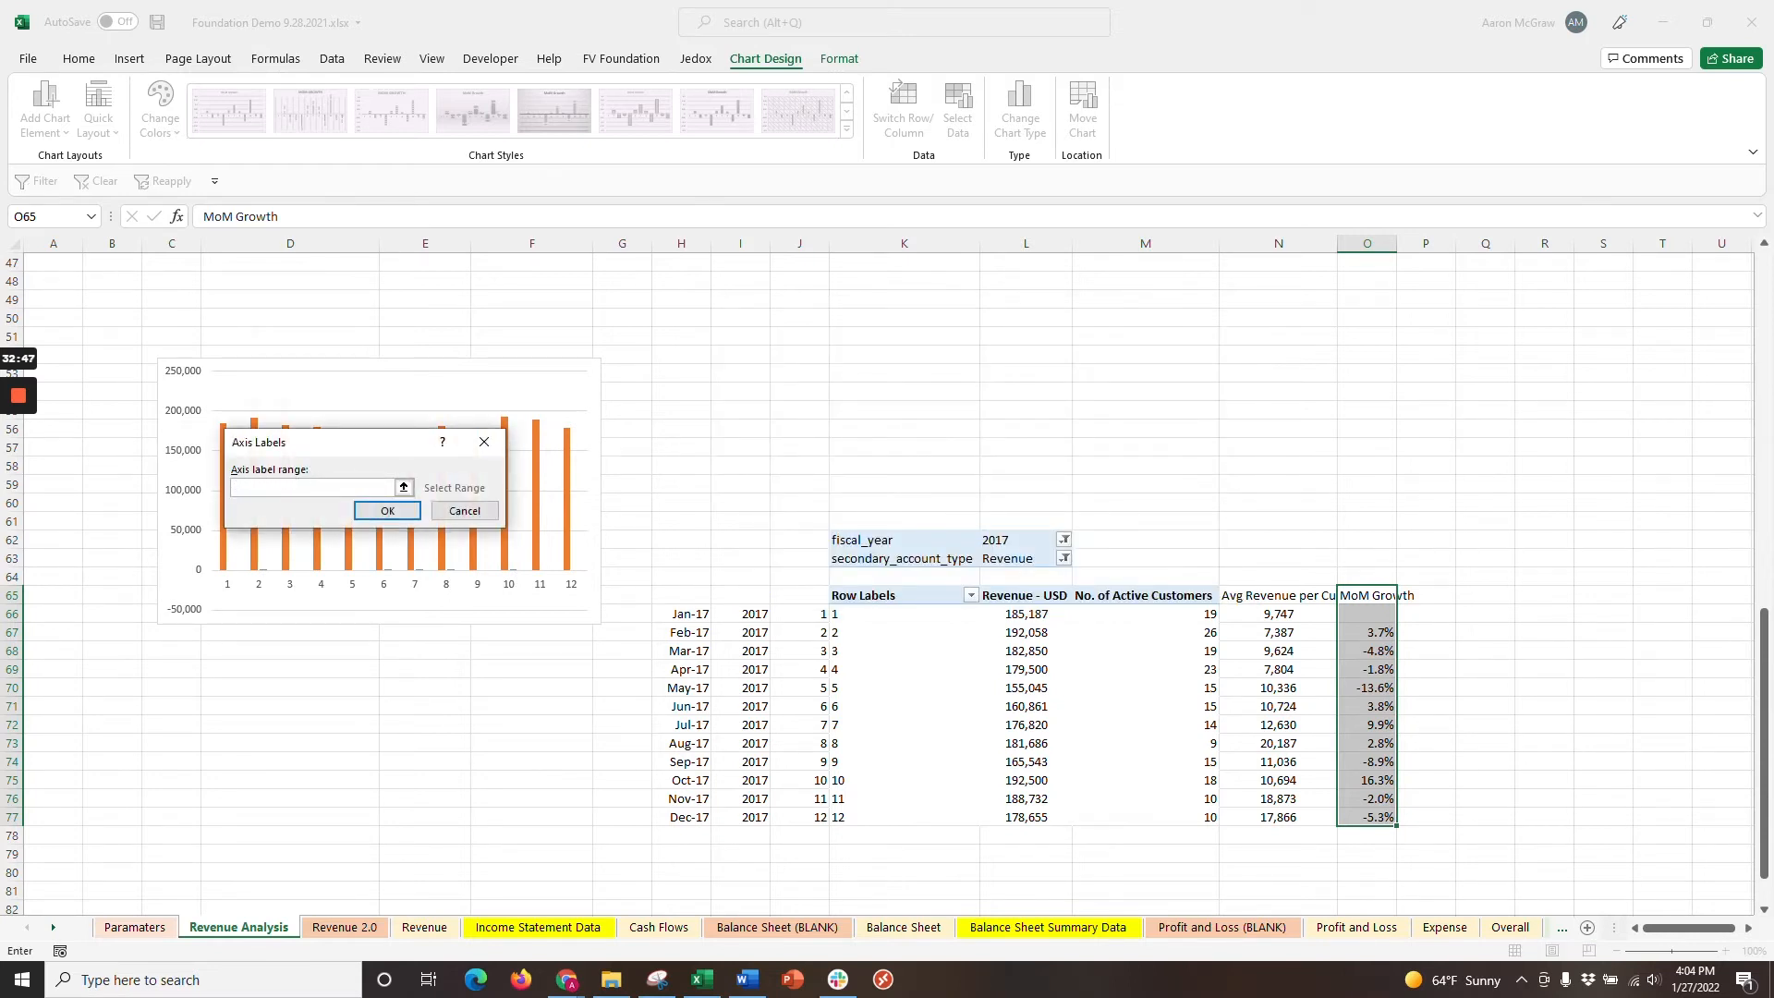
left_click_drag(680, 613, 680, 816)
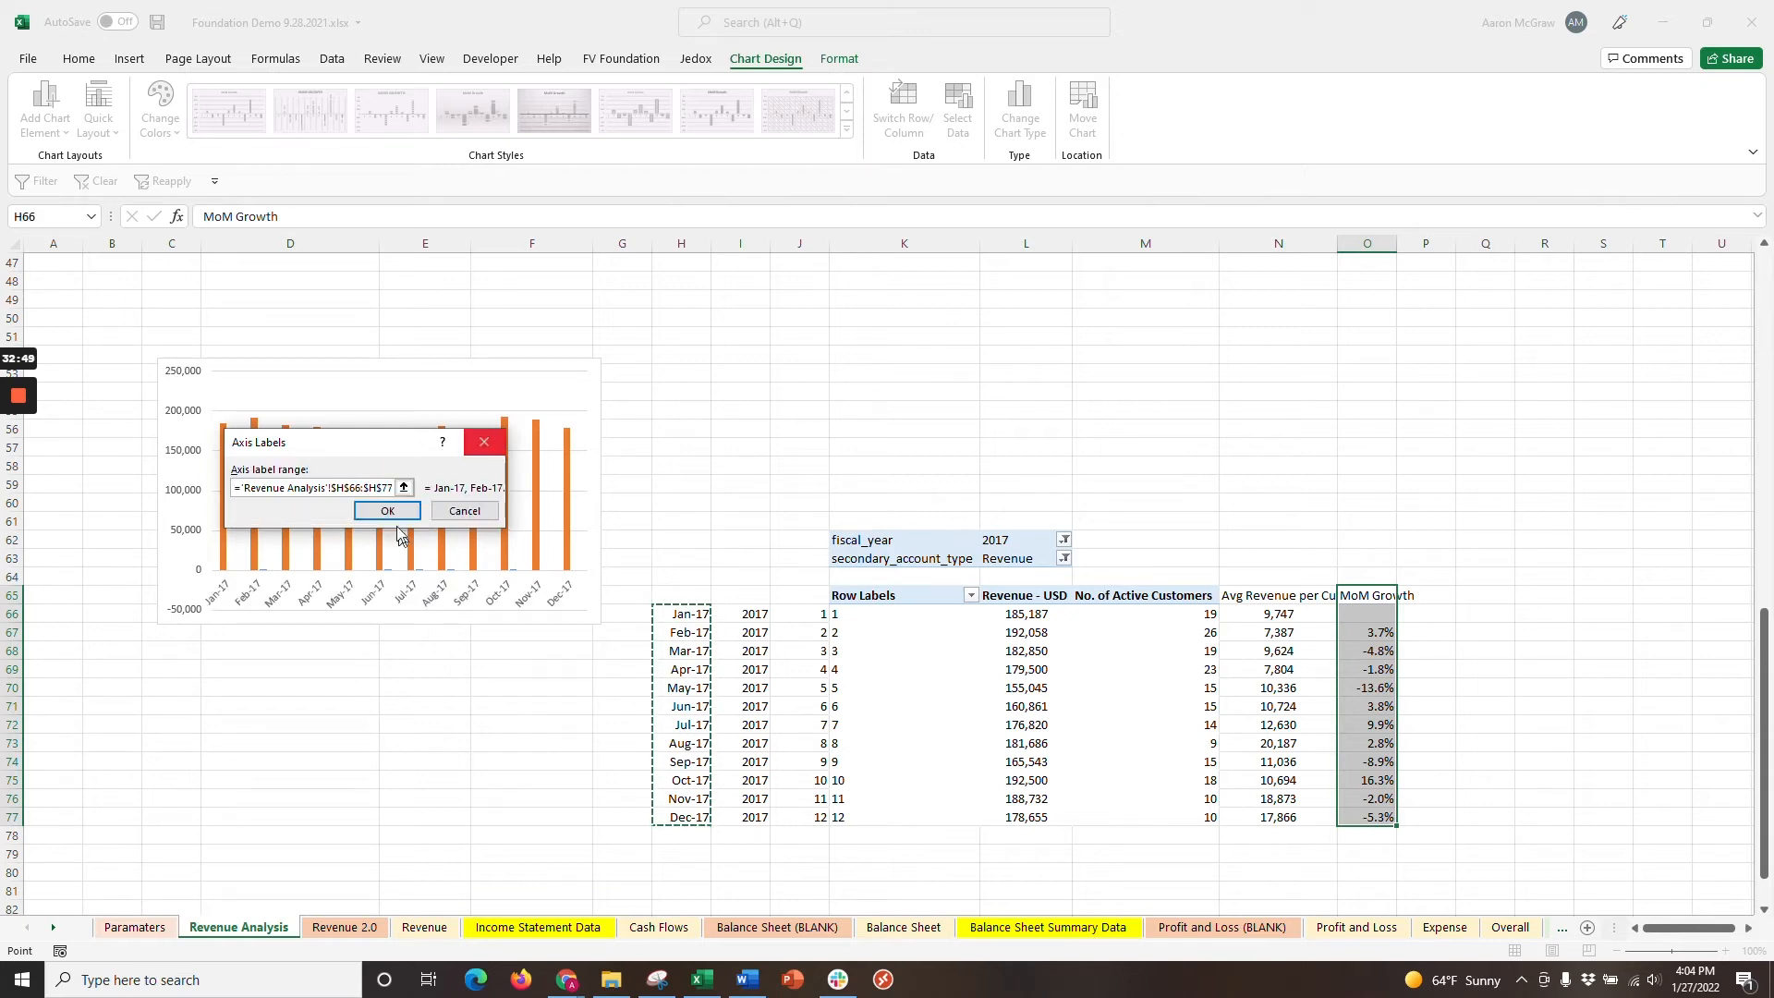
left_click(387, 510)
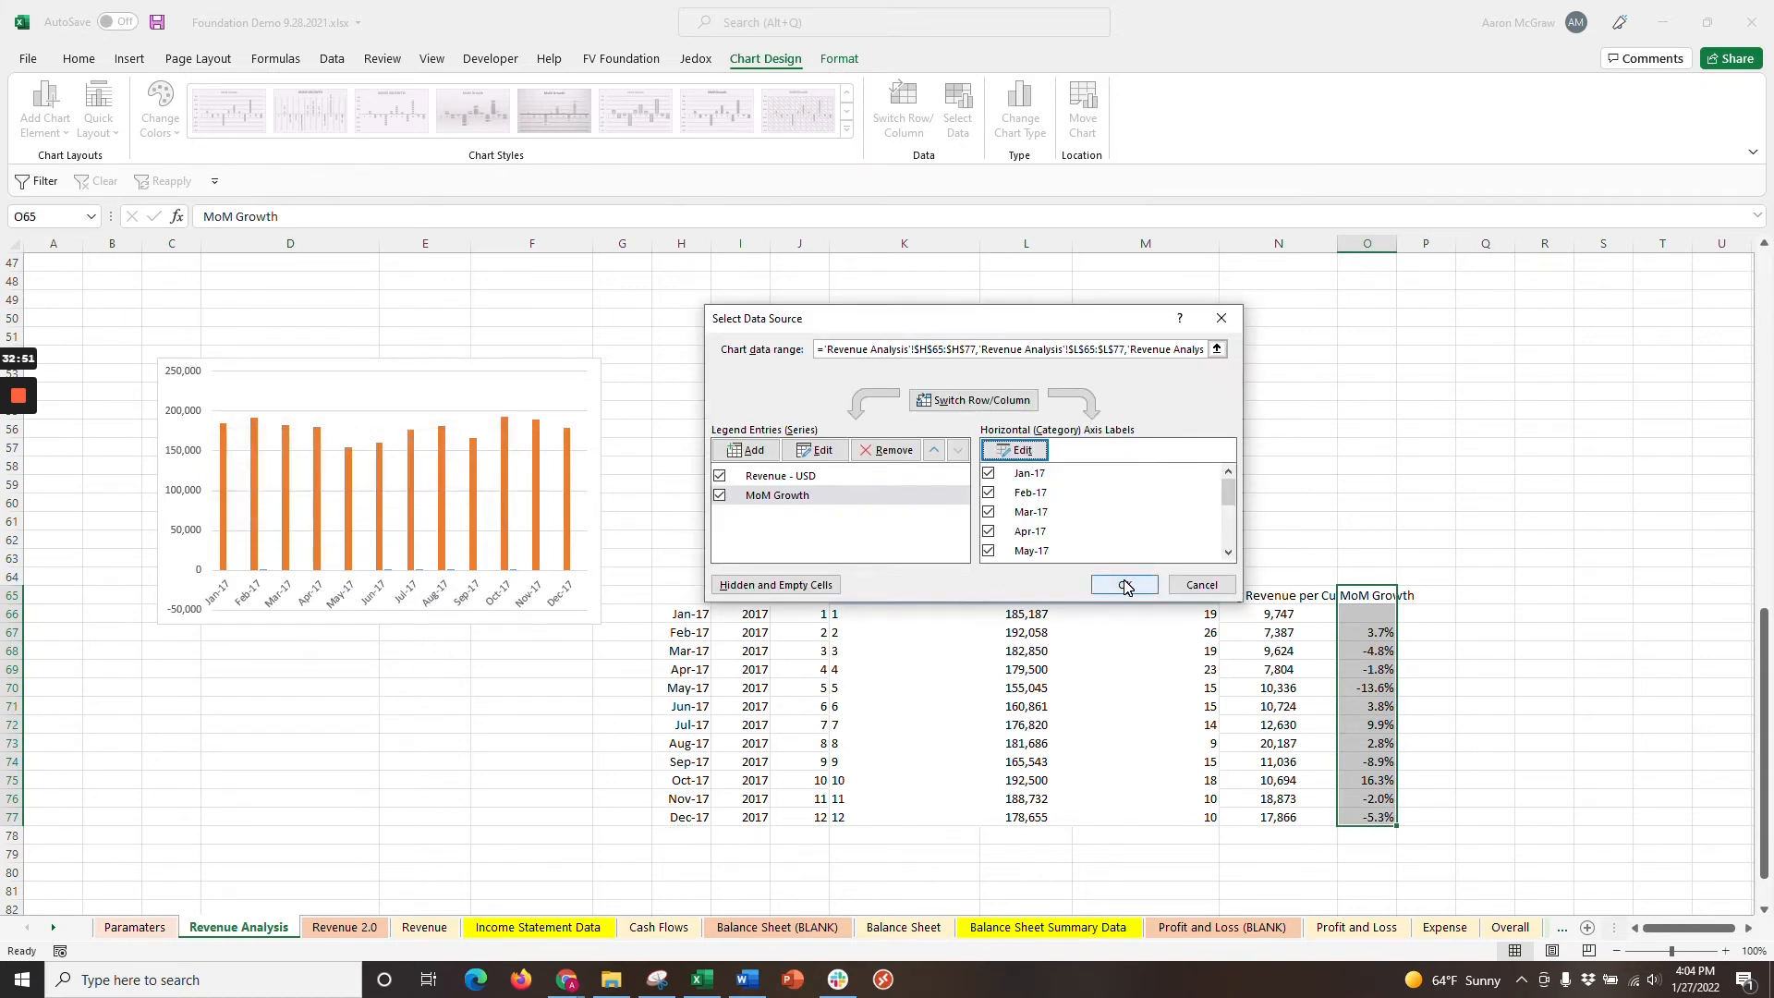
left_click(1122, 585)
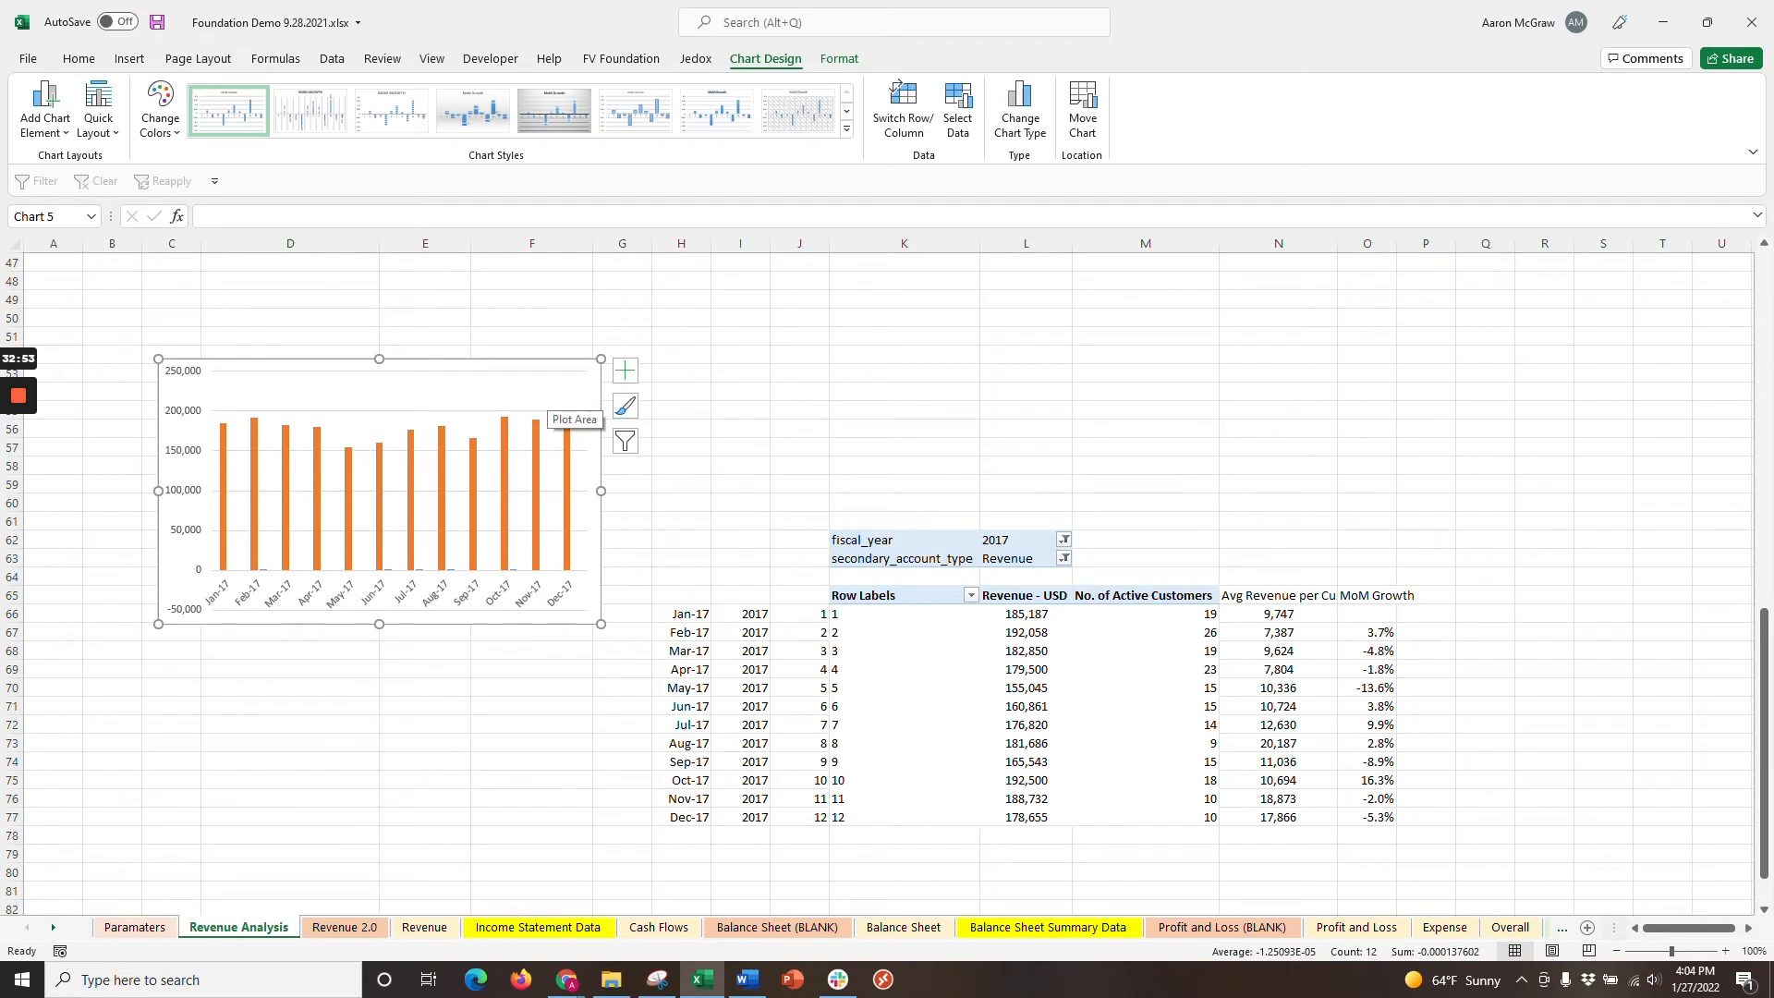
Change the chart to a combo: revenue as clustered columns, MoM Growth as a secondary-axis line.
scroll("down", 3)
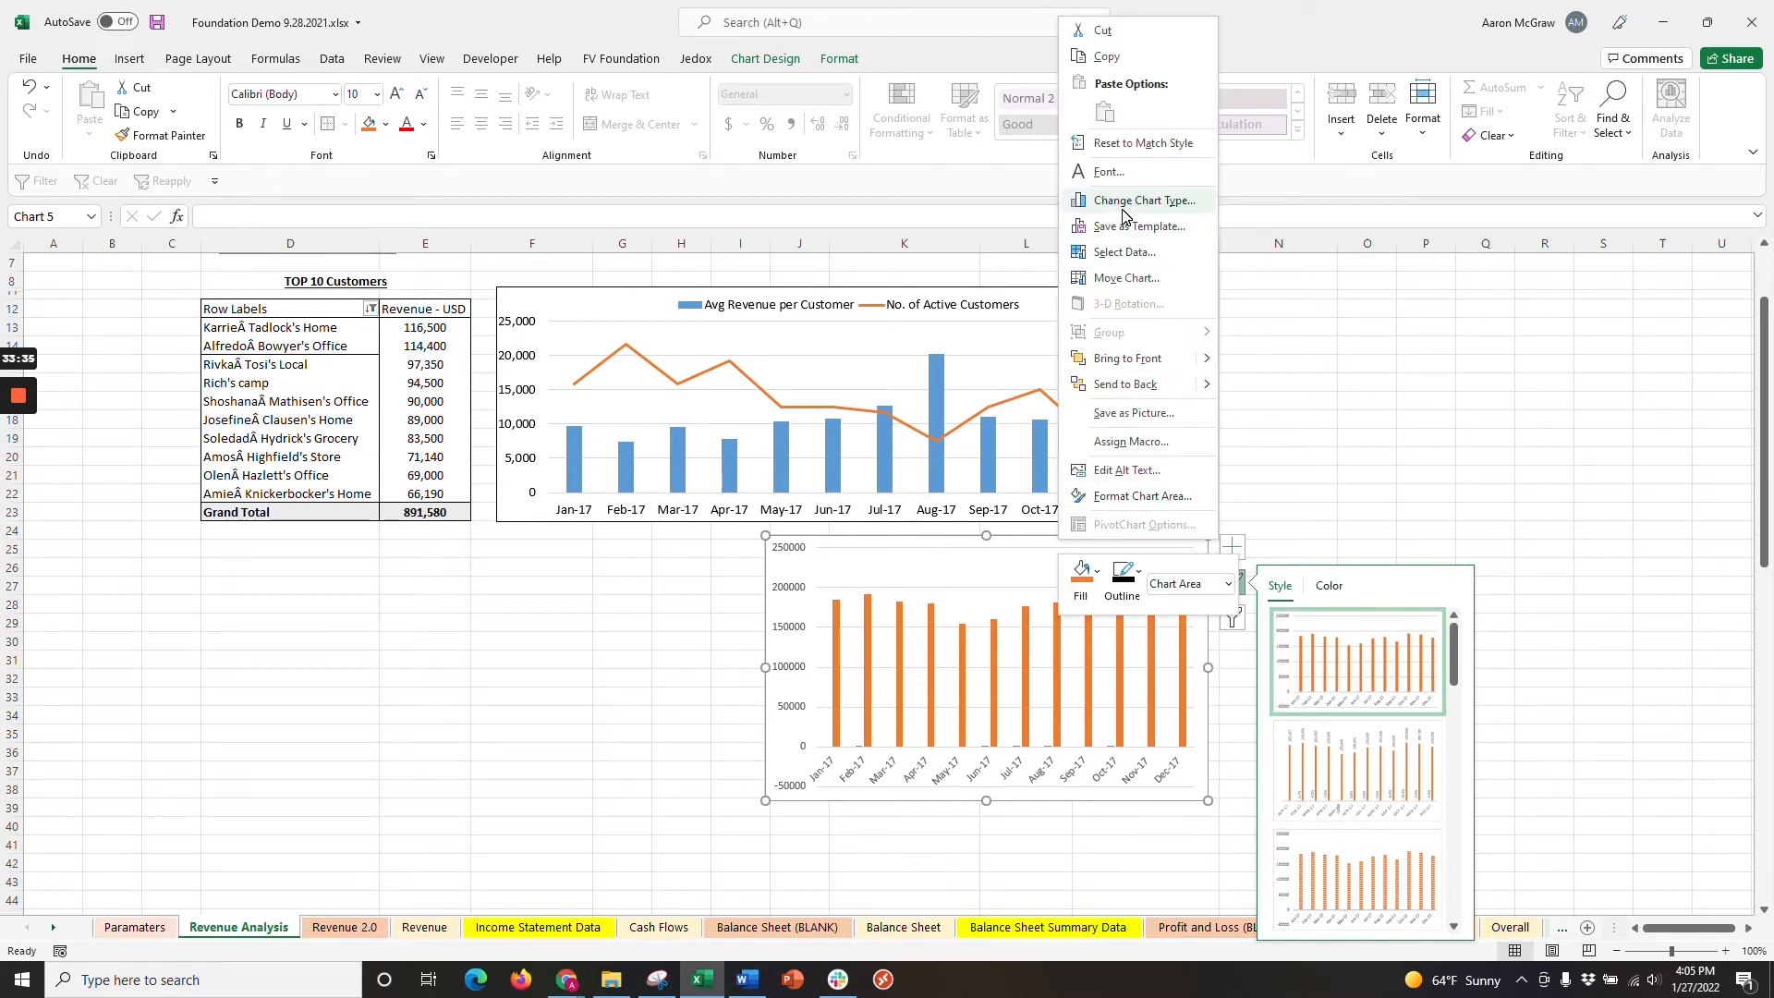
left_click(1138, 200)
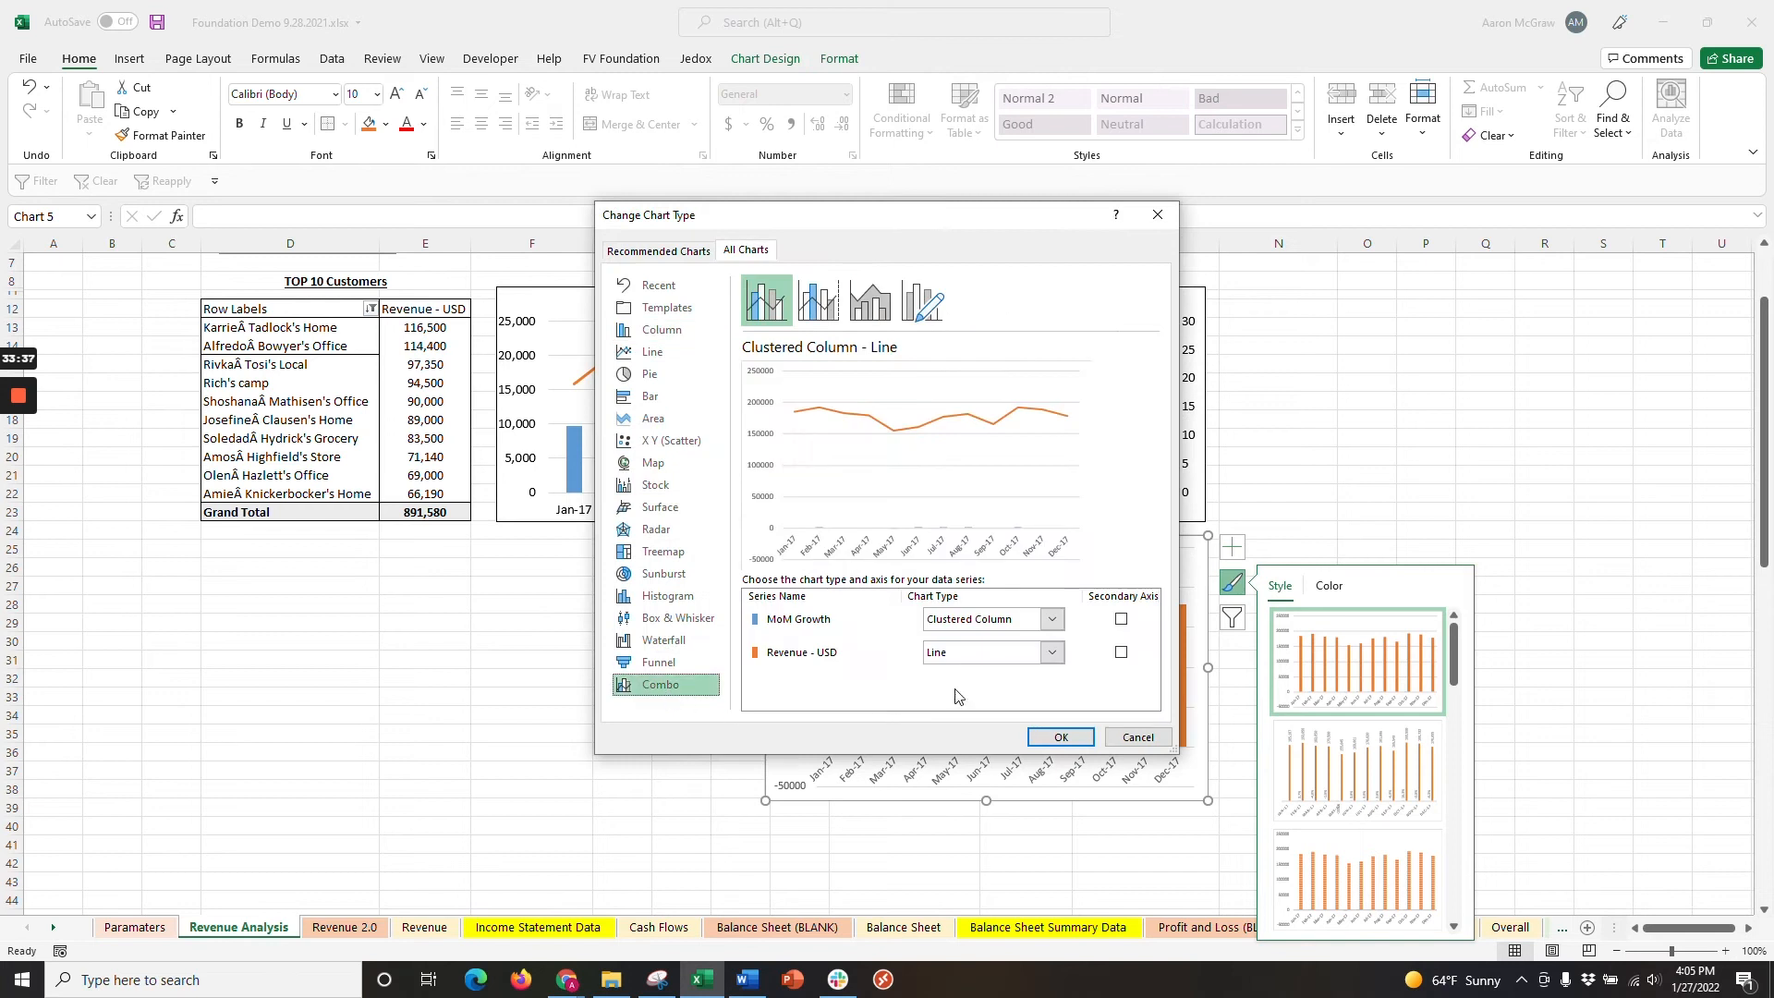
mouse_move(1008, 628)
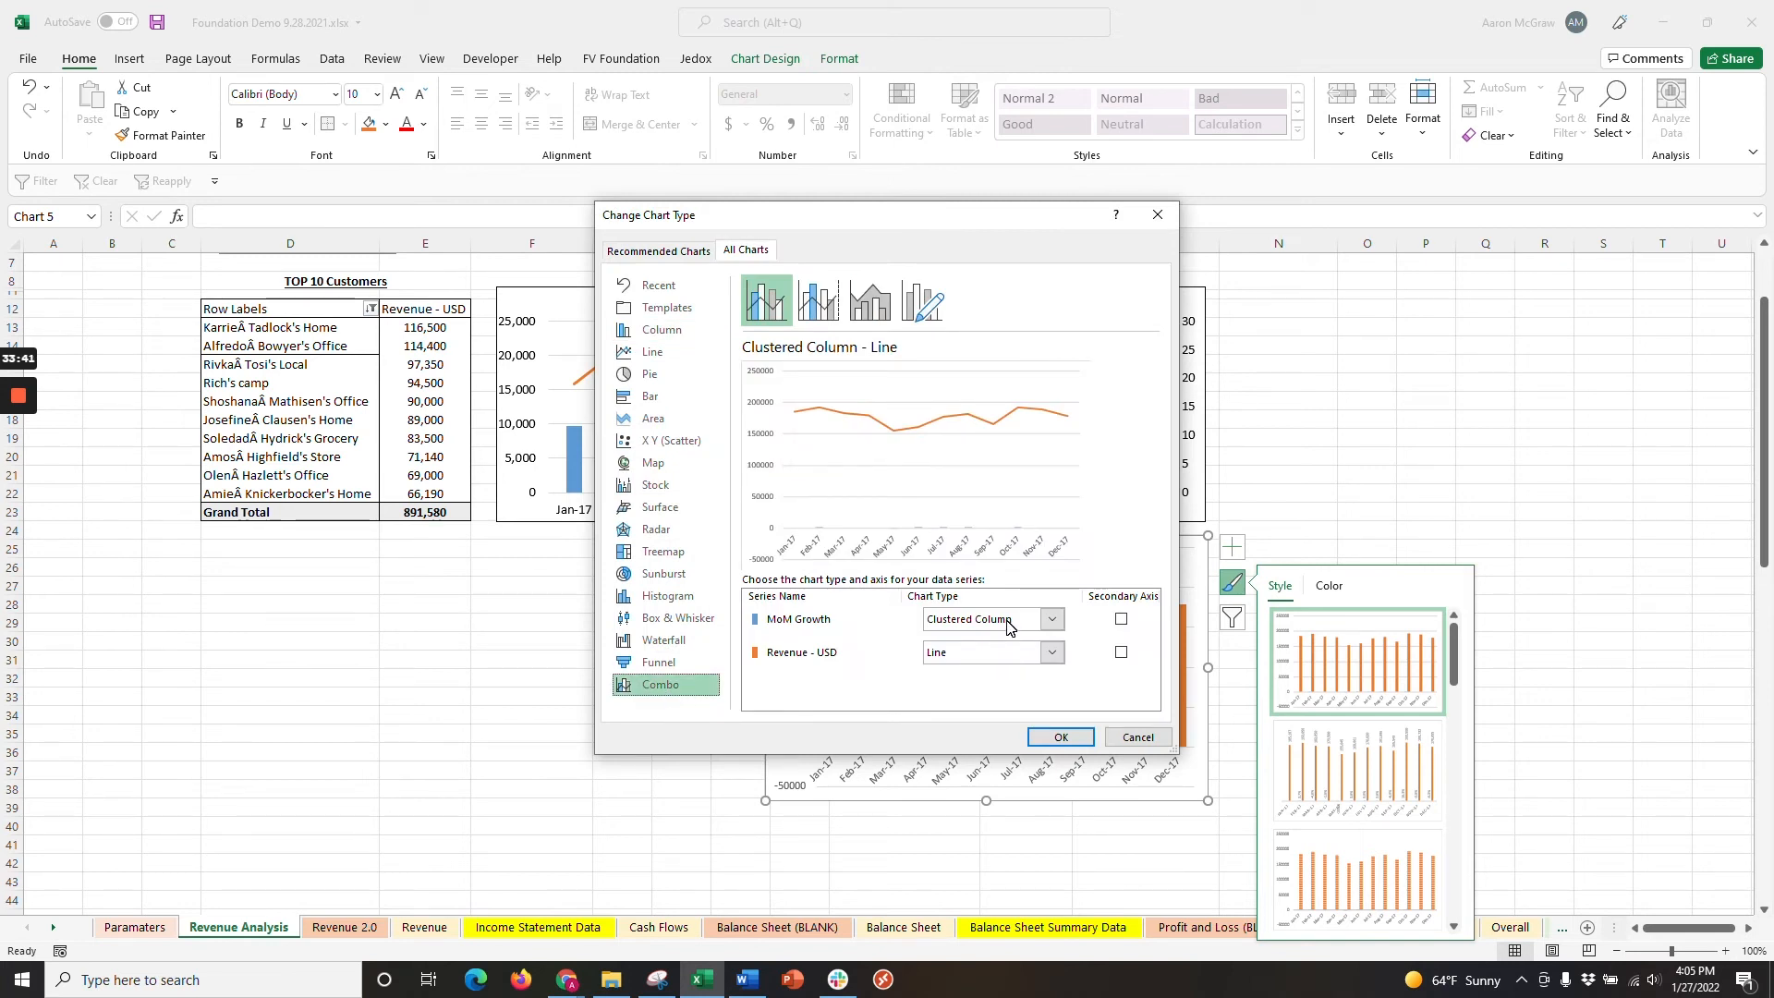
left_click(1051, 618)
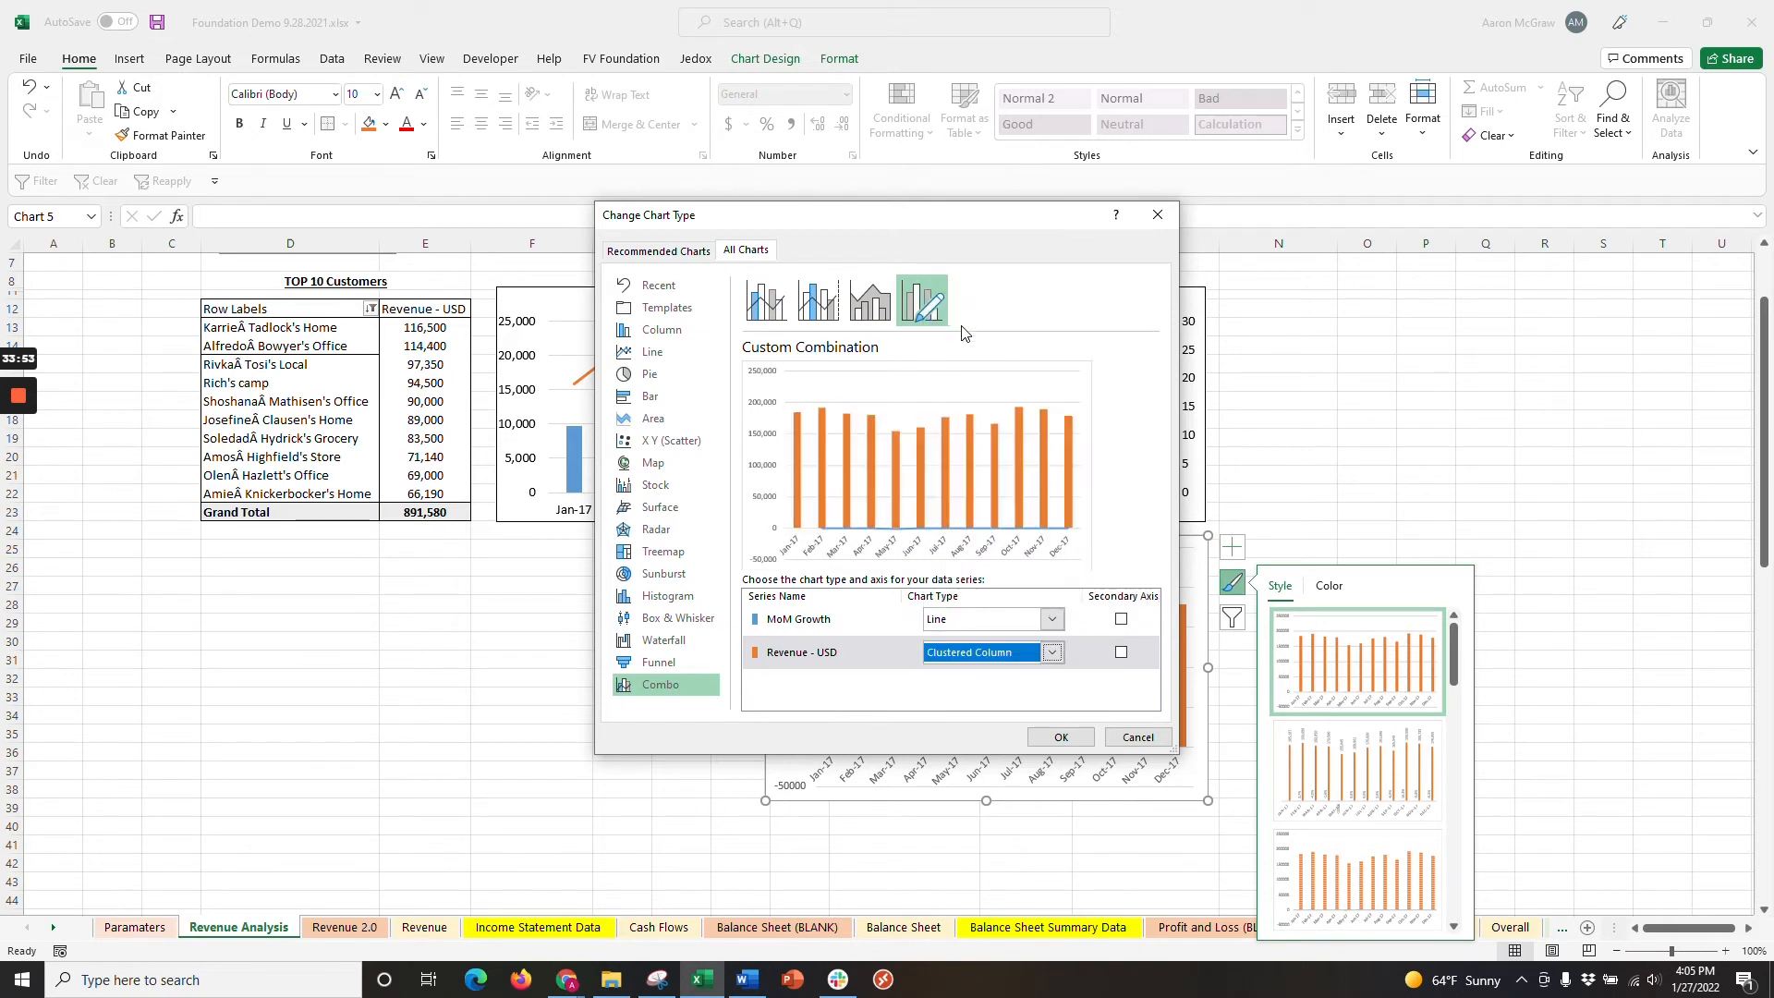
left_click(800, 652)
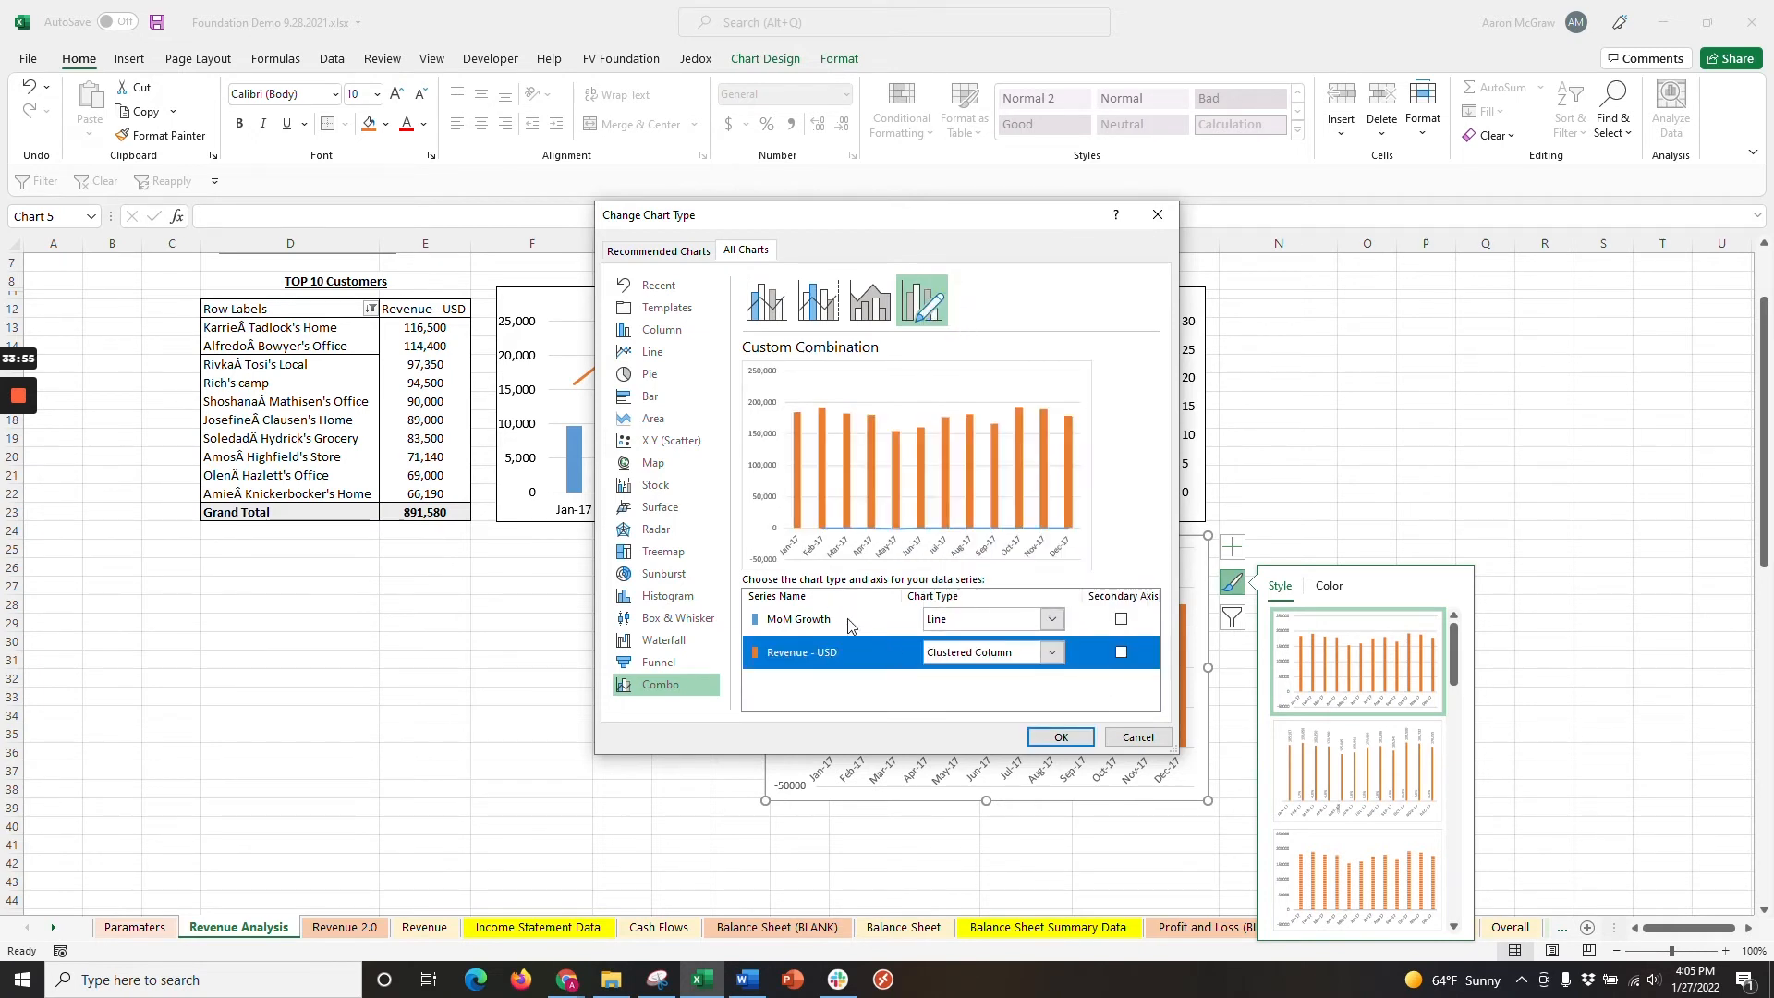
left_click(1119, 619)
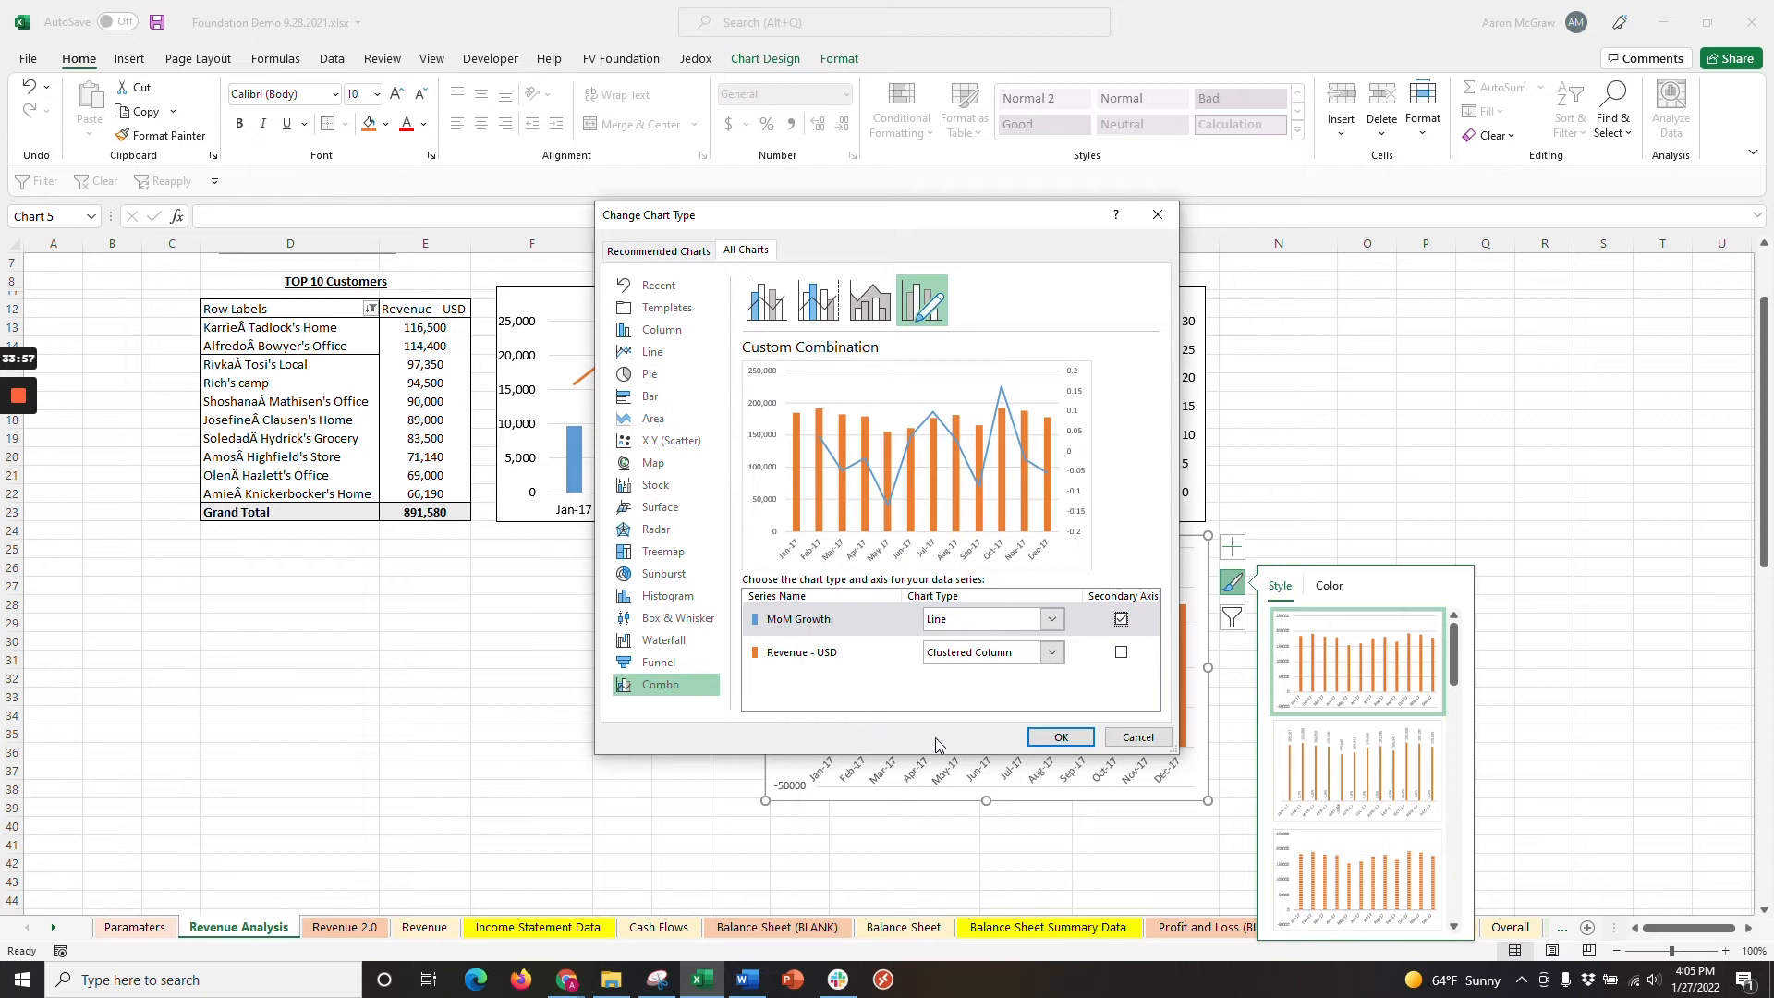
left_click(1057, 736)
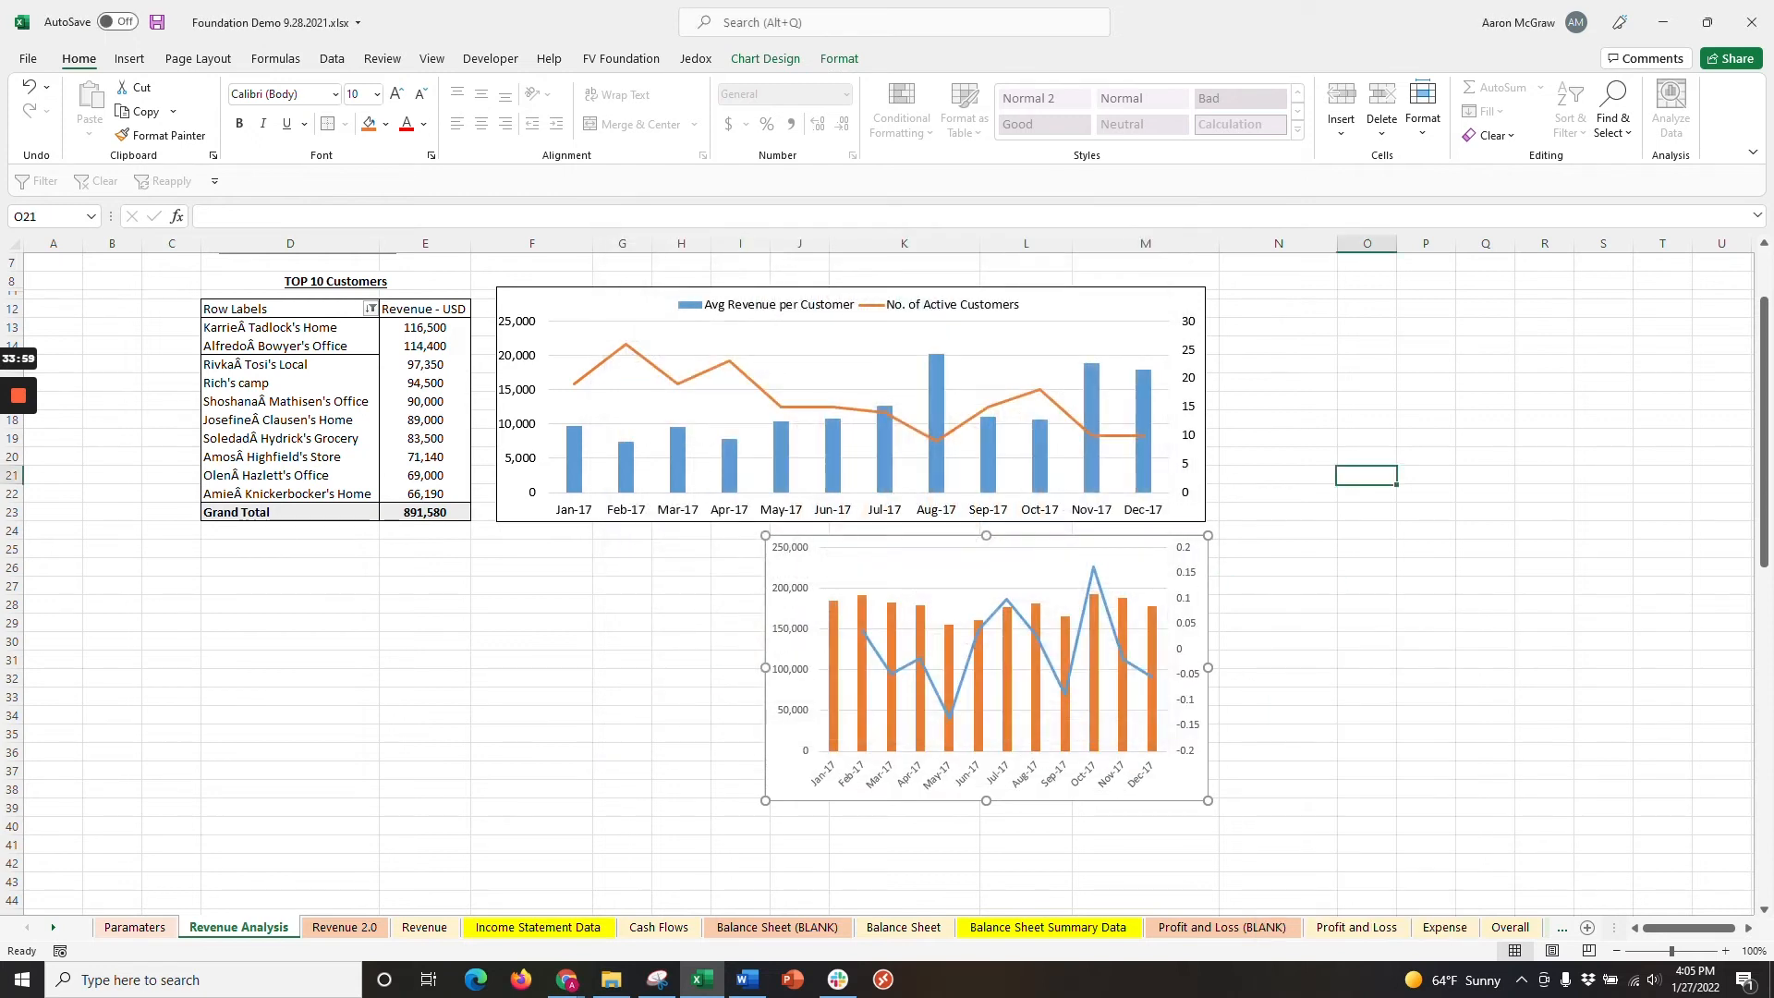
Select the MoM Growth series and open its line styling options.
left_click(984, 667)
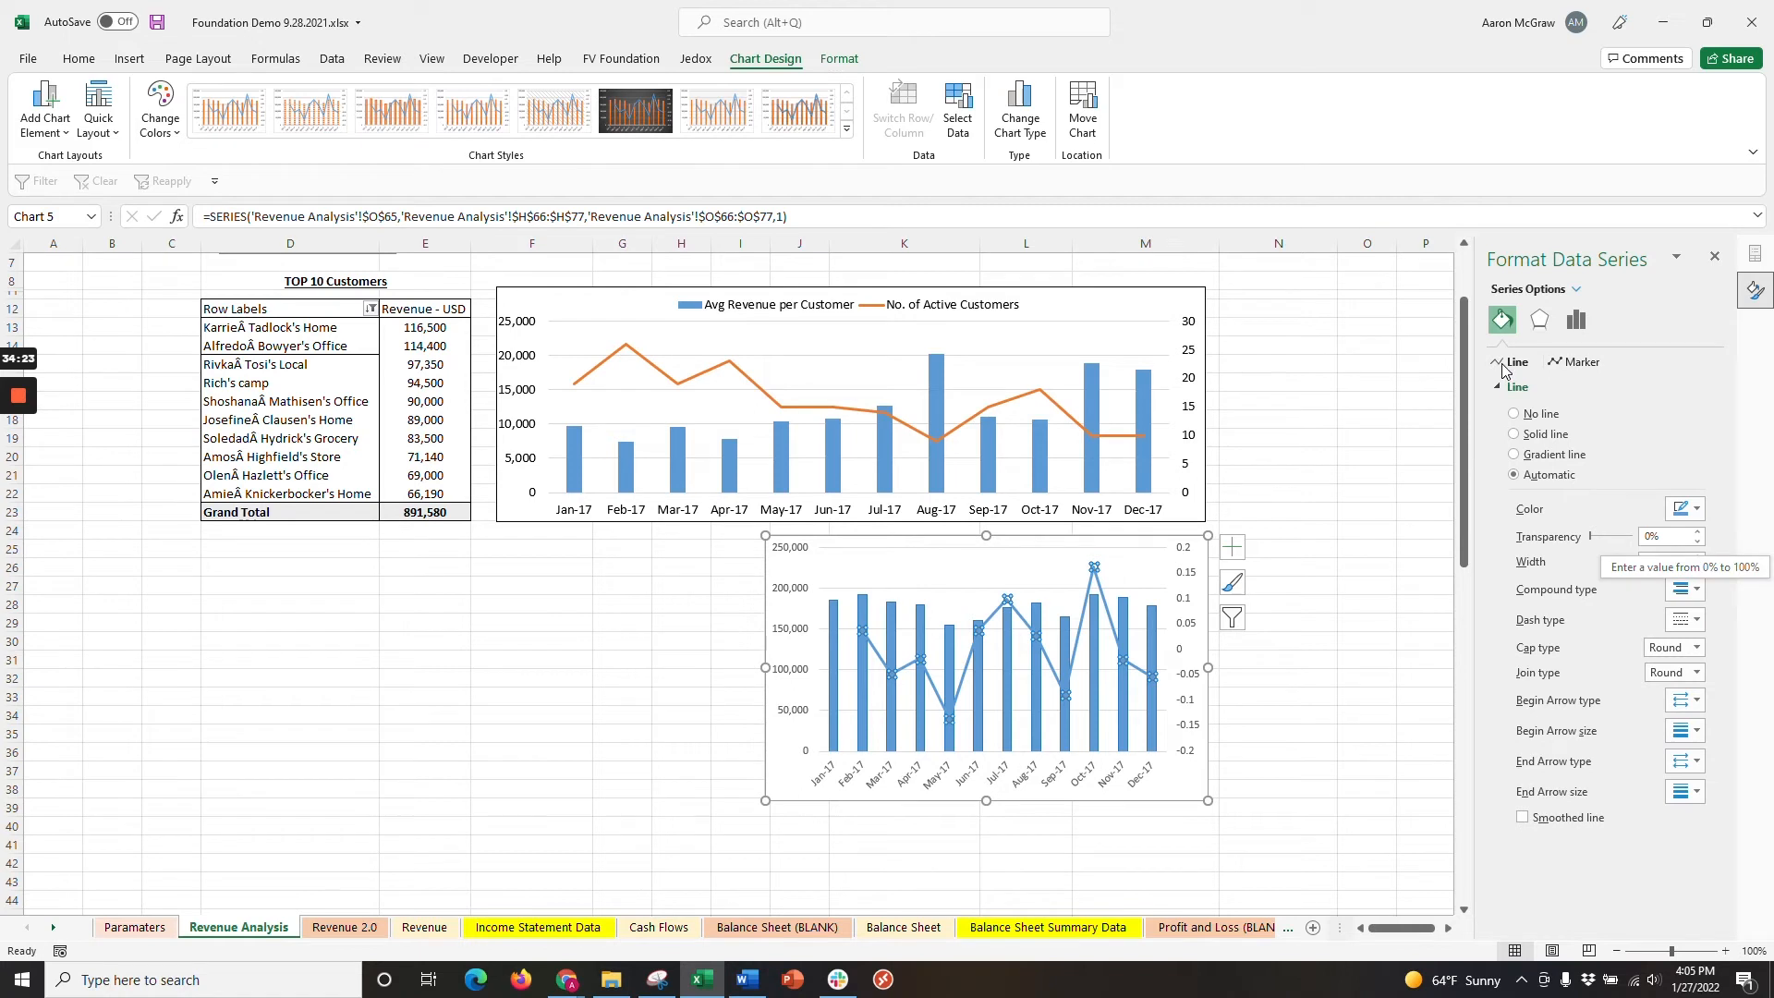
left_click(1697, 508)
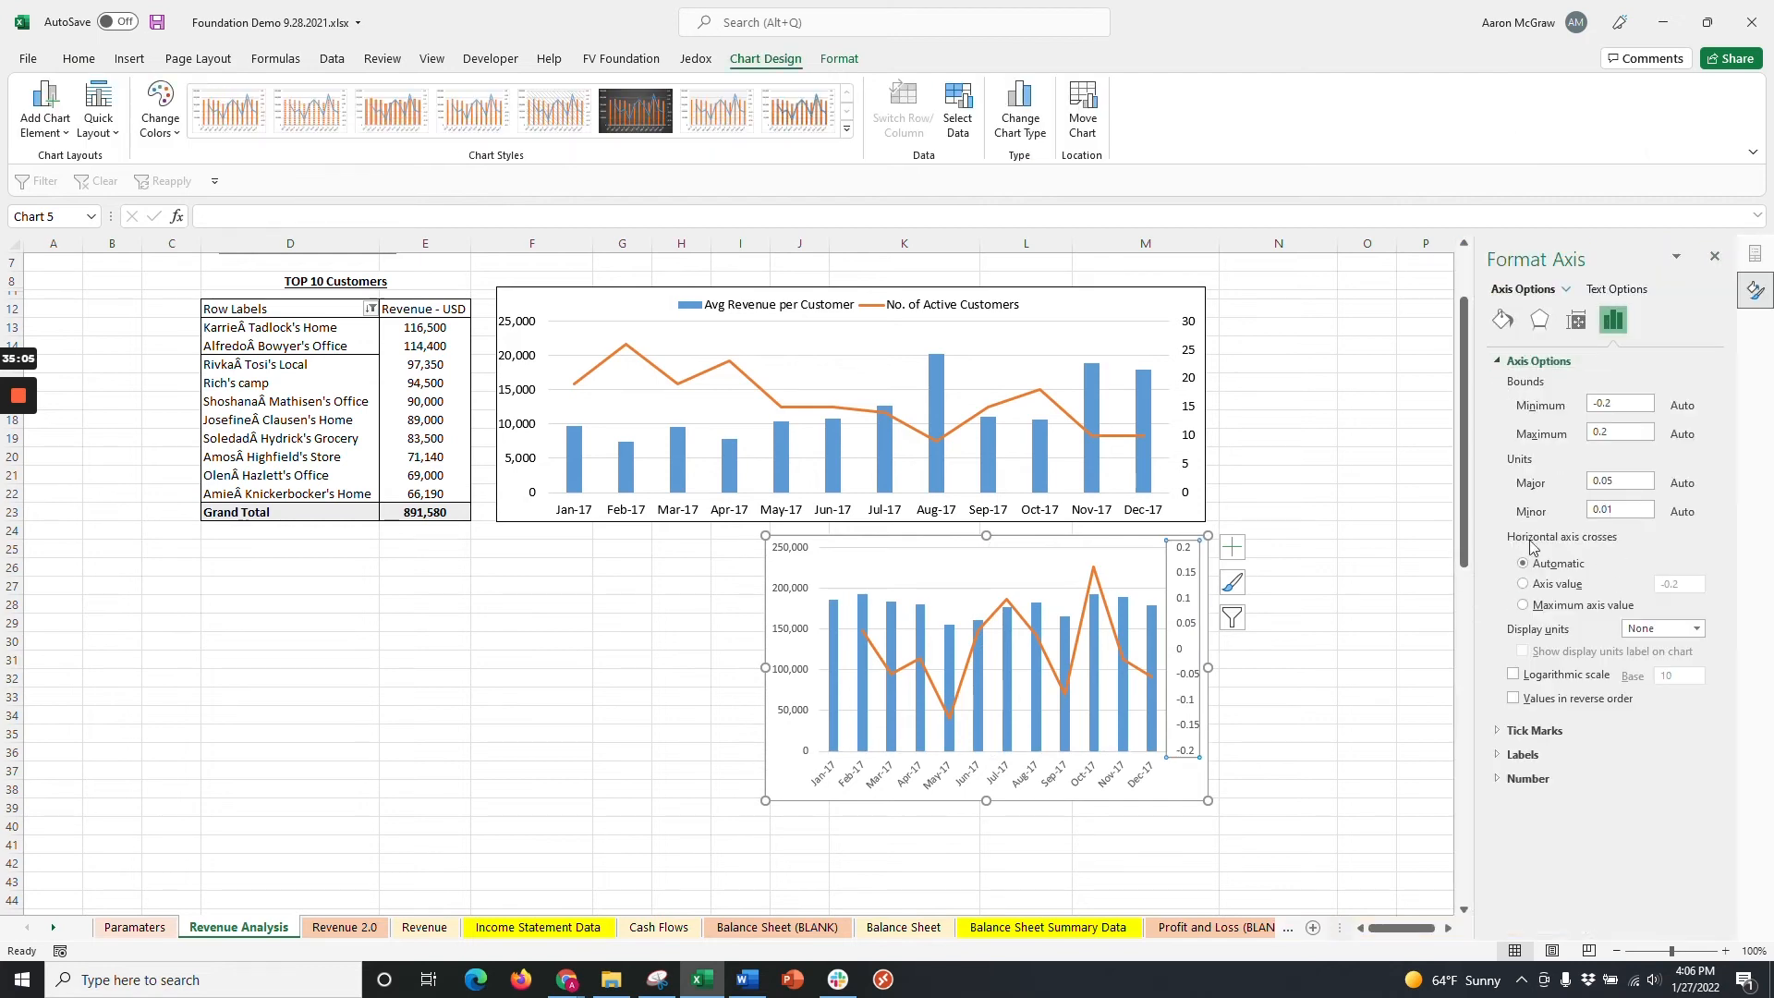
Format the secondary growth axis as Percentage with 0 decimal places.
left_click(1530, 778)
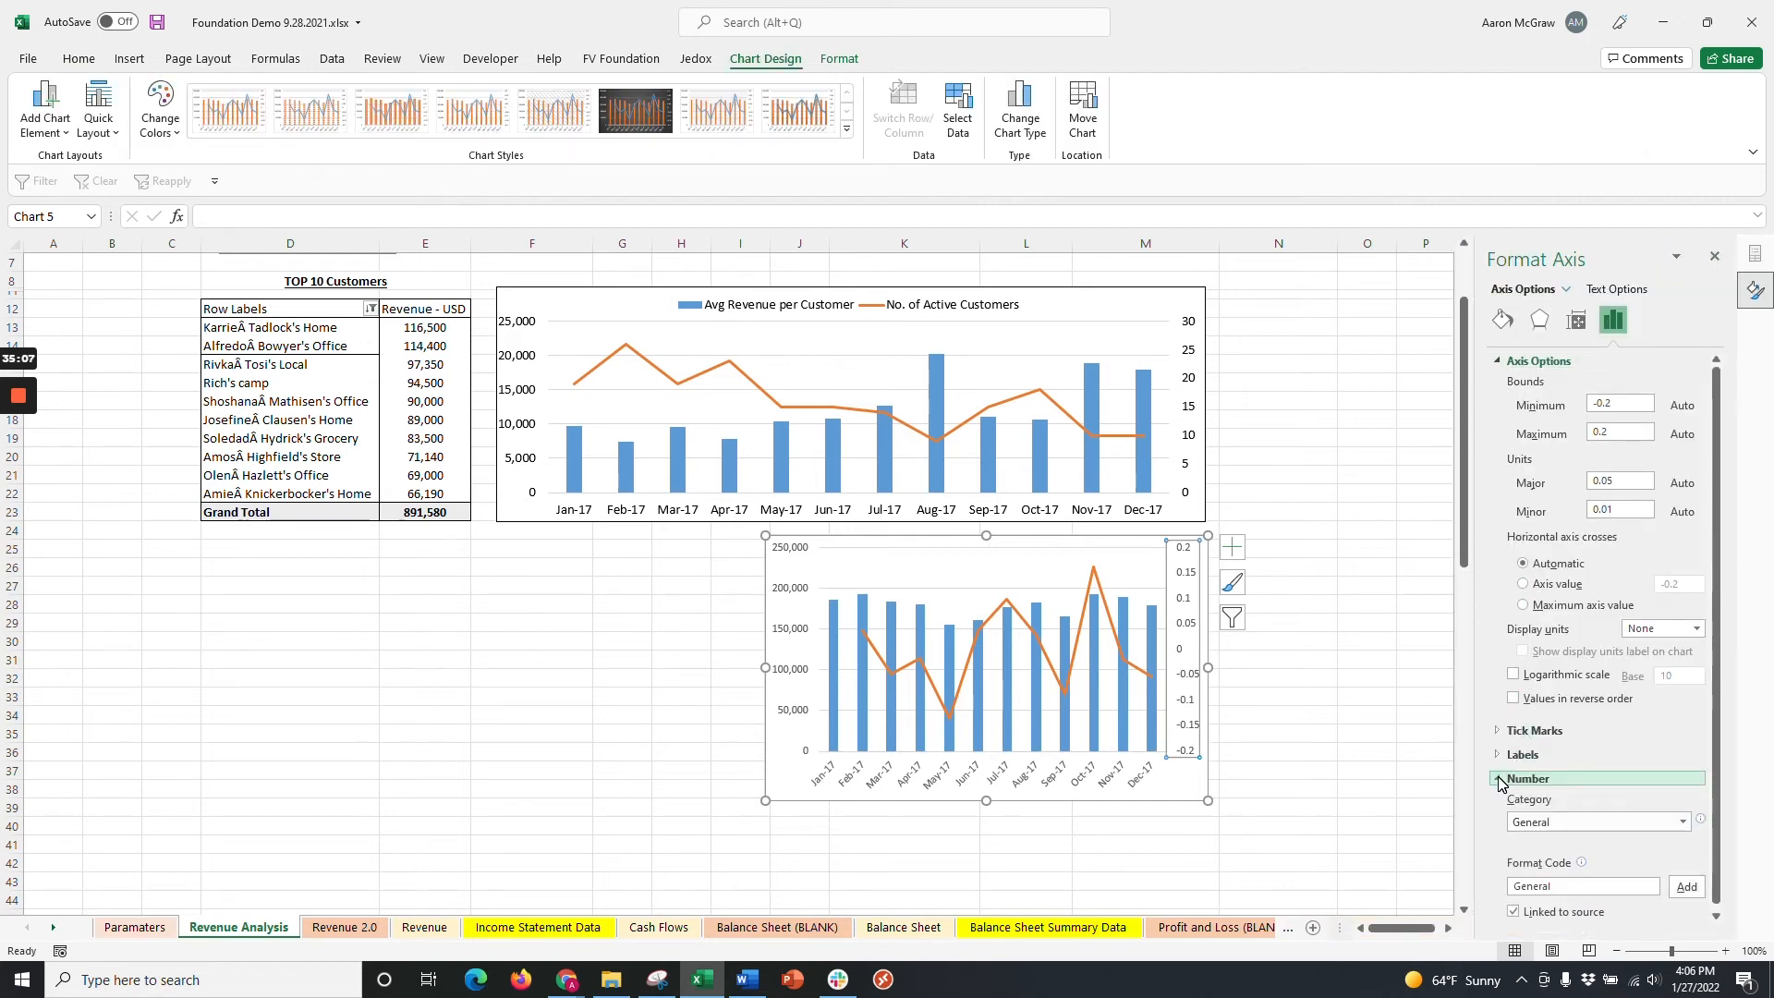
left_click(1597, 822)
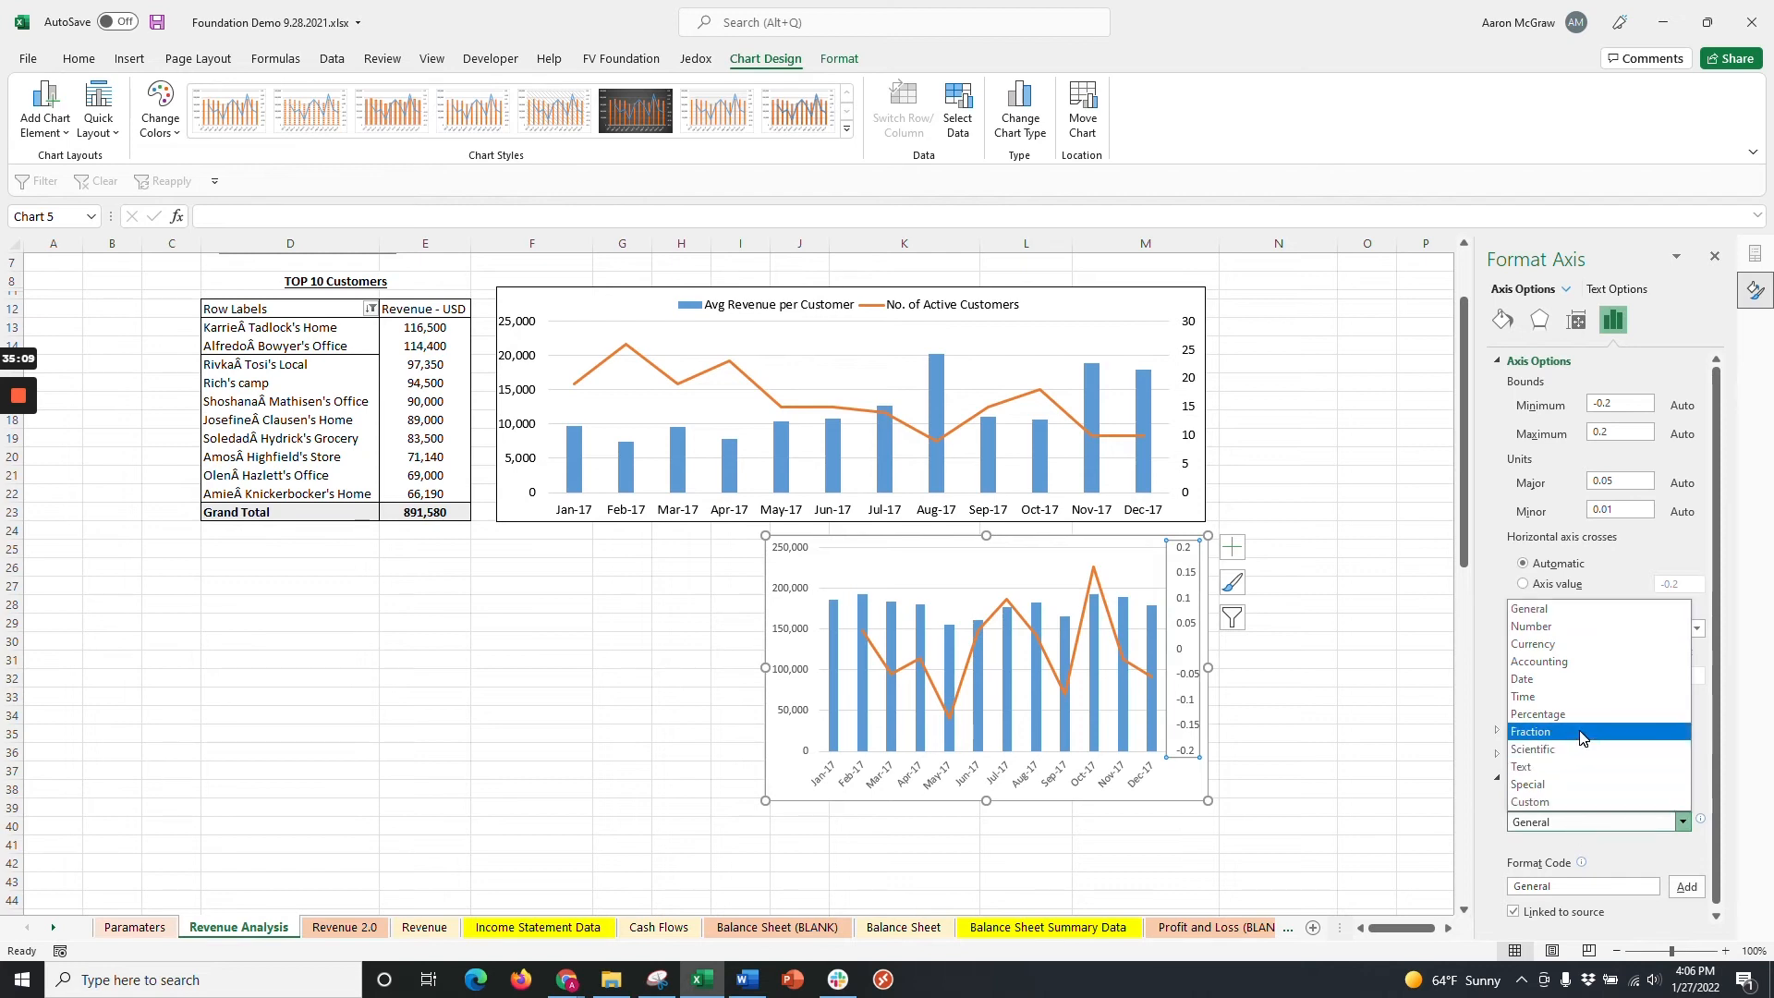
left_click(1535, 731)
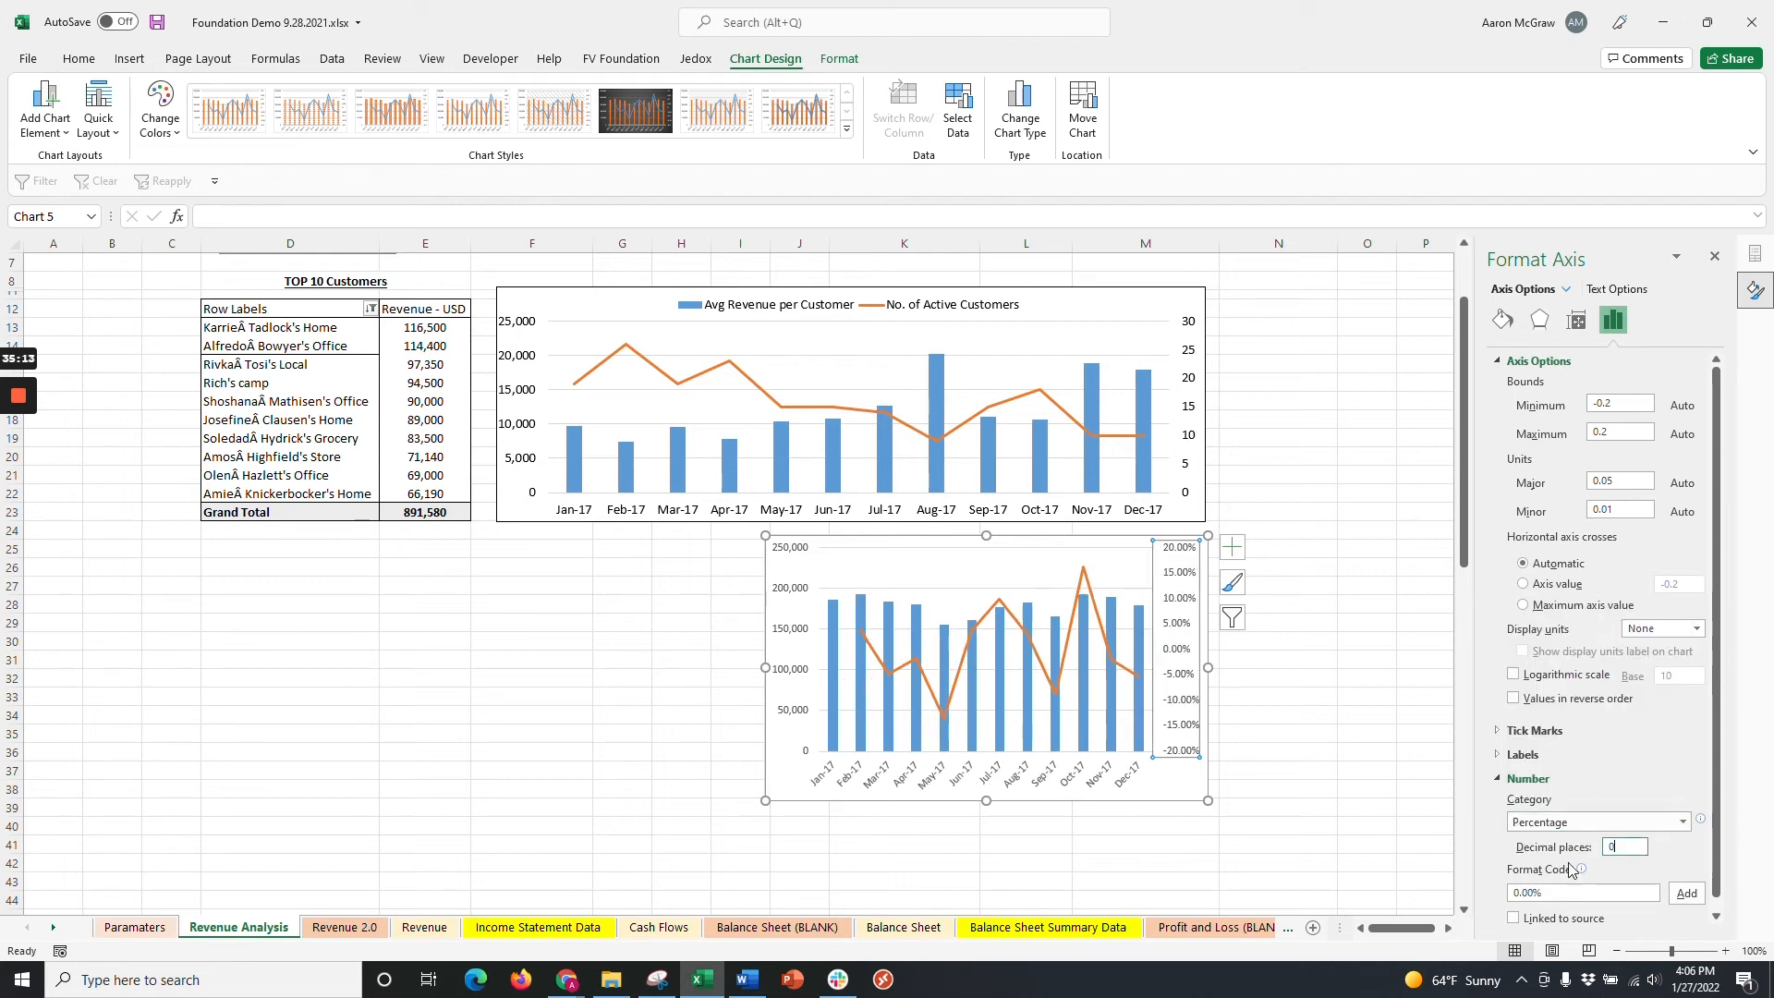
type("0")
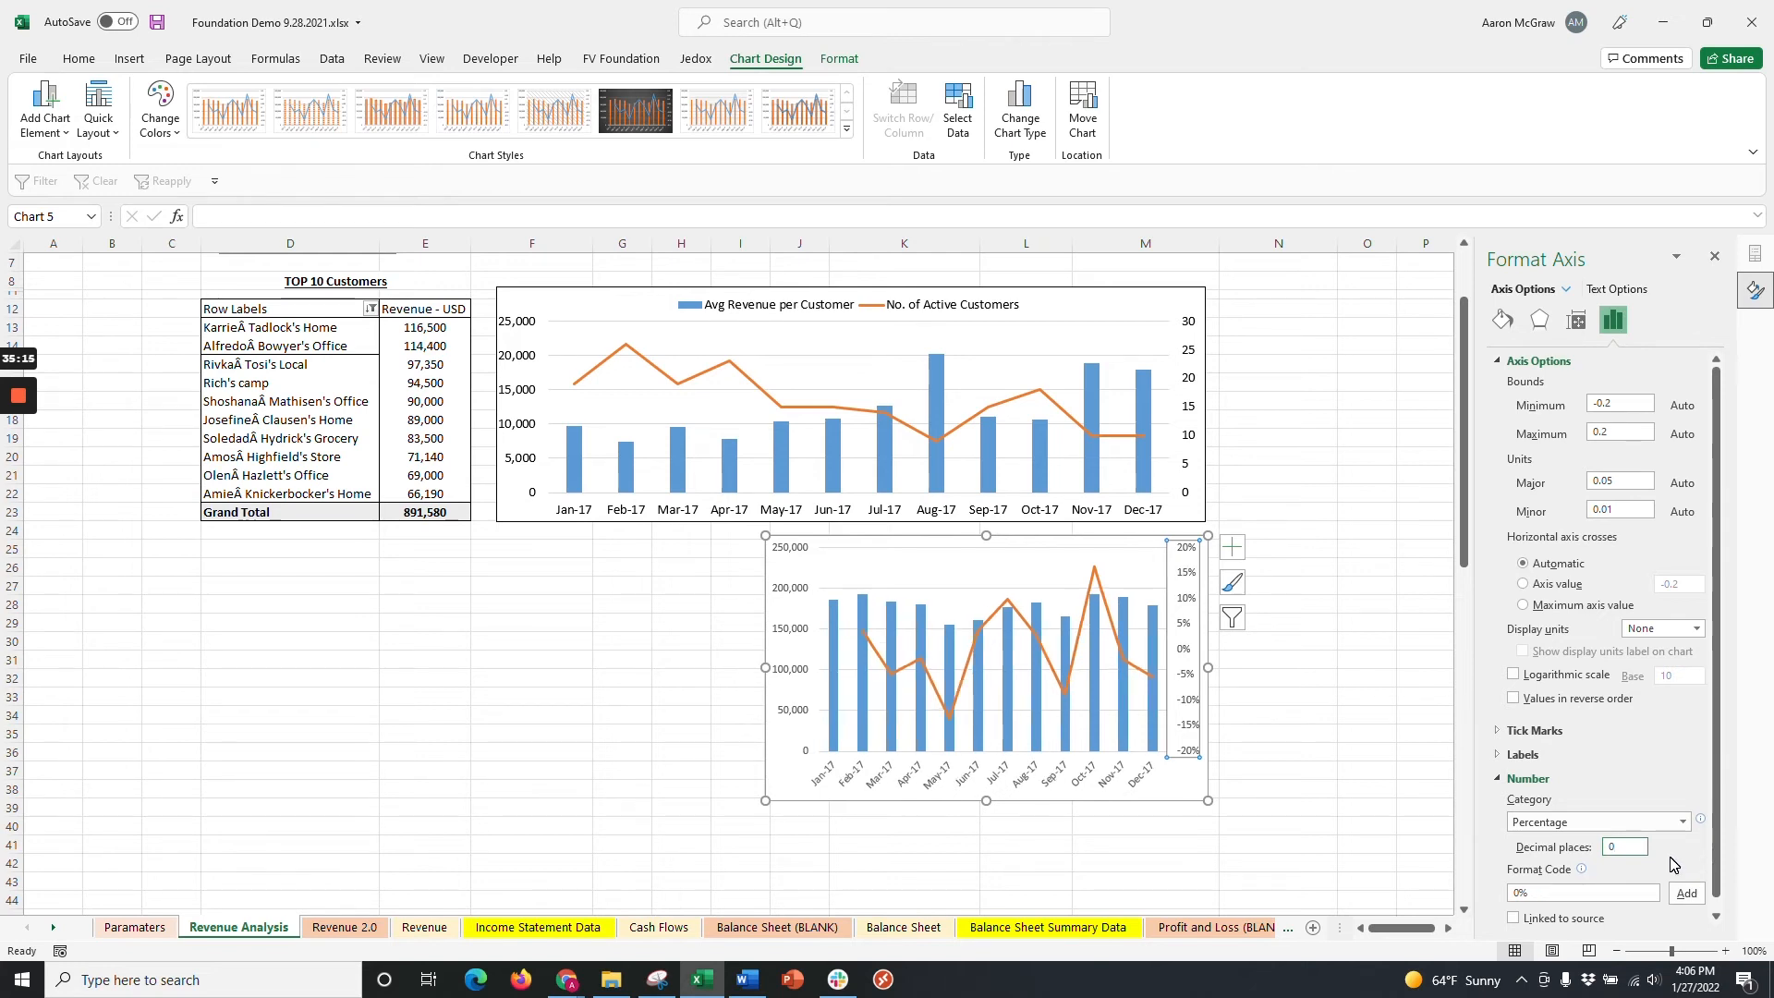
left_click(1527, 777)
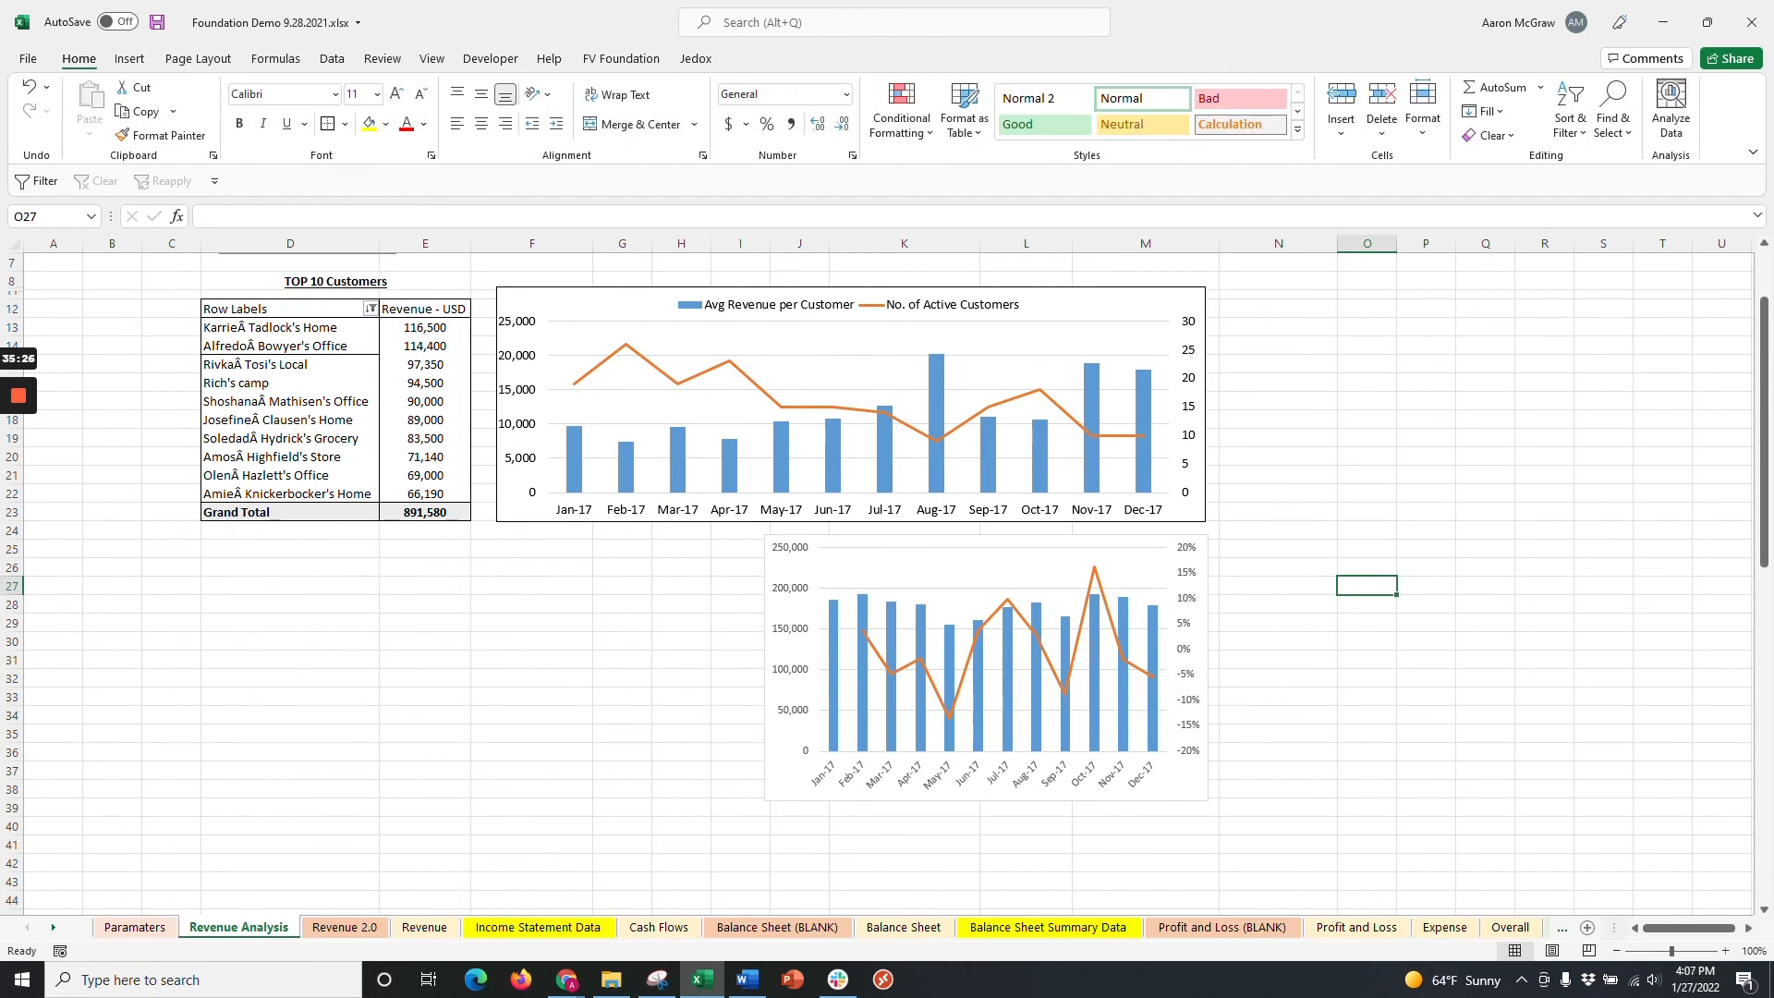
Increase the combo chart's font size and turn on the Chart Title element.
left_click(984, 667)
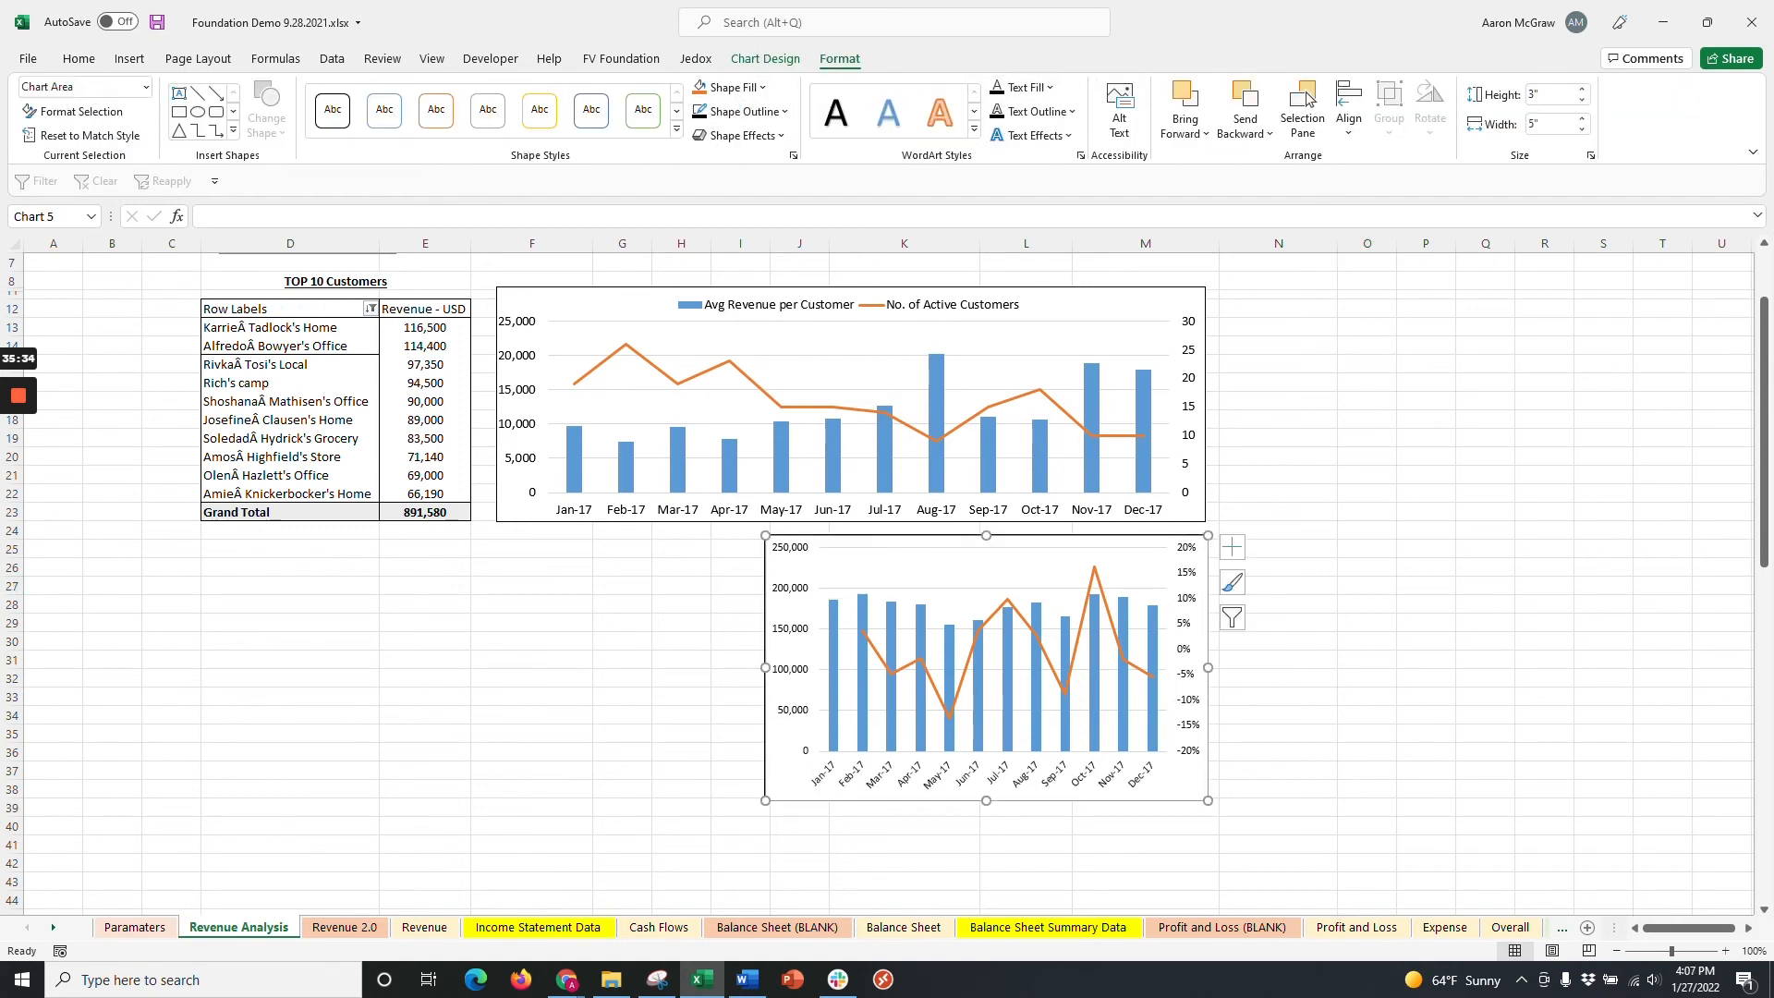
left_click(78, 57)
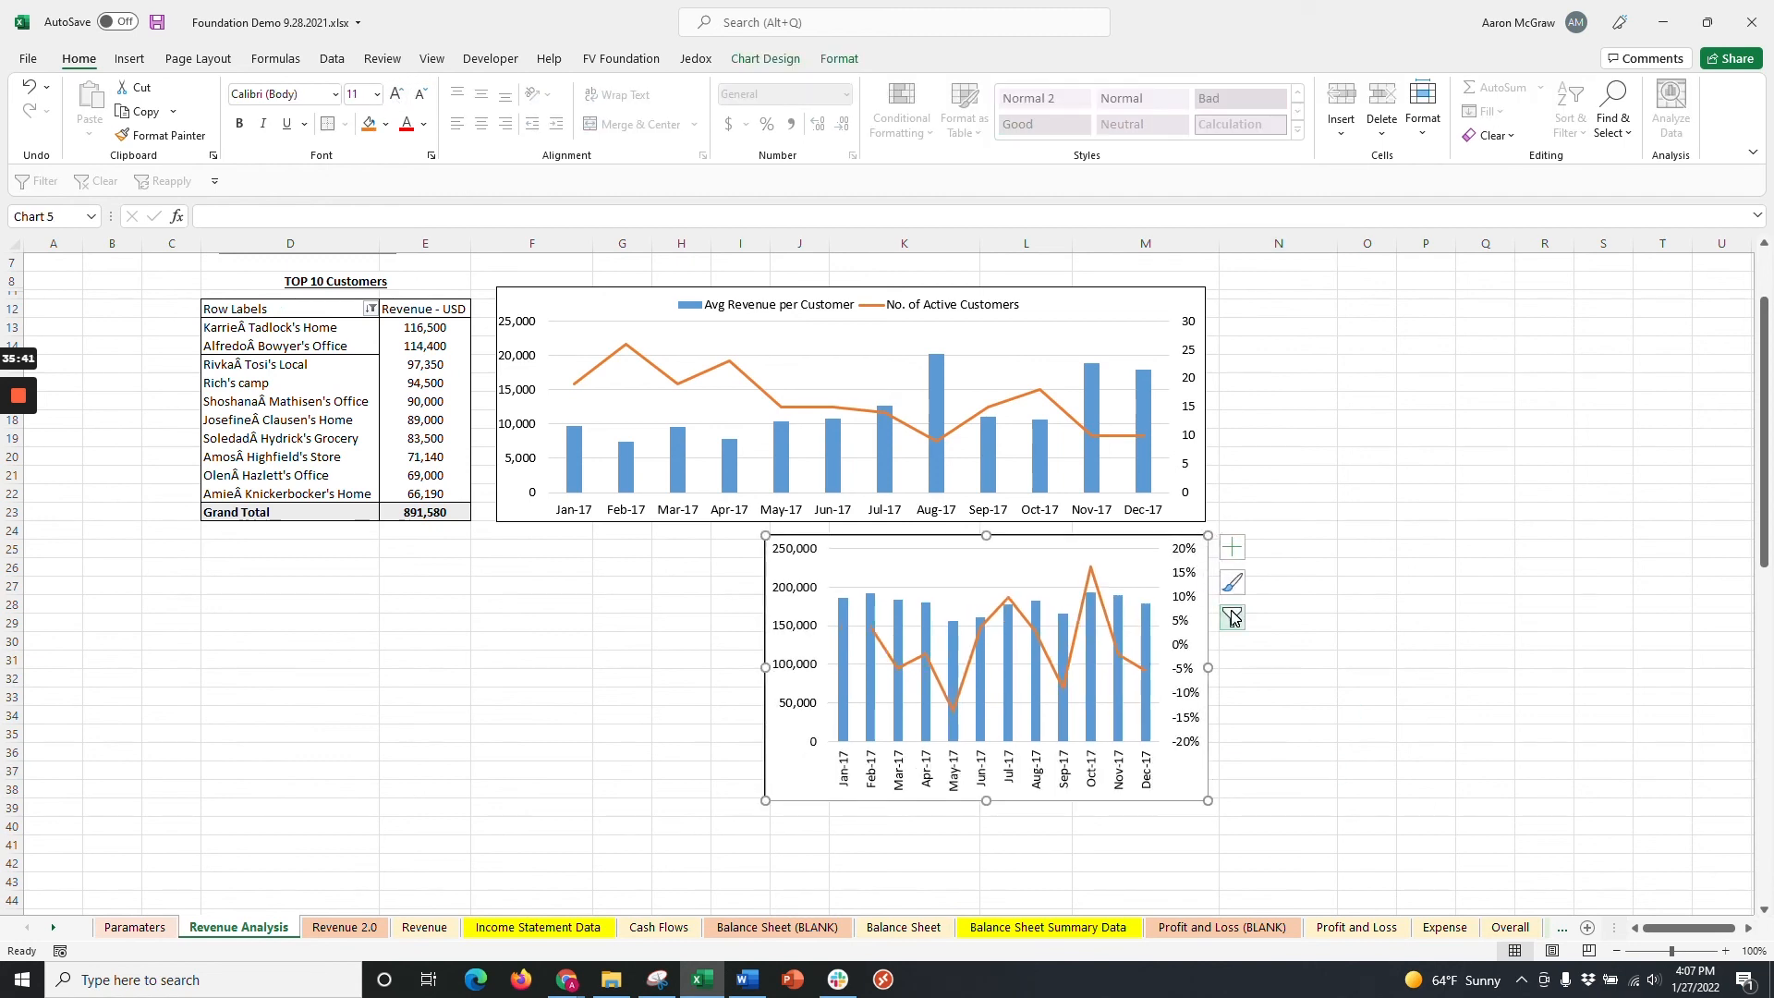
left_click(1231, 548)
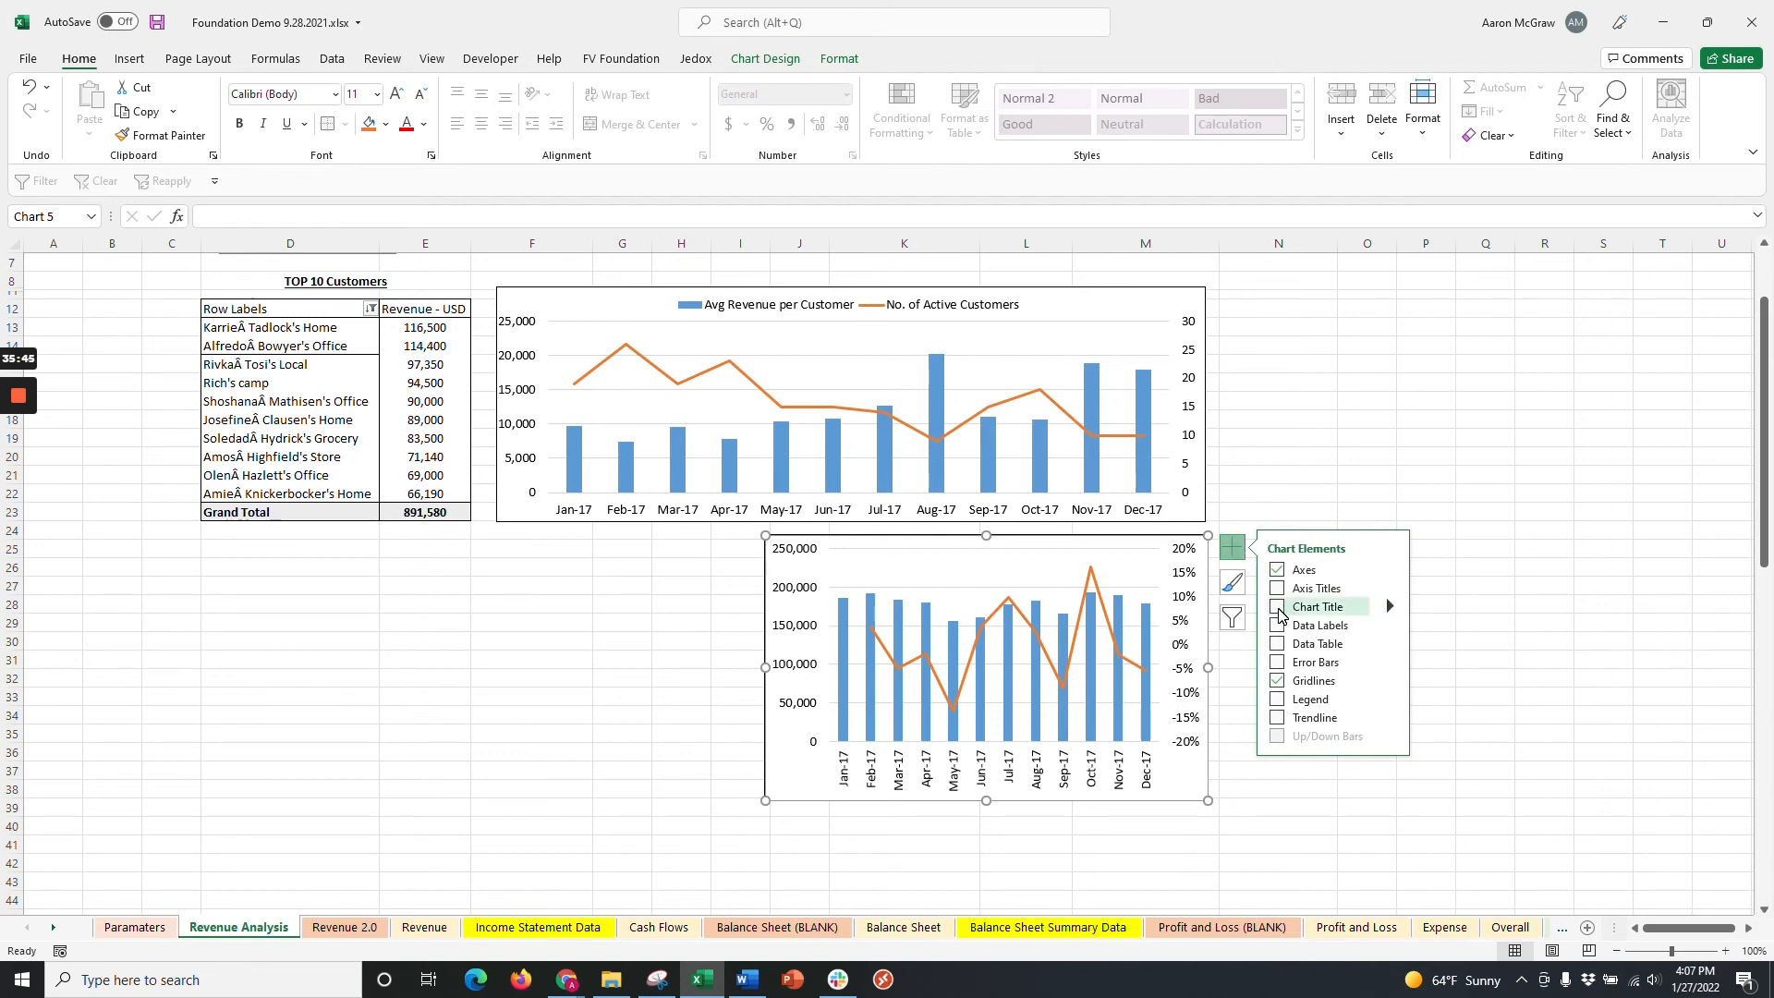
left_click(1276, 606)
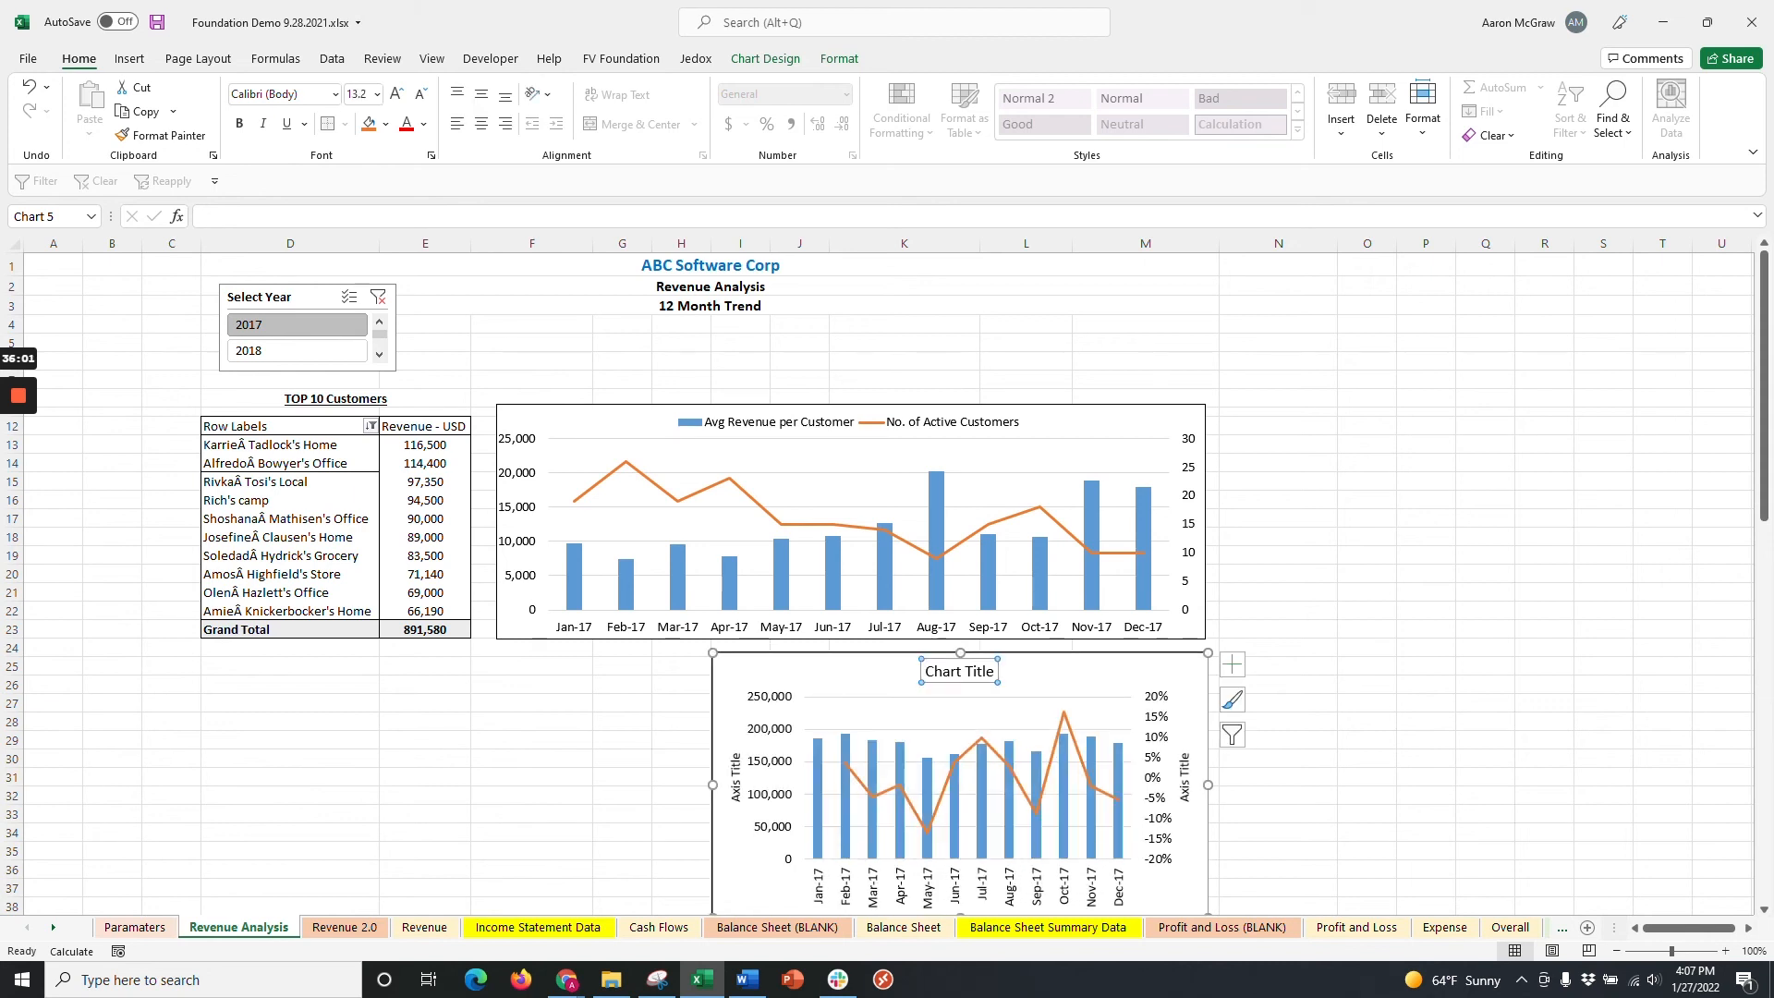
Enter 'Revenue Trends and MoM Growth' as the chart title text.
type("Rev")
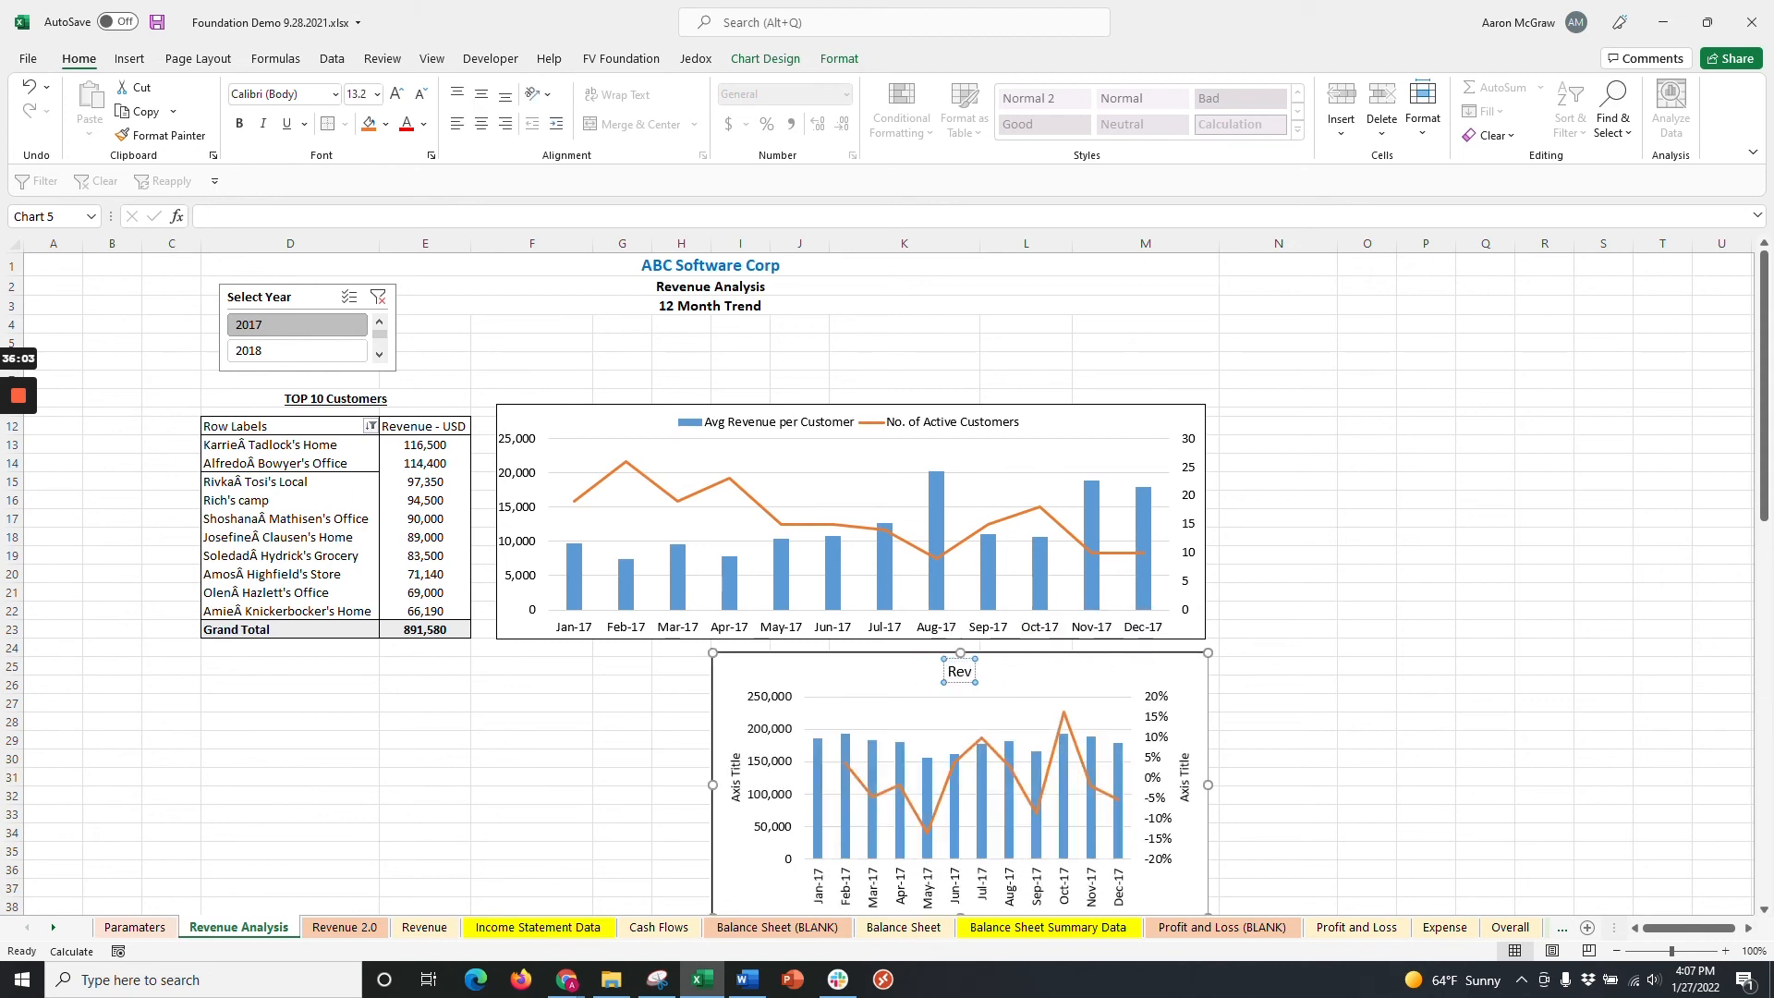
type("Revenue Trends and")
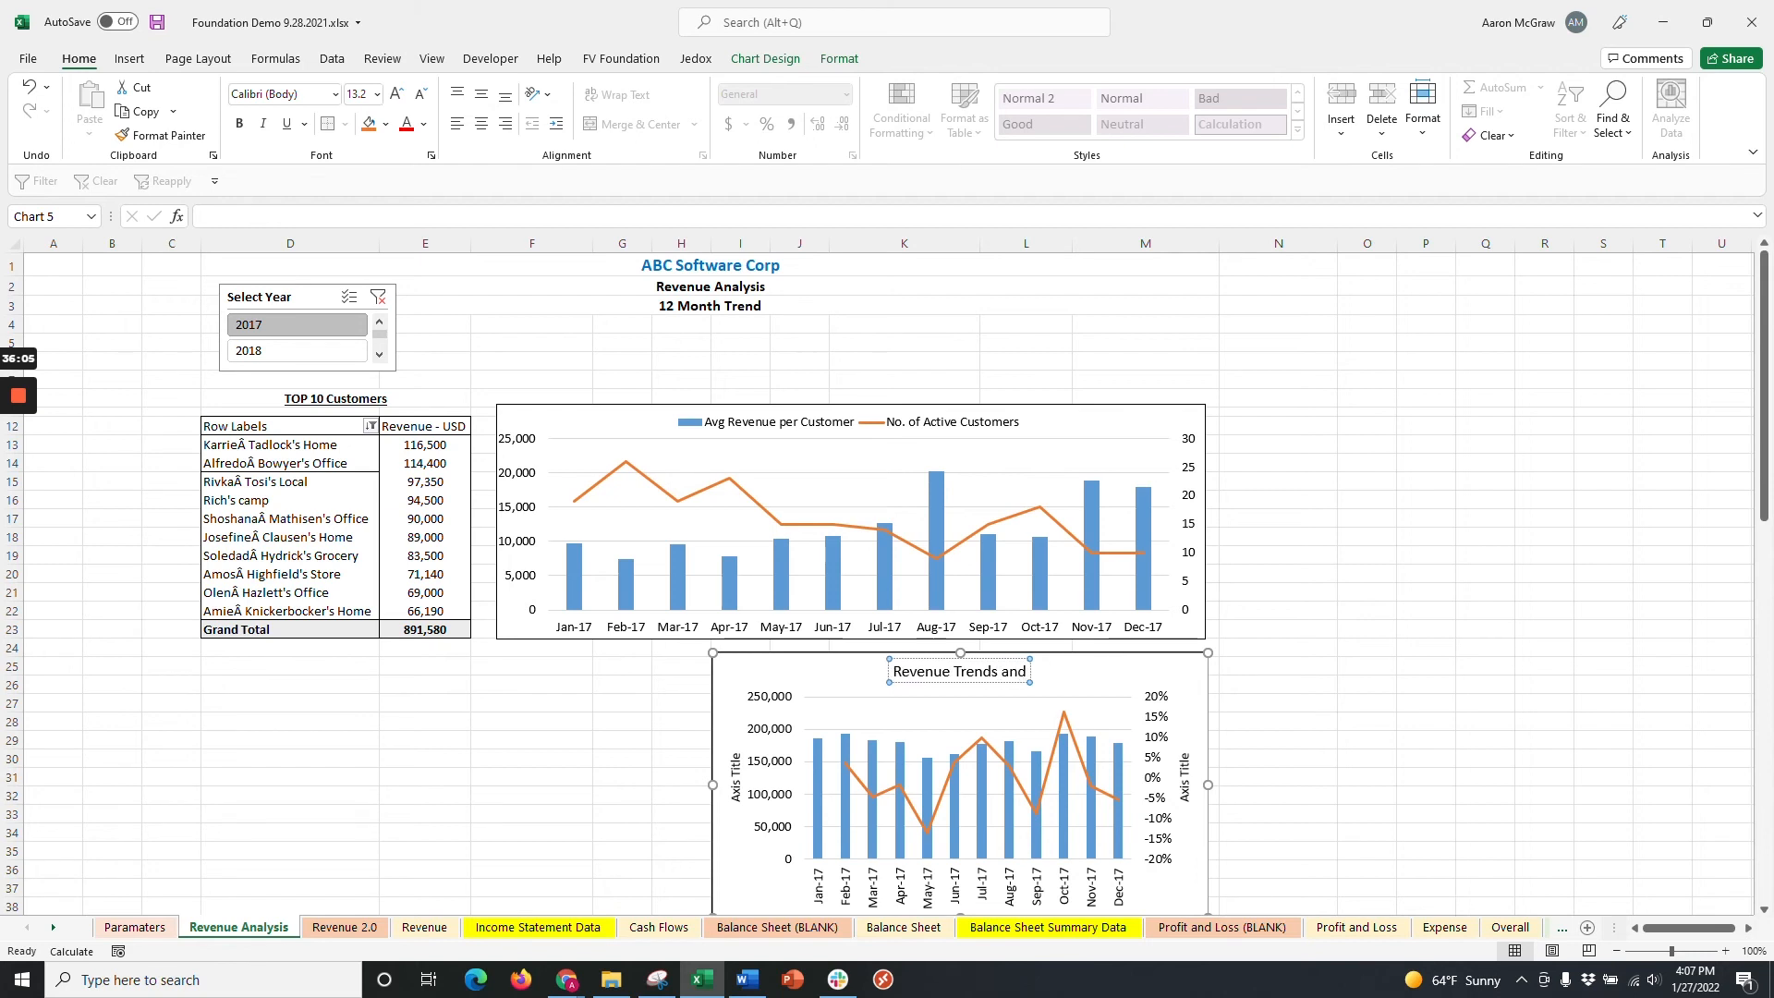
type("MoM Growth")
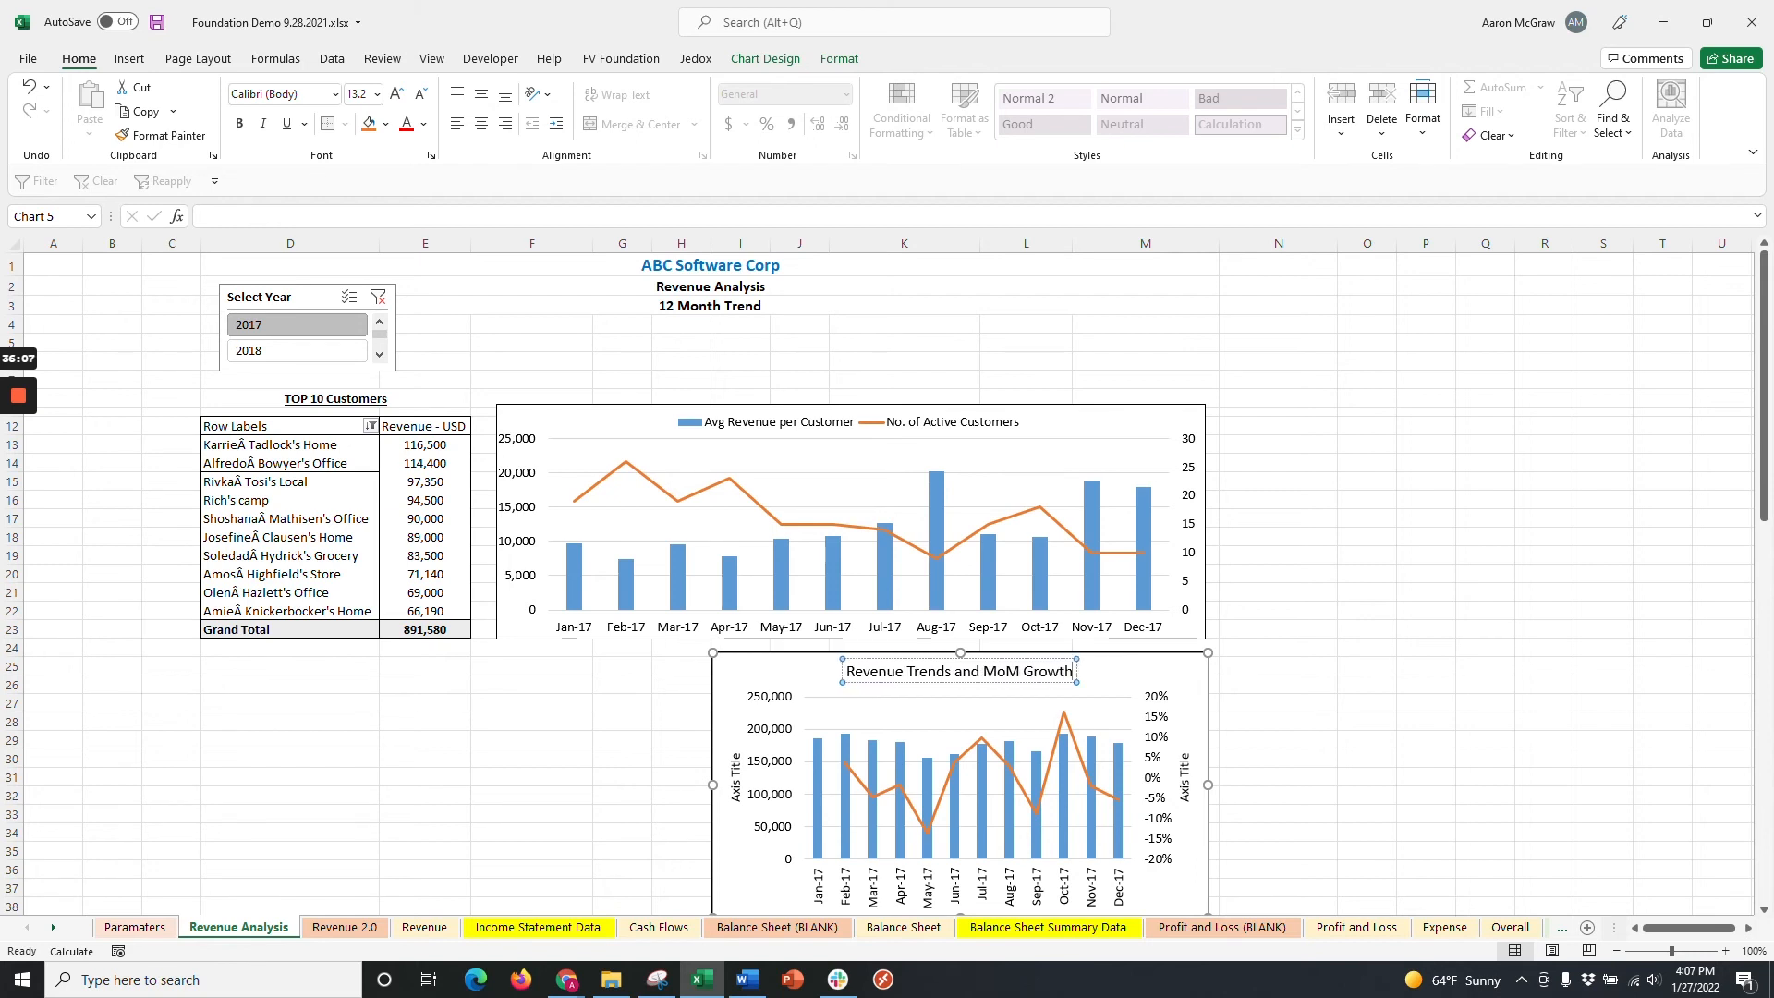